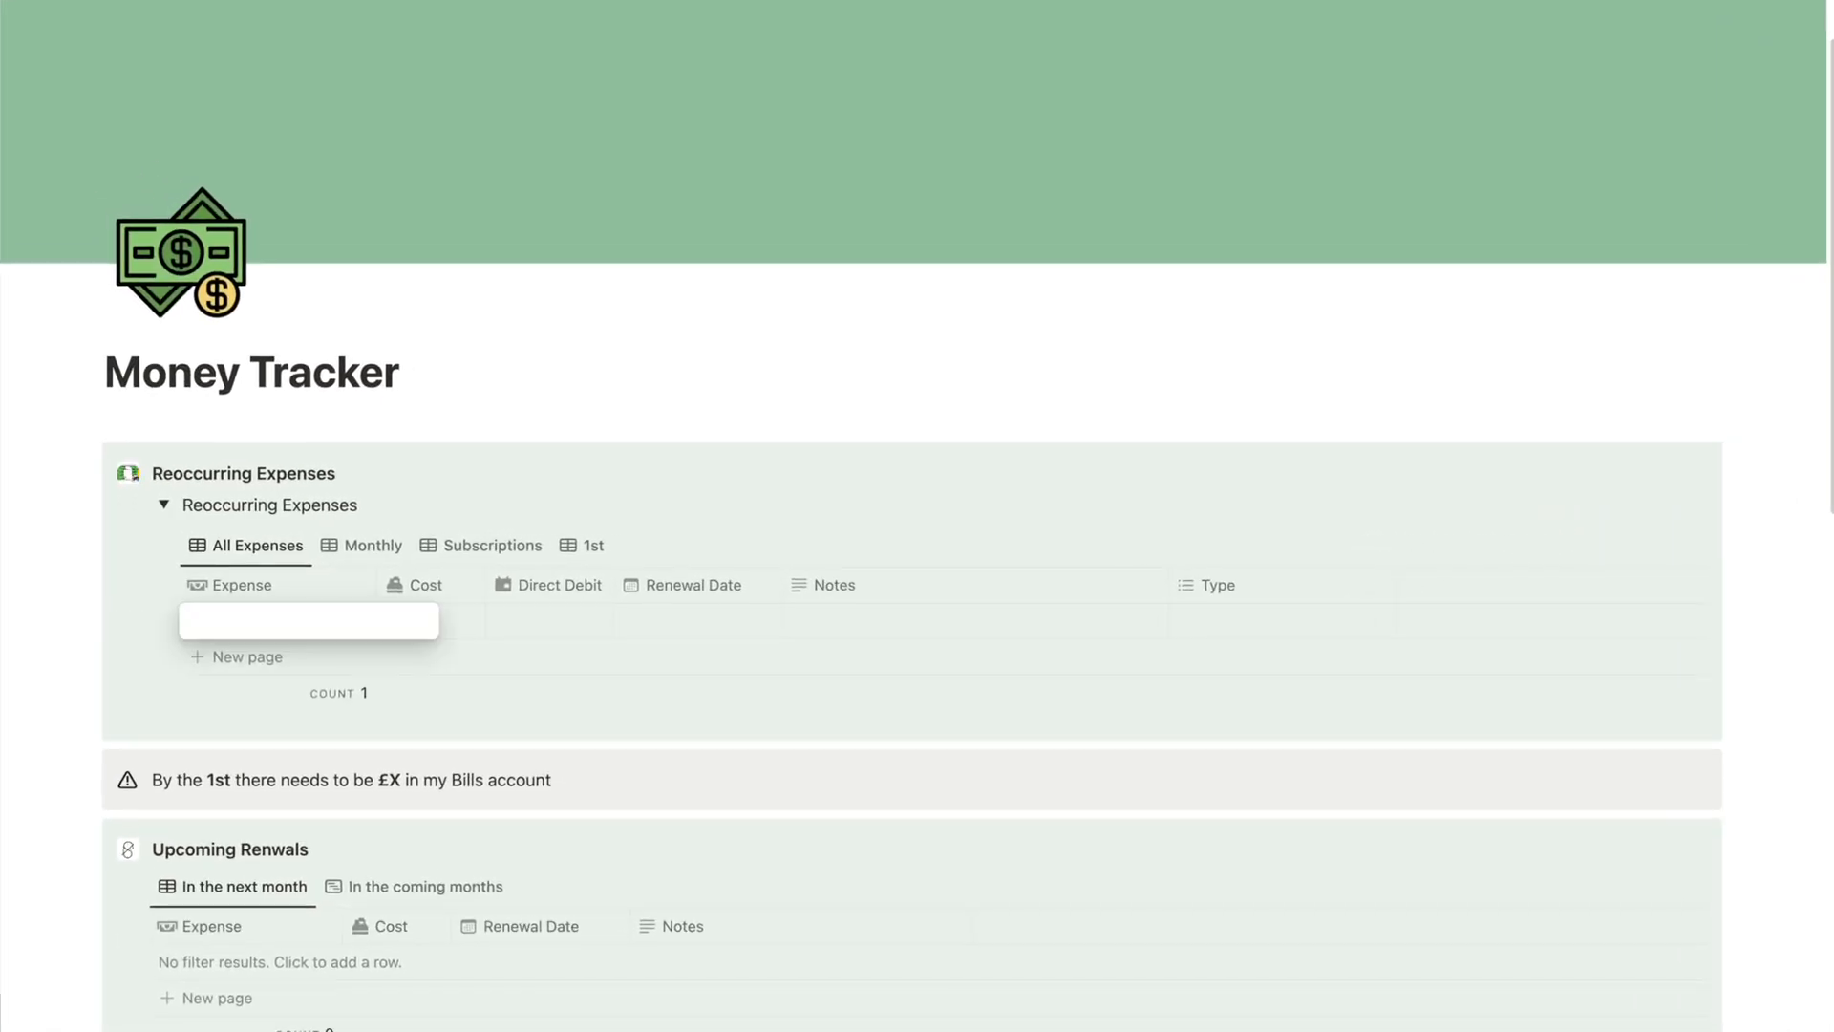
Enter Mortgage as a new expense and pick its due day of the month
{"action": "type", "text": "Mortgage"}
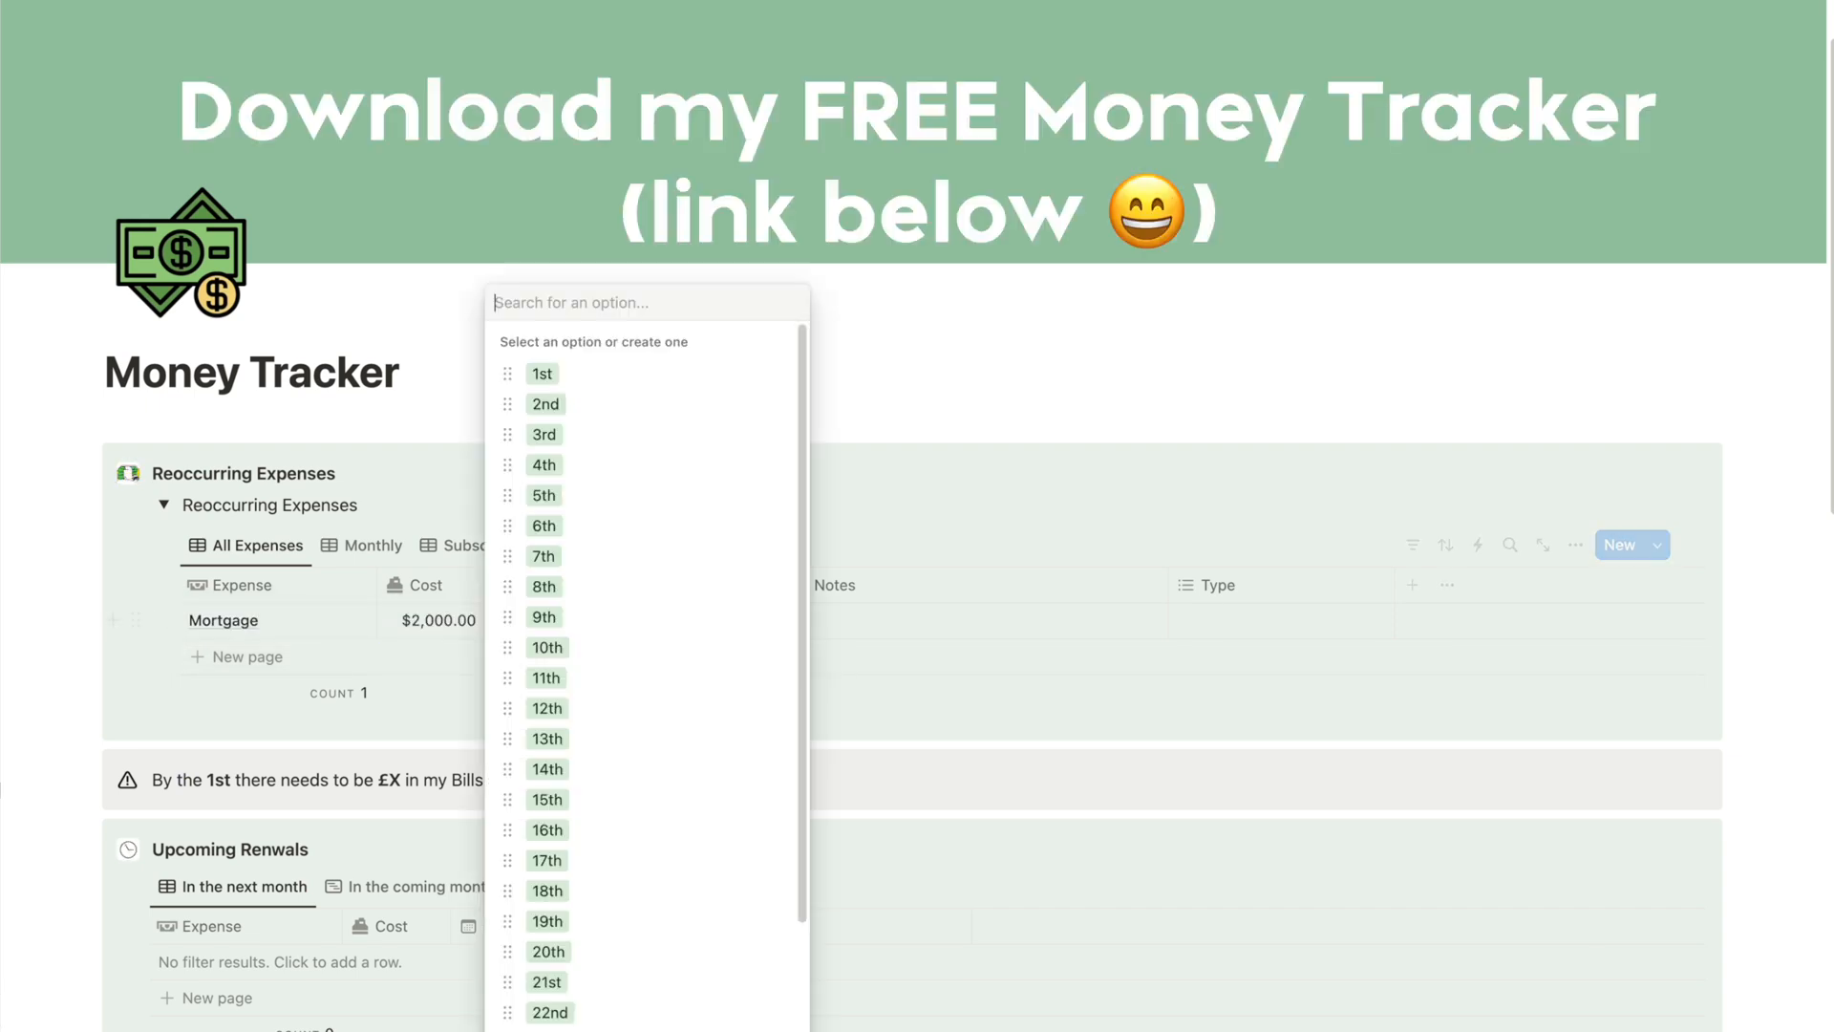
{"action": "left_click", "coordinate": [542, 525]}
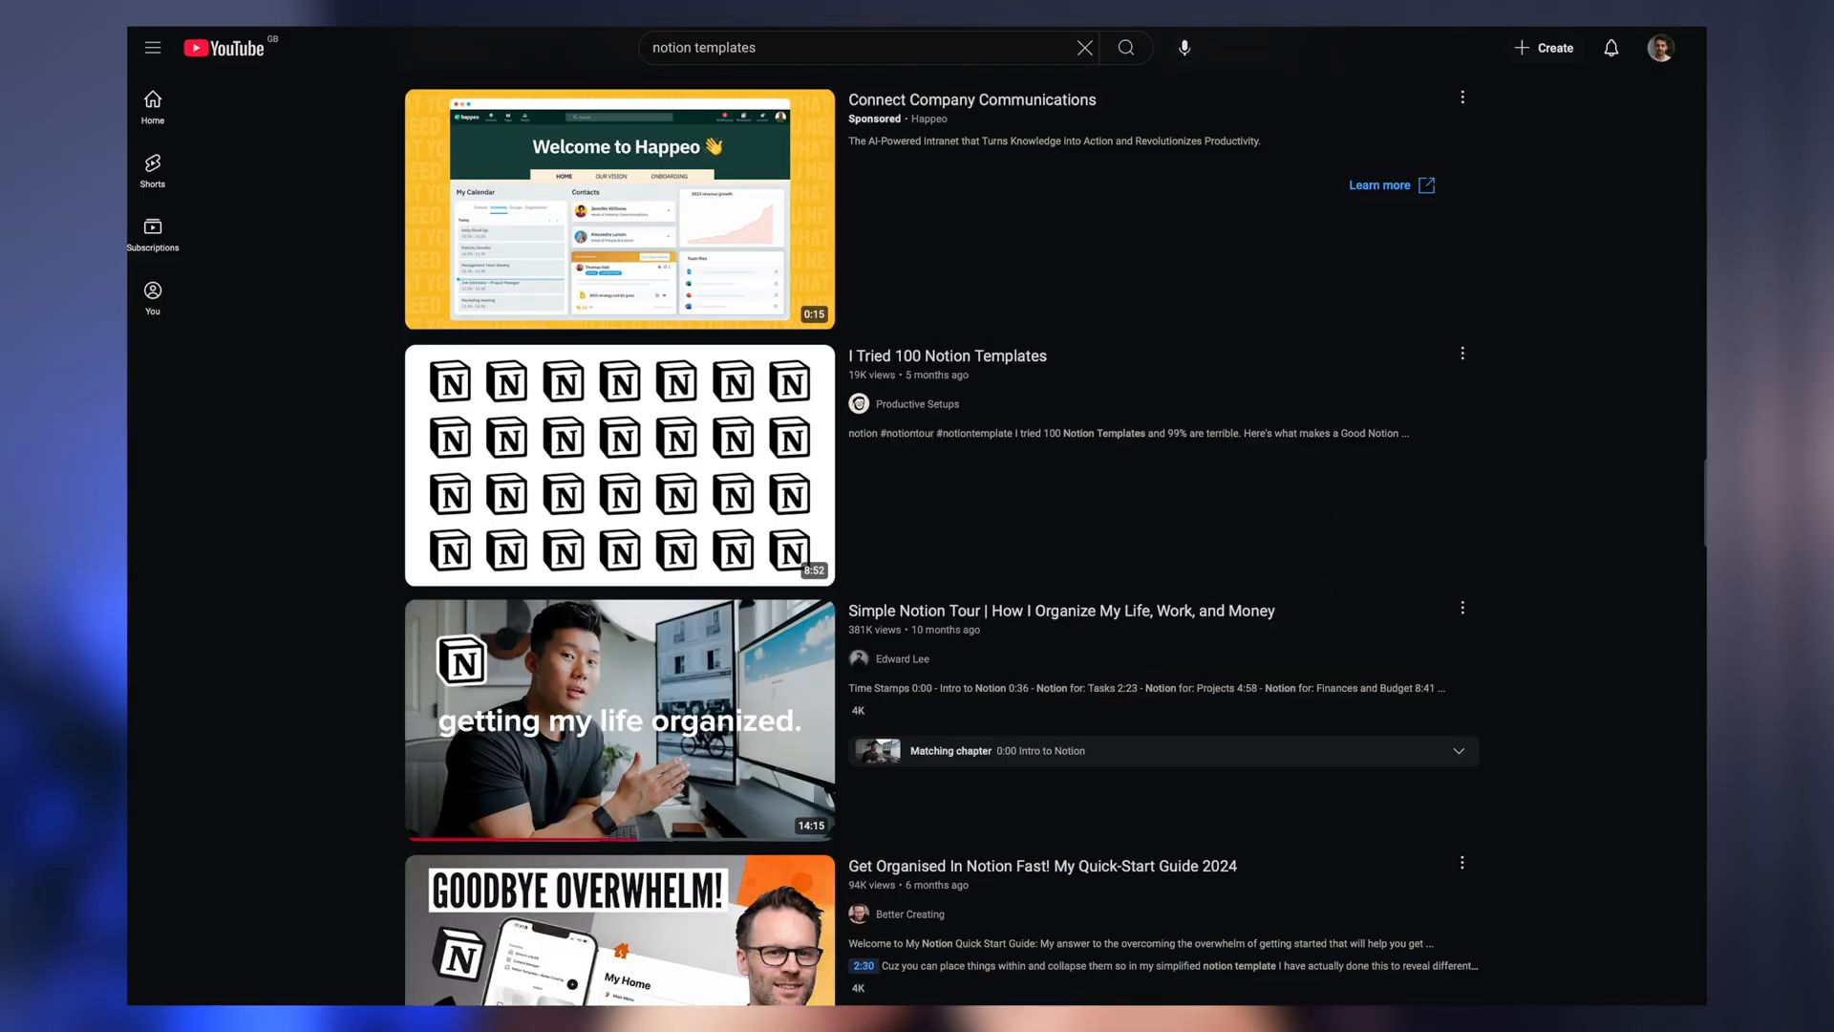
{"action": "scroll", "scroll_direction": "down", "scroll_amount": 3}
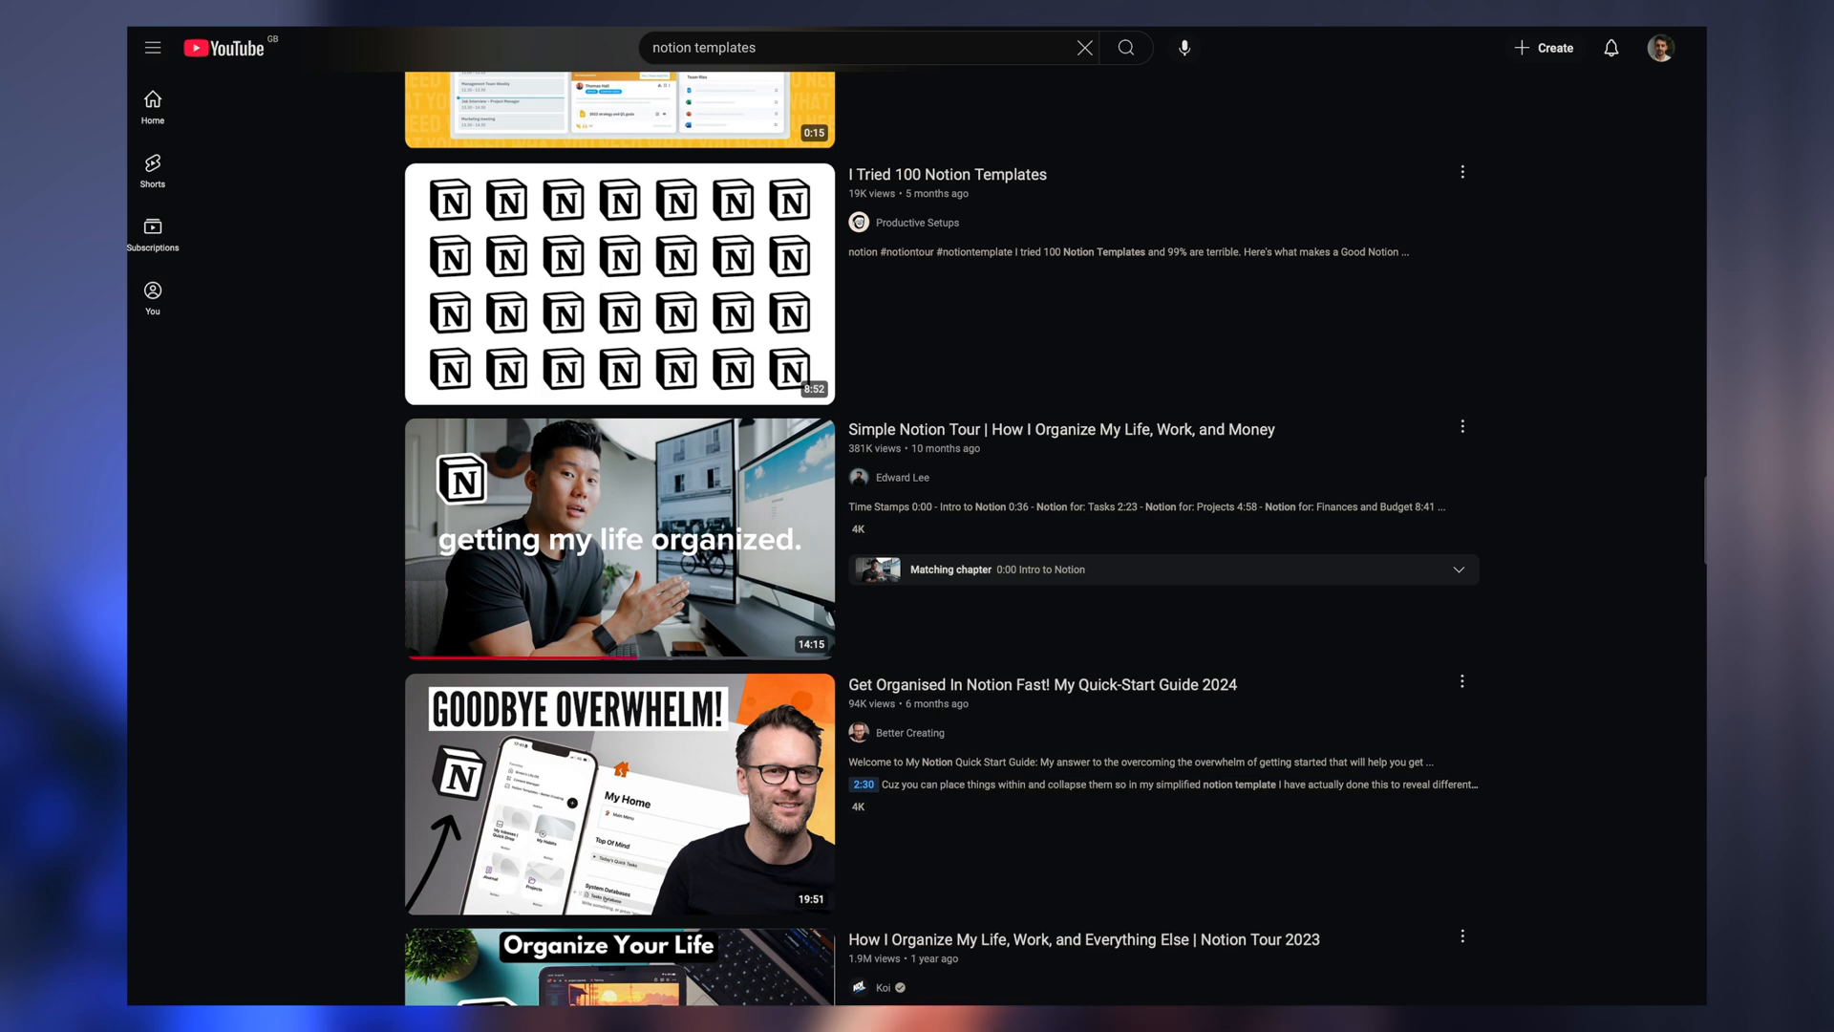
{"action": "scroll", "scroll_direction": "down", "scroll_amount": 3}
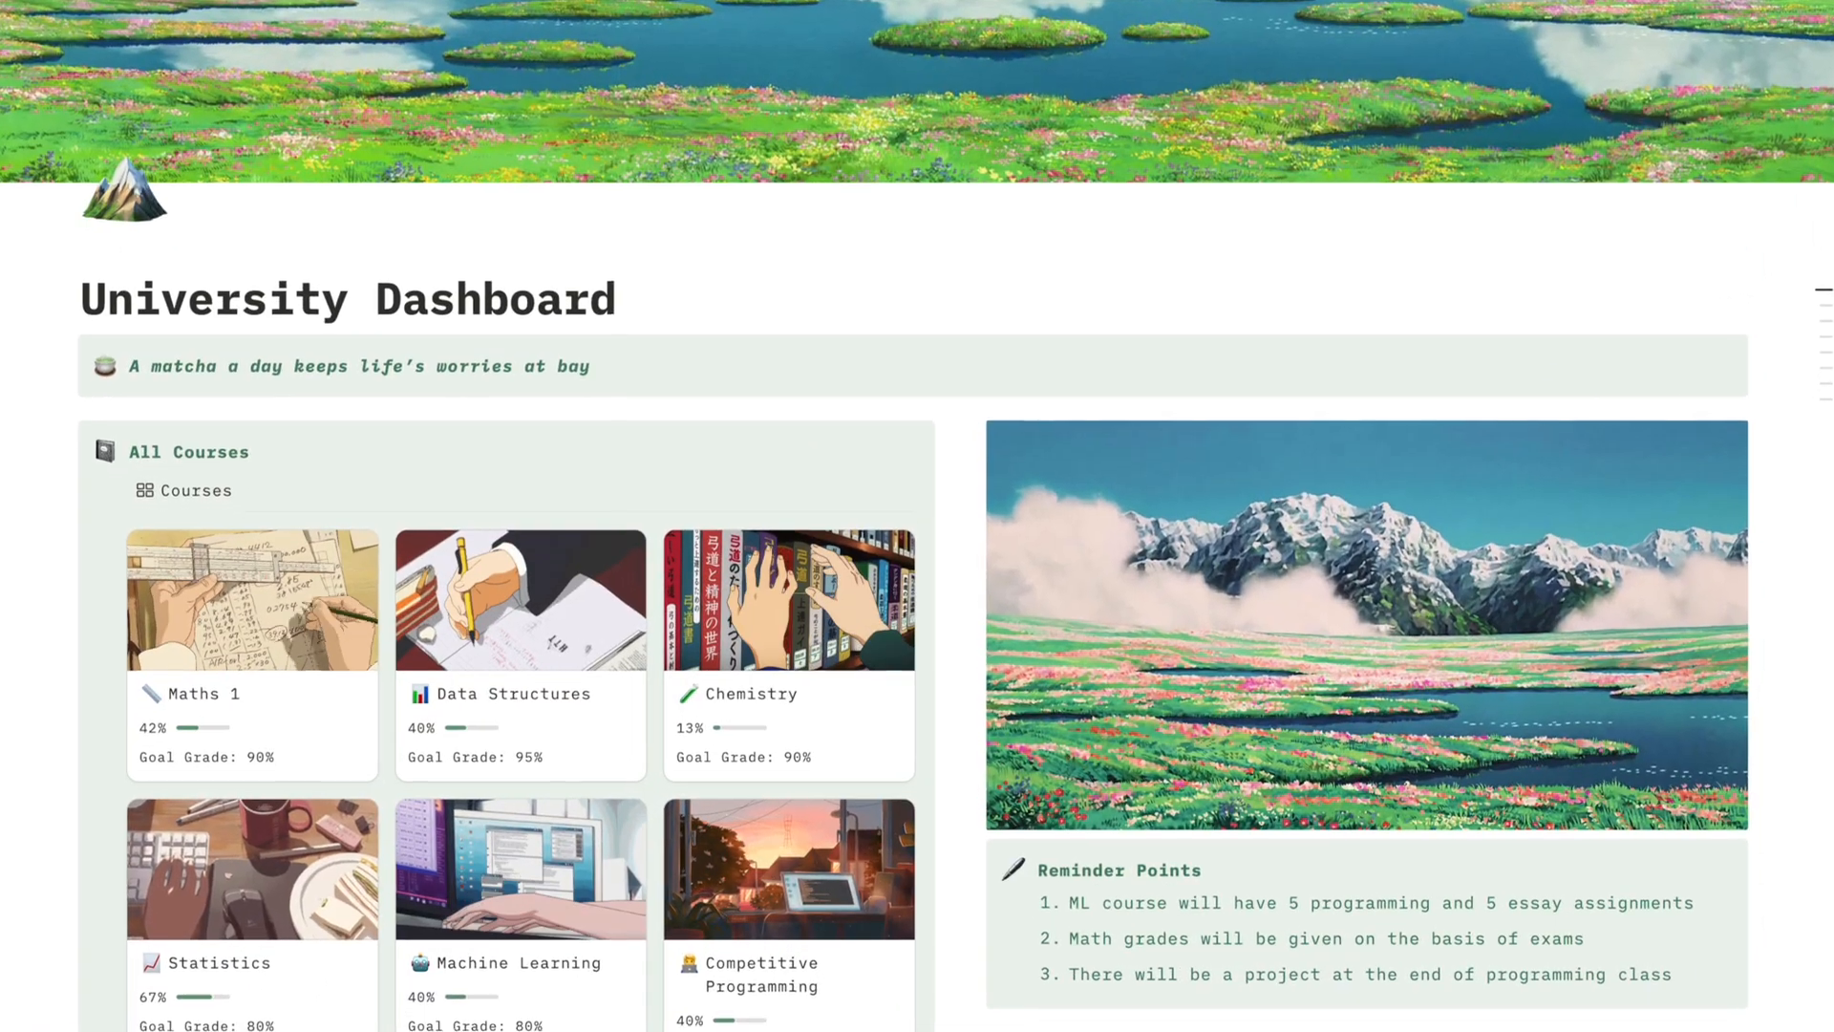
{"action": "scroll", "scroll_direction": "down", "scroll_amount": 3}
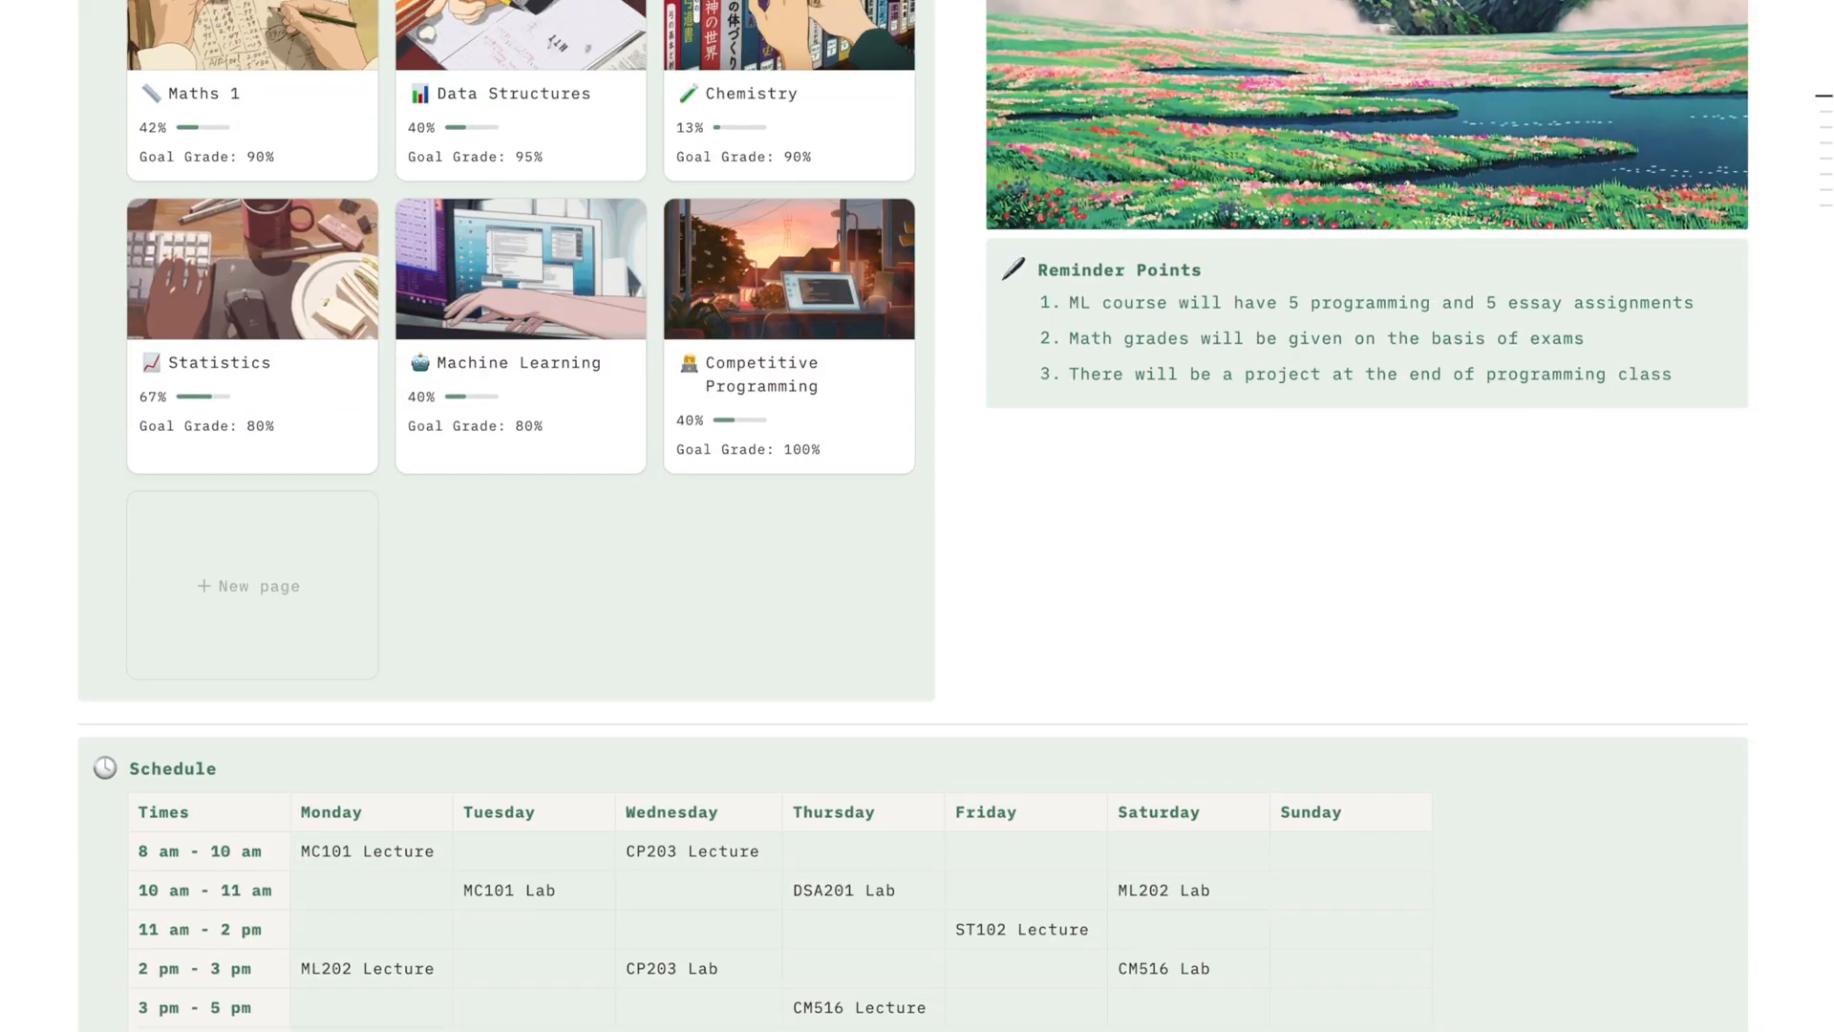
{"action": "scroll", "scroll_direction": "down", "scroll_amount": 3}
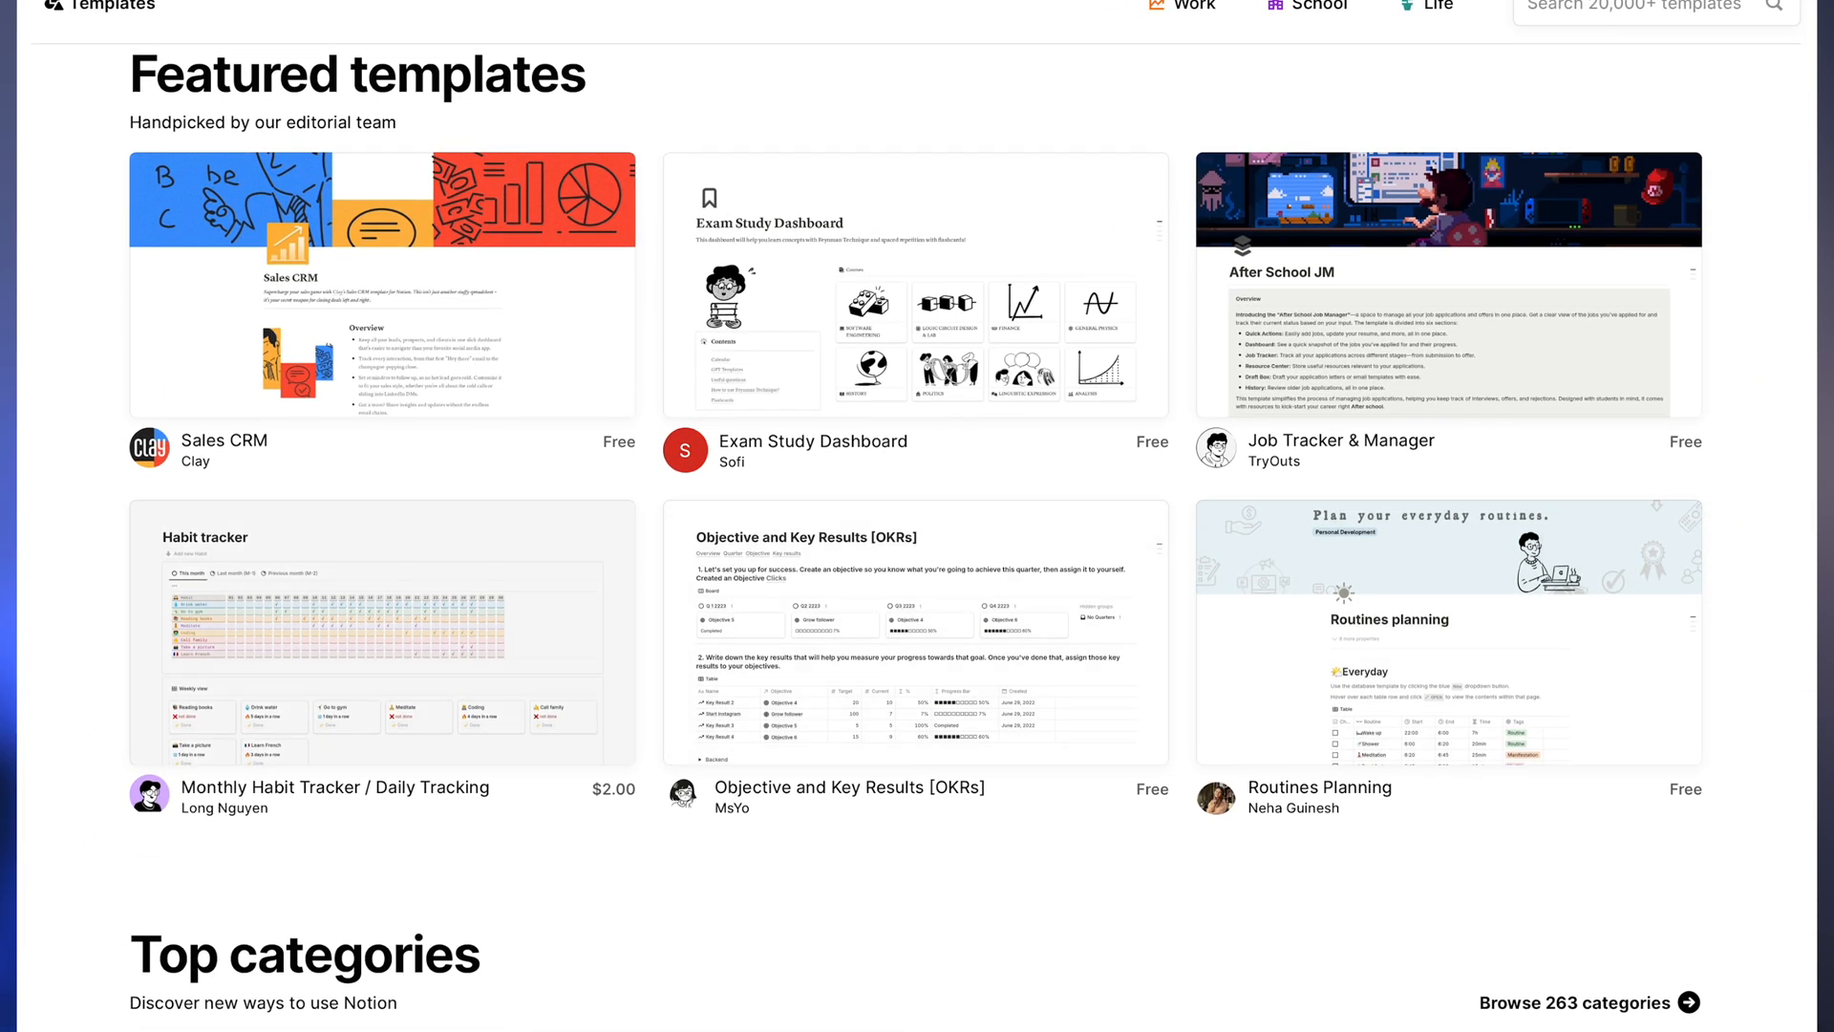
{"action": "left_click", "coordinate": [380, 631]}
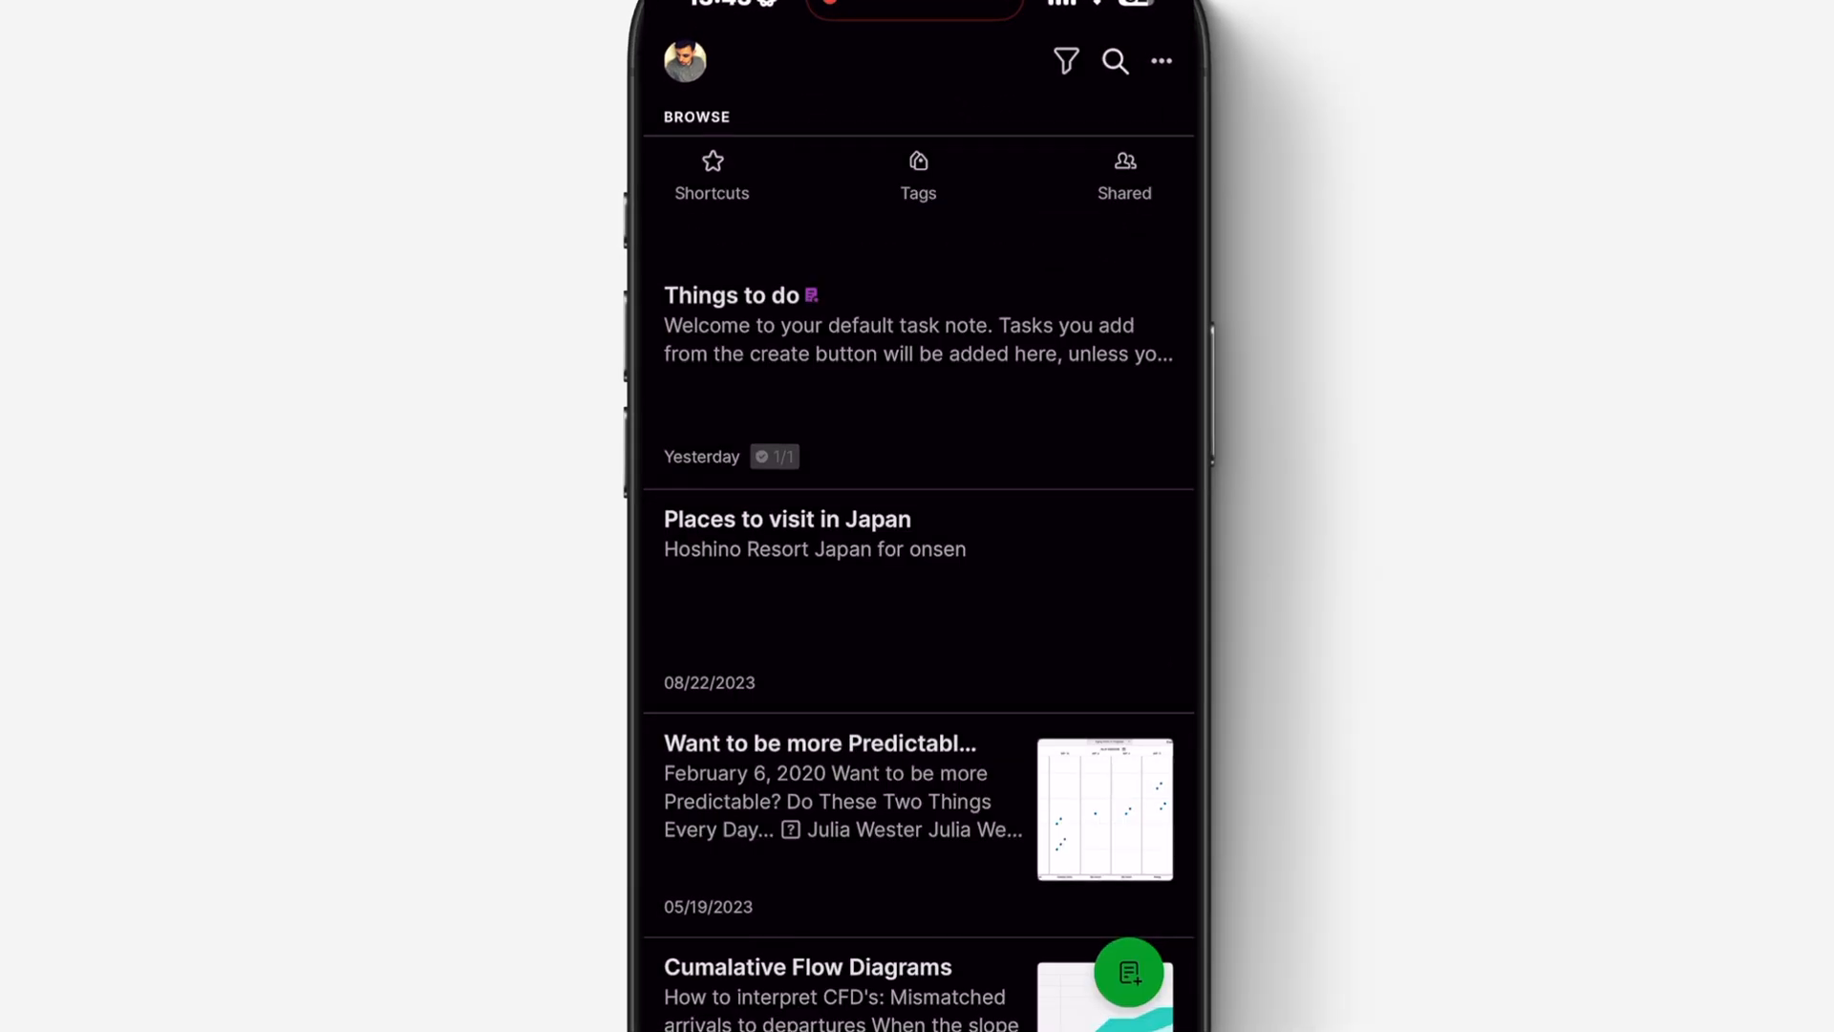
{"action": "left_click", "coordinate": [1115, 61]}
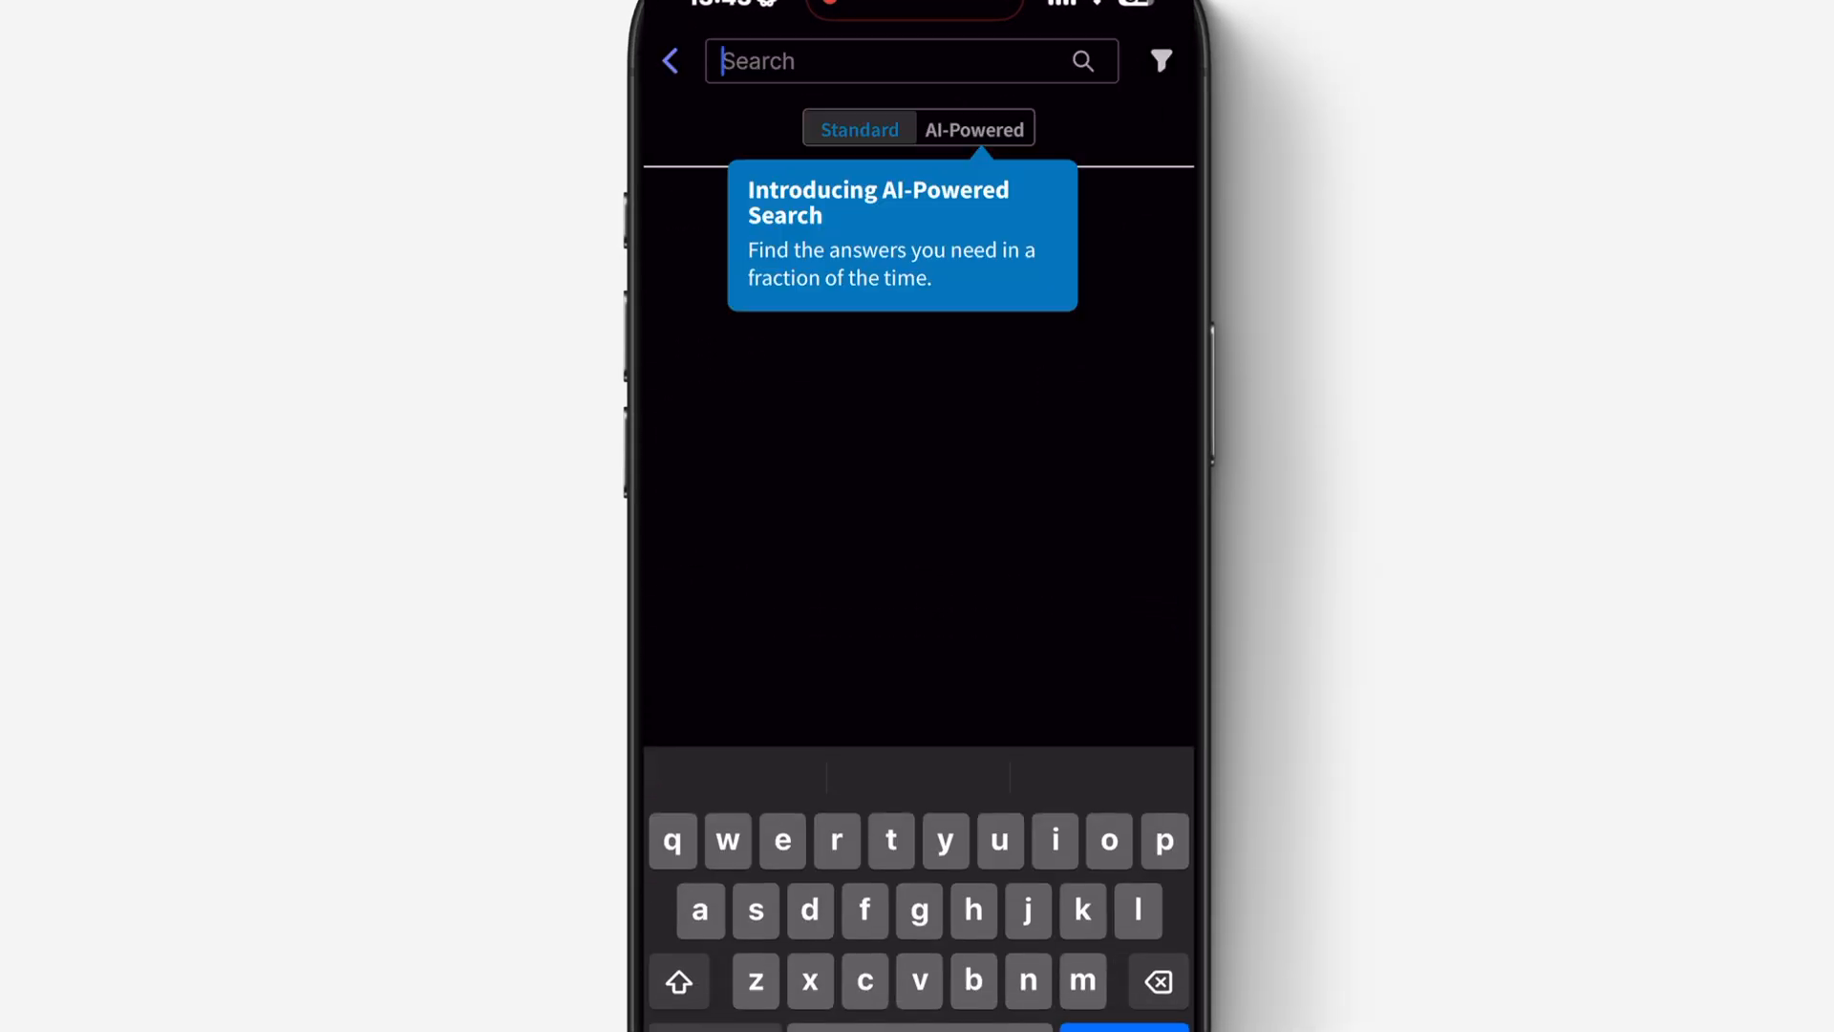
{"action": "type", "text": "ju"}
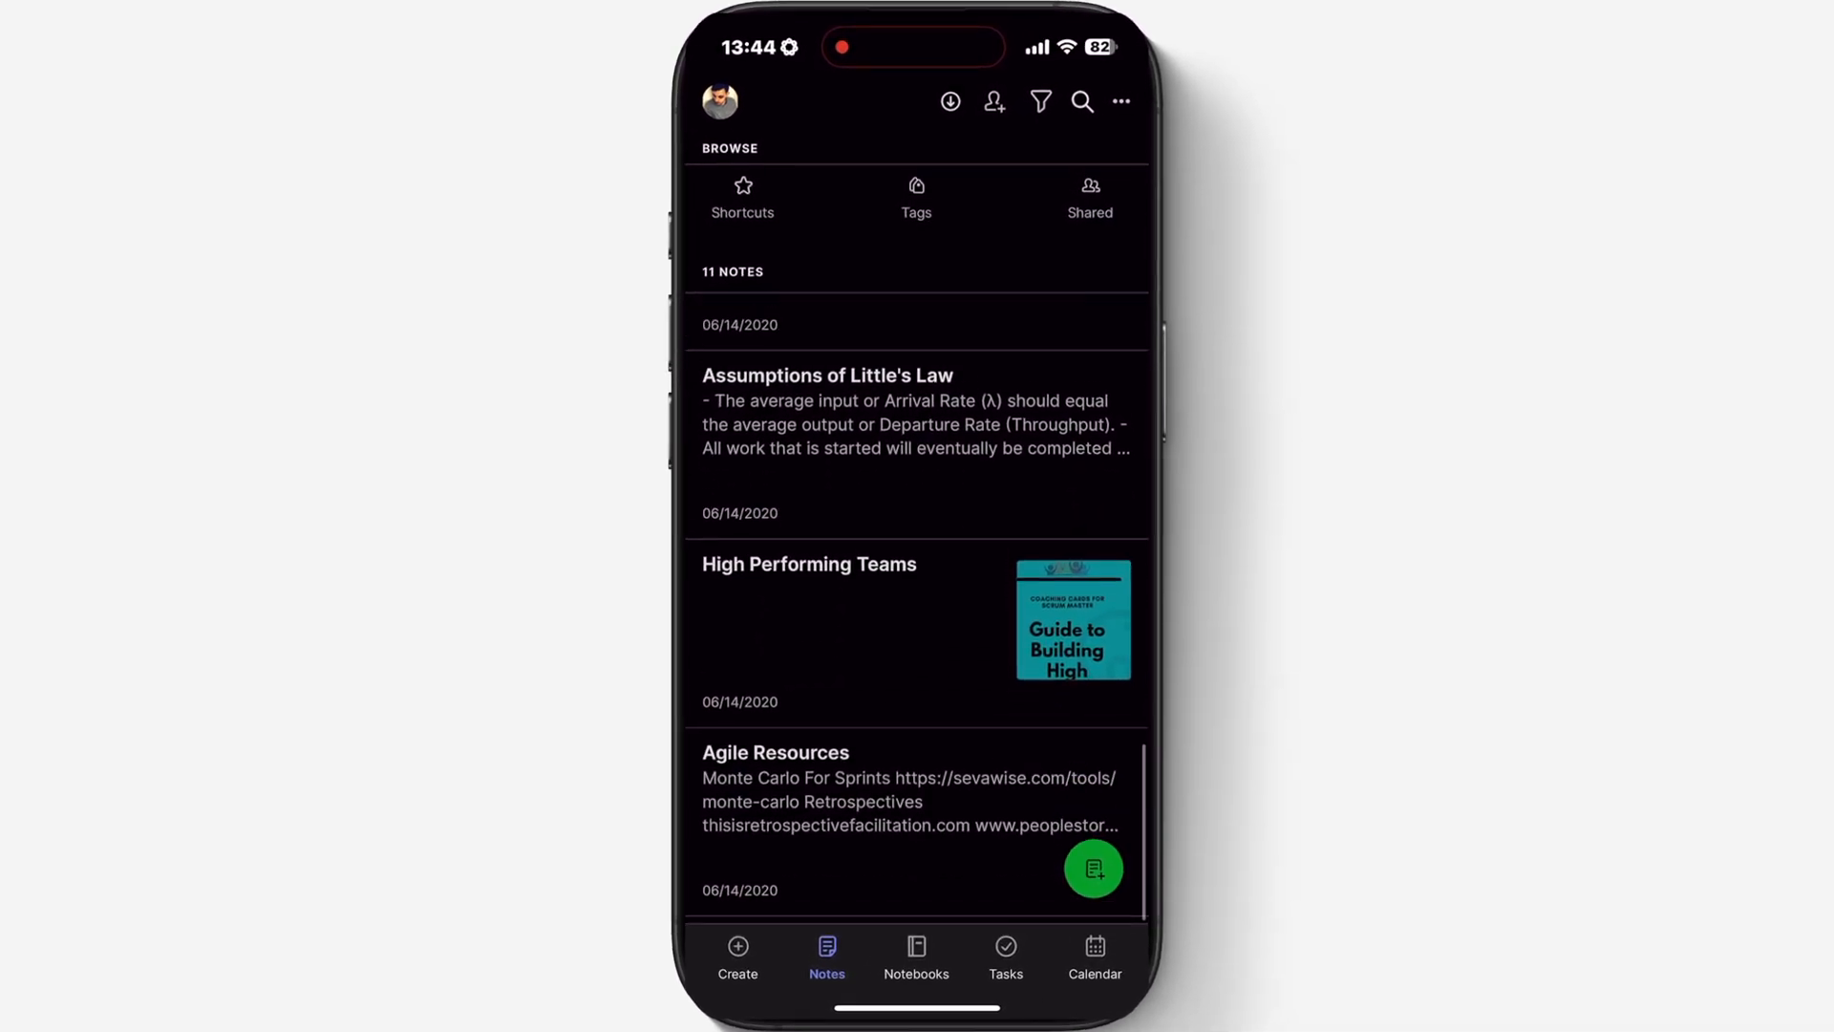
{"action": "left_click", "coordinate": [1093, 959]}
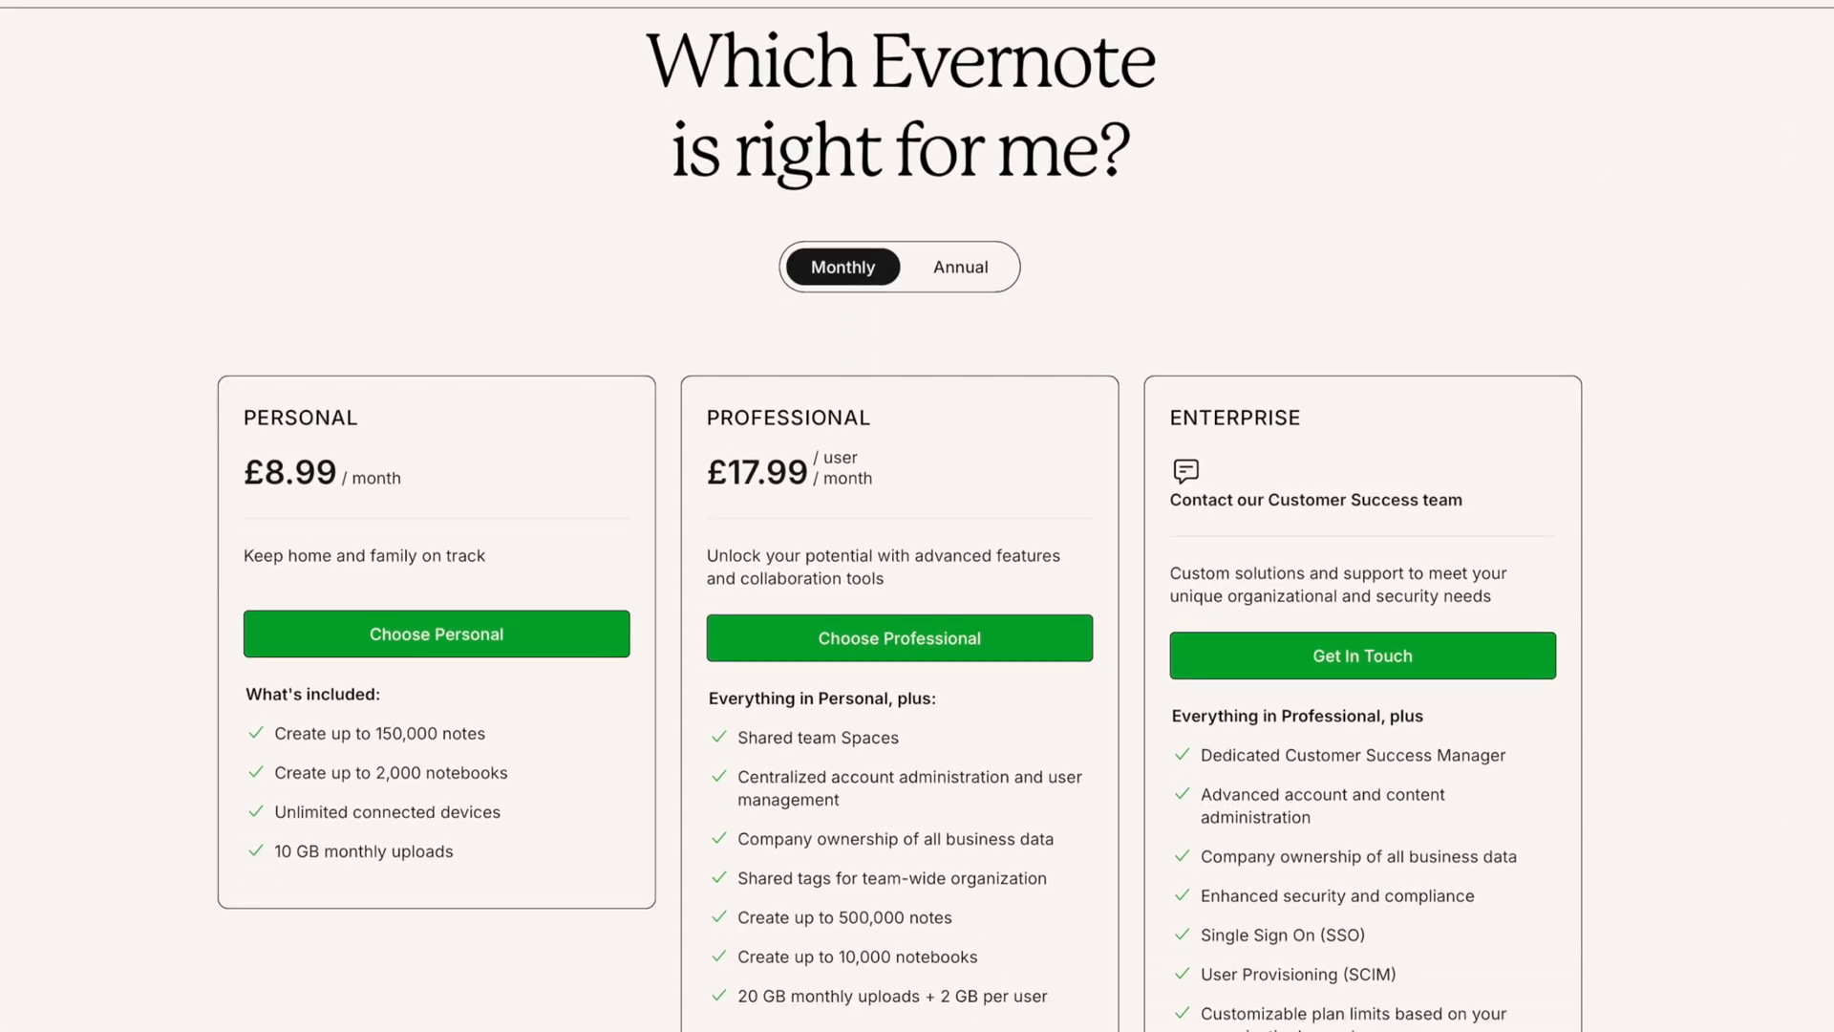
{"action": "scroll", "scroll_direction": "down", "scroll_amount": 3}
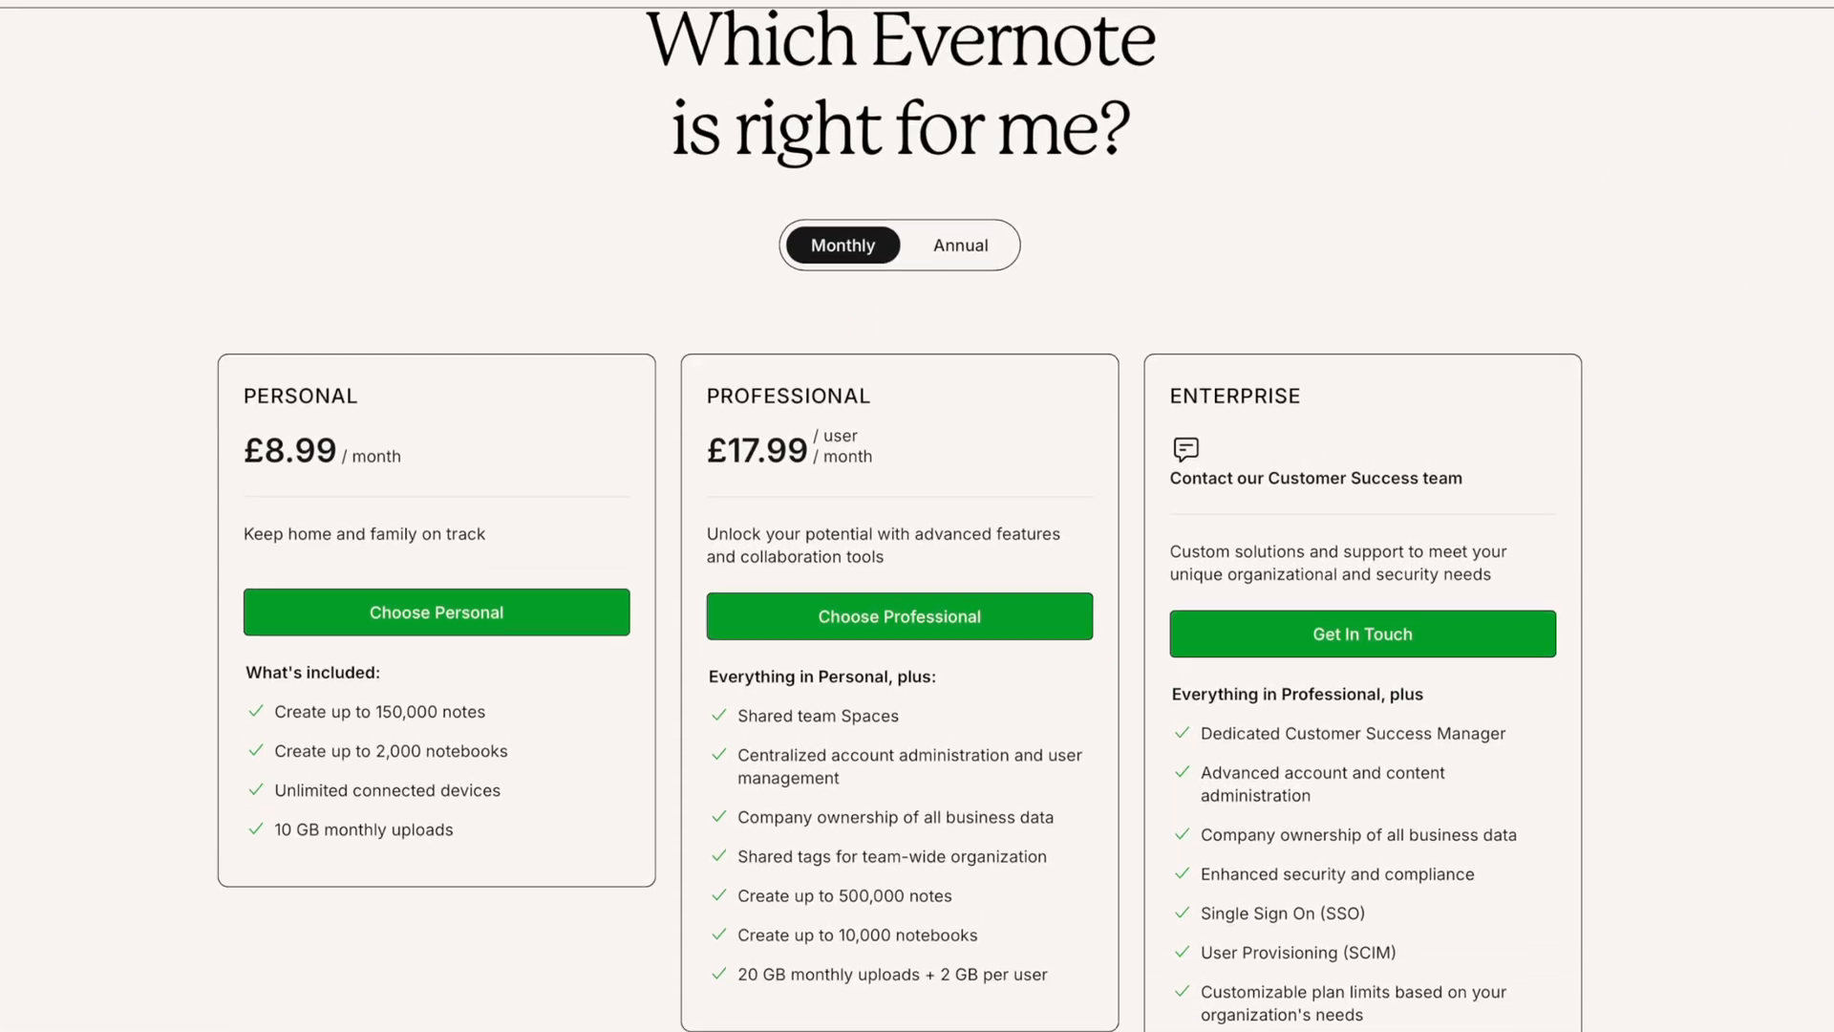
{"action": "scroll", "scroll_direction": "down", "scroll_amount": 3}
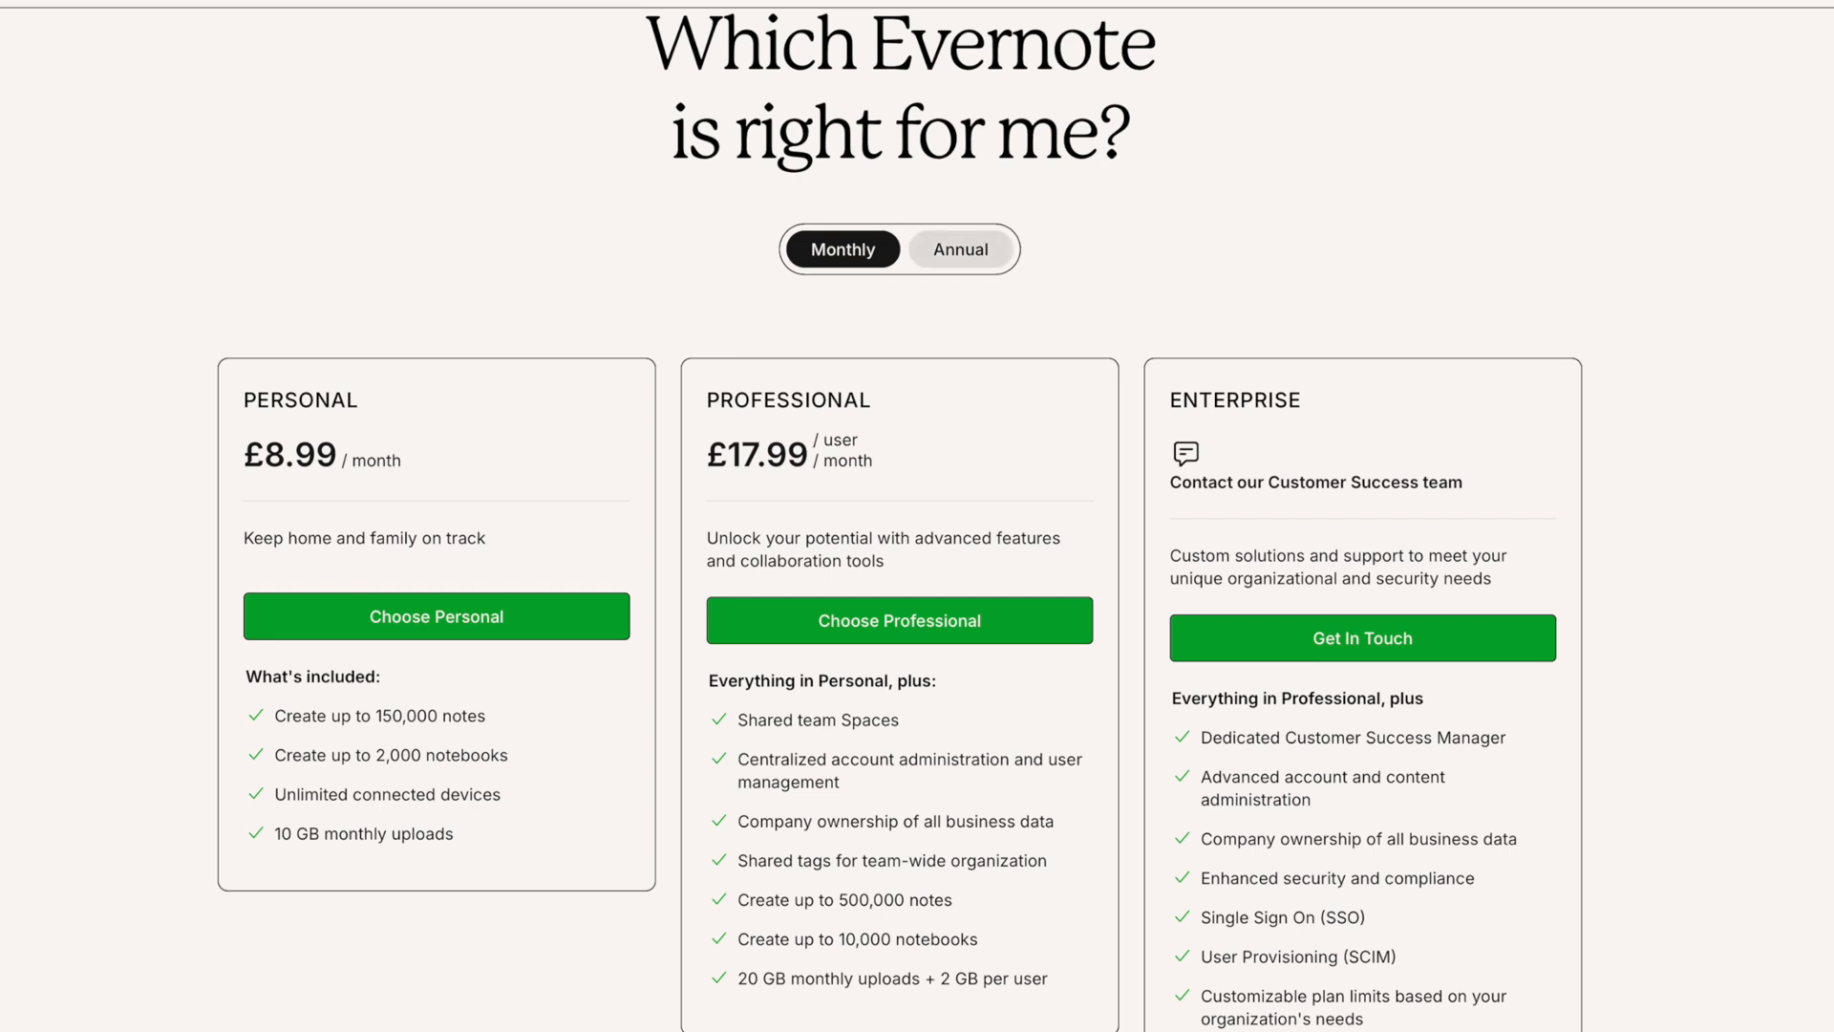
{"action": "left_click", "coordinate": [959, 250]}
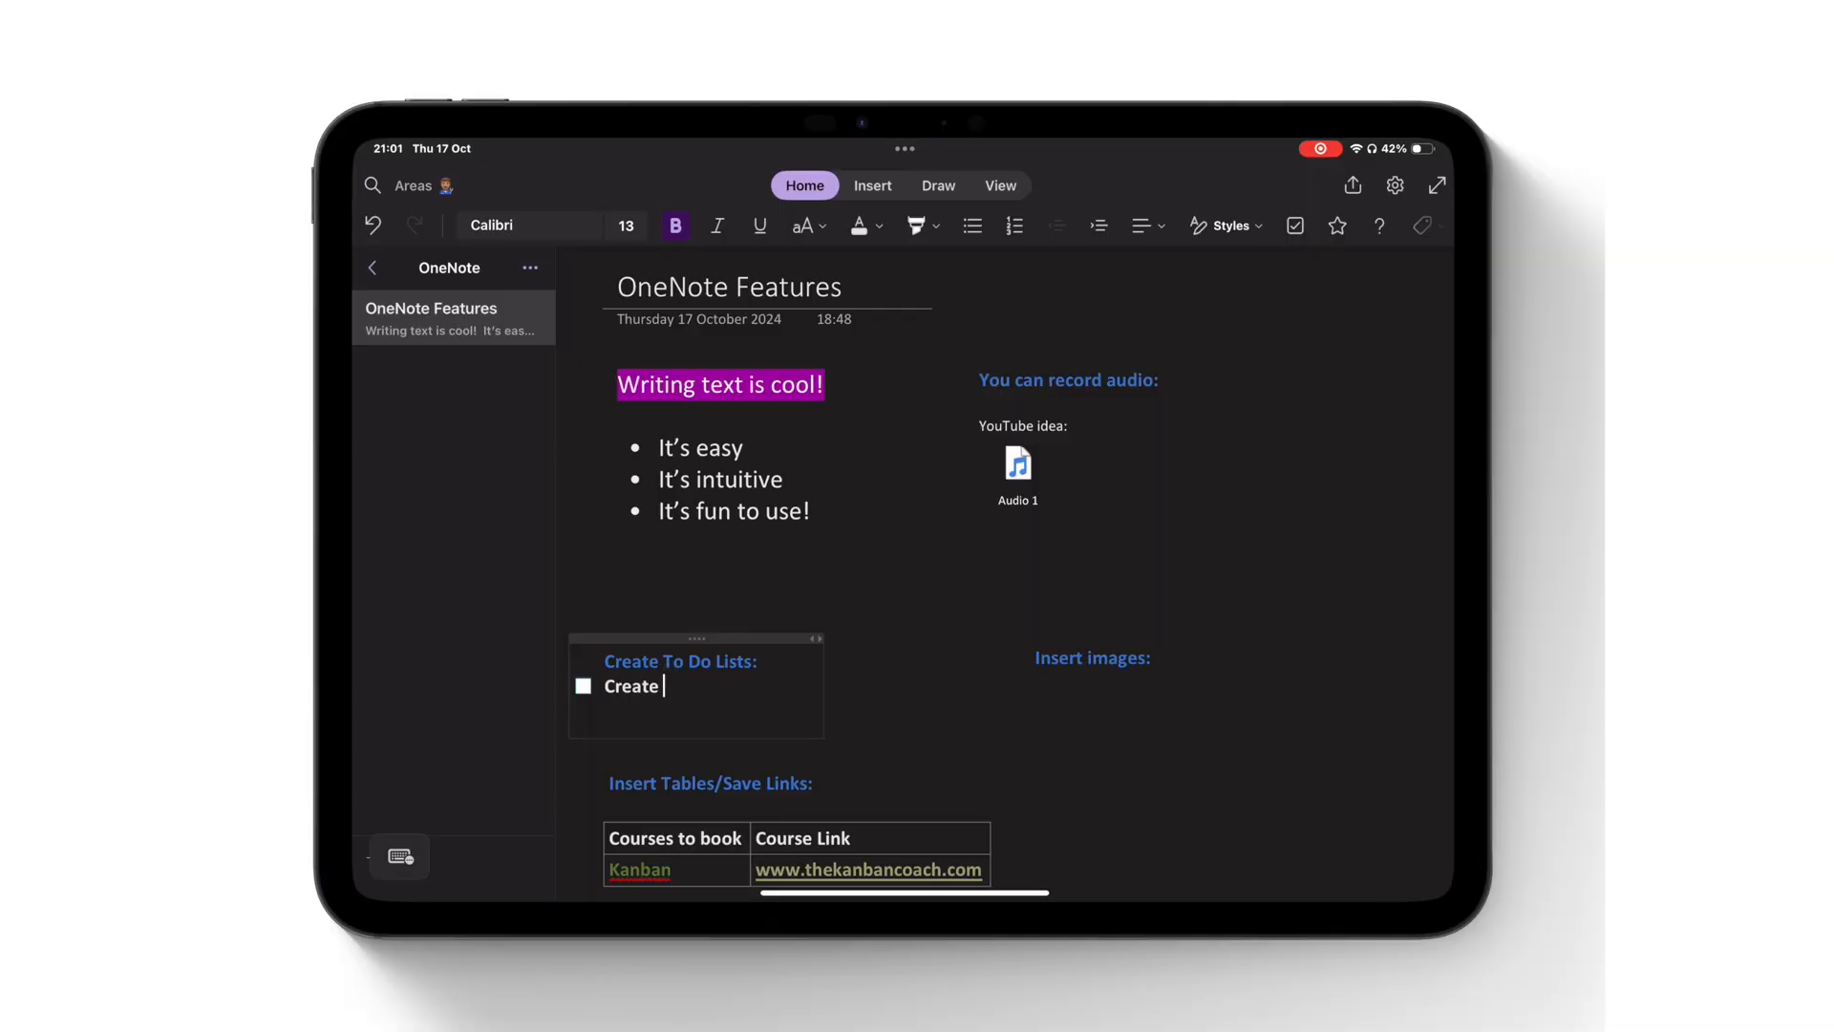
Add to-dos 'script for next video', 'Shoot A Roll' and 'Shoot B roll'
{"action": "type", "text": "script for next video"}
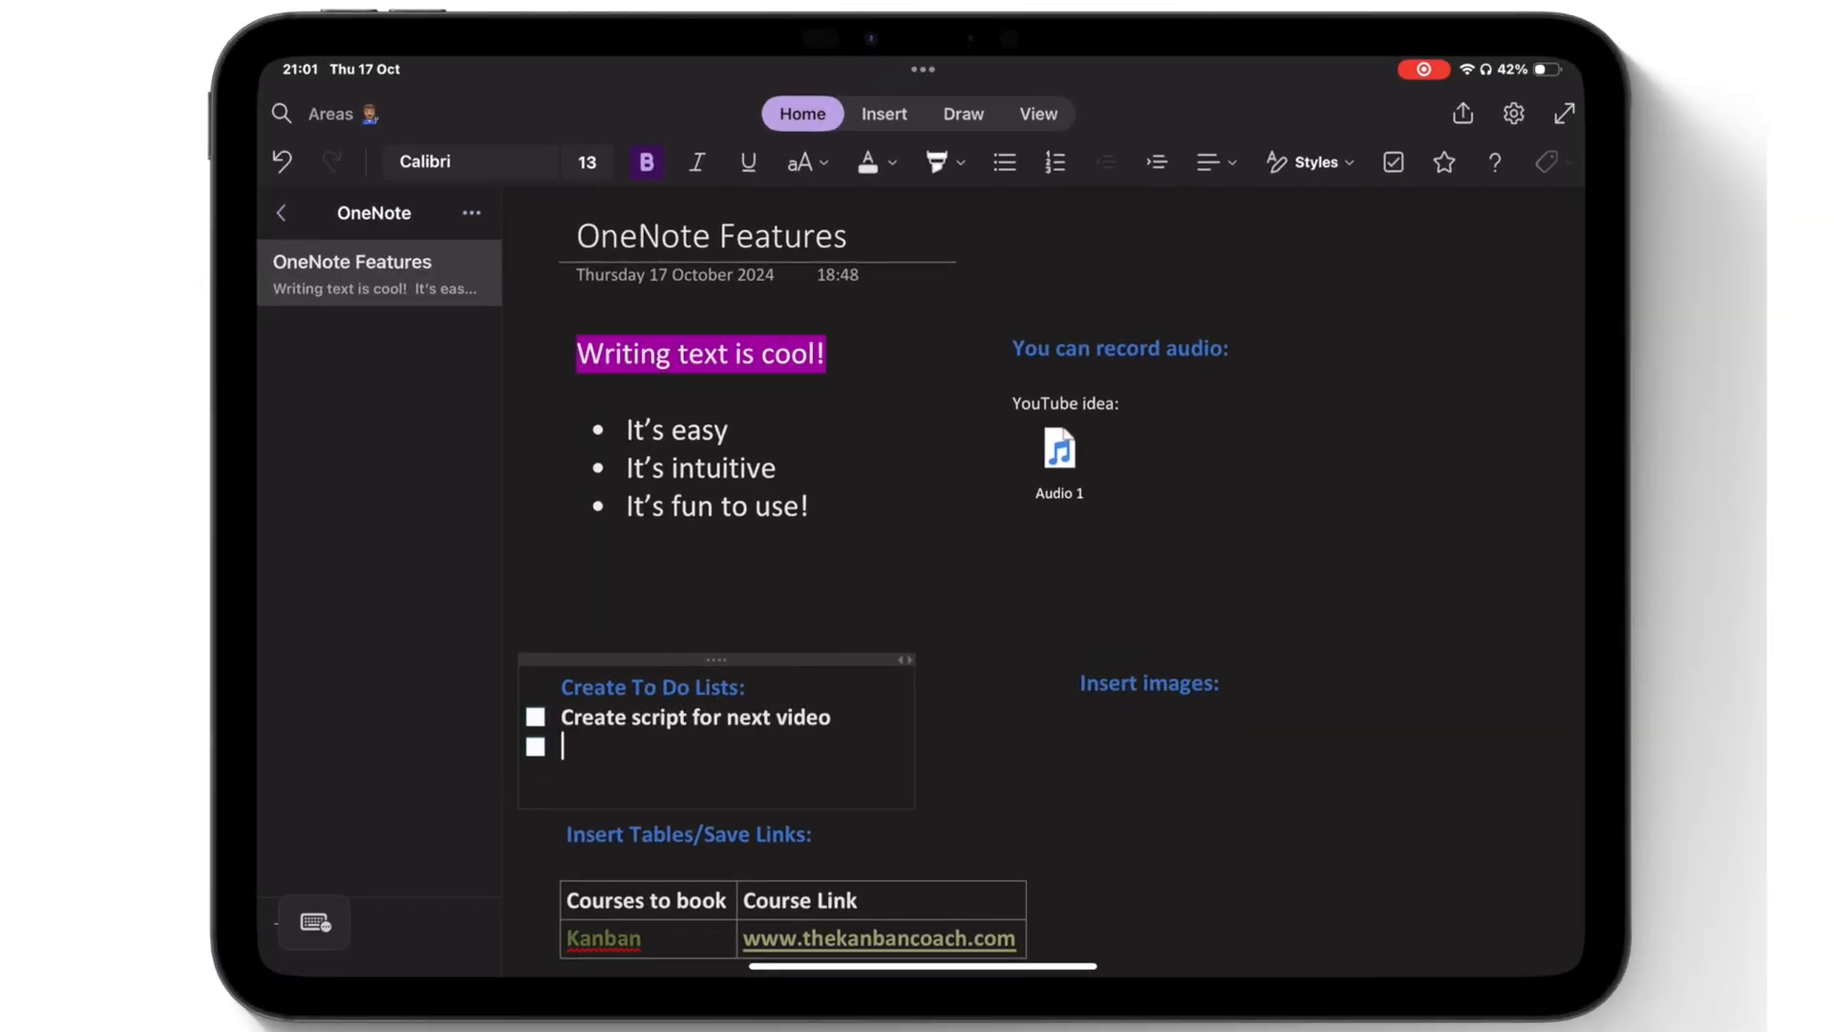
{"action": "type", "text": "Shoot A Roll"}
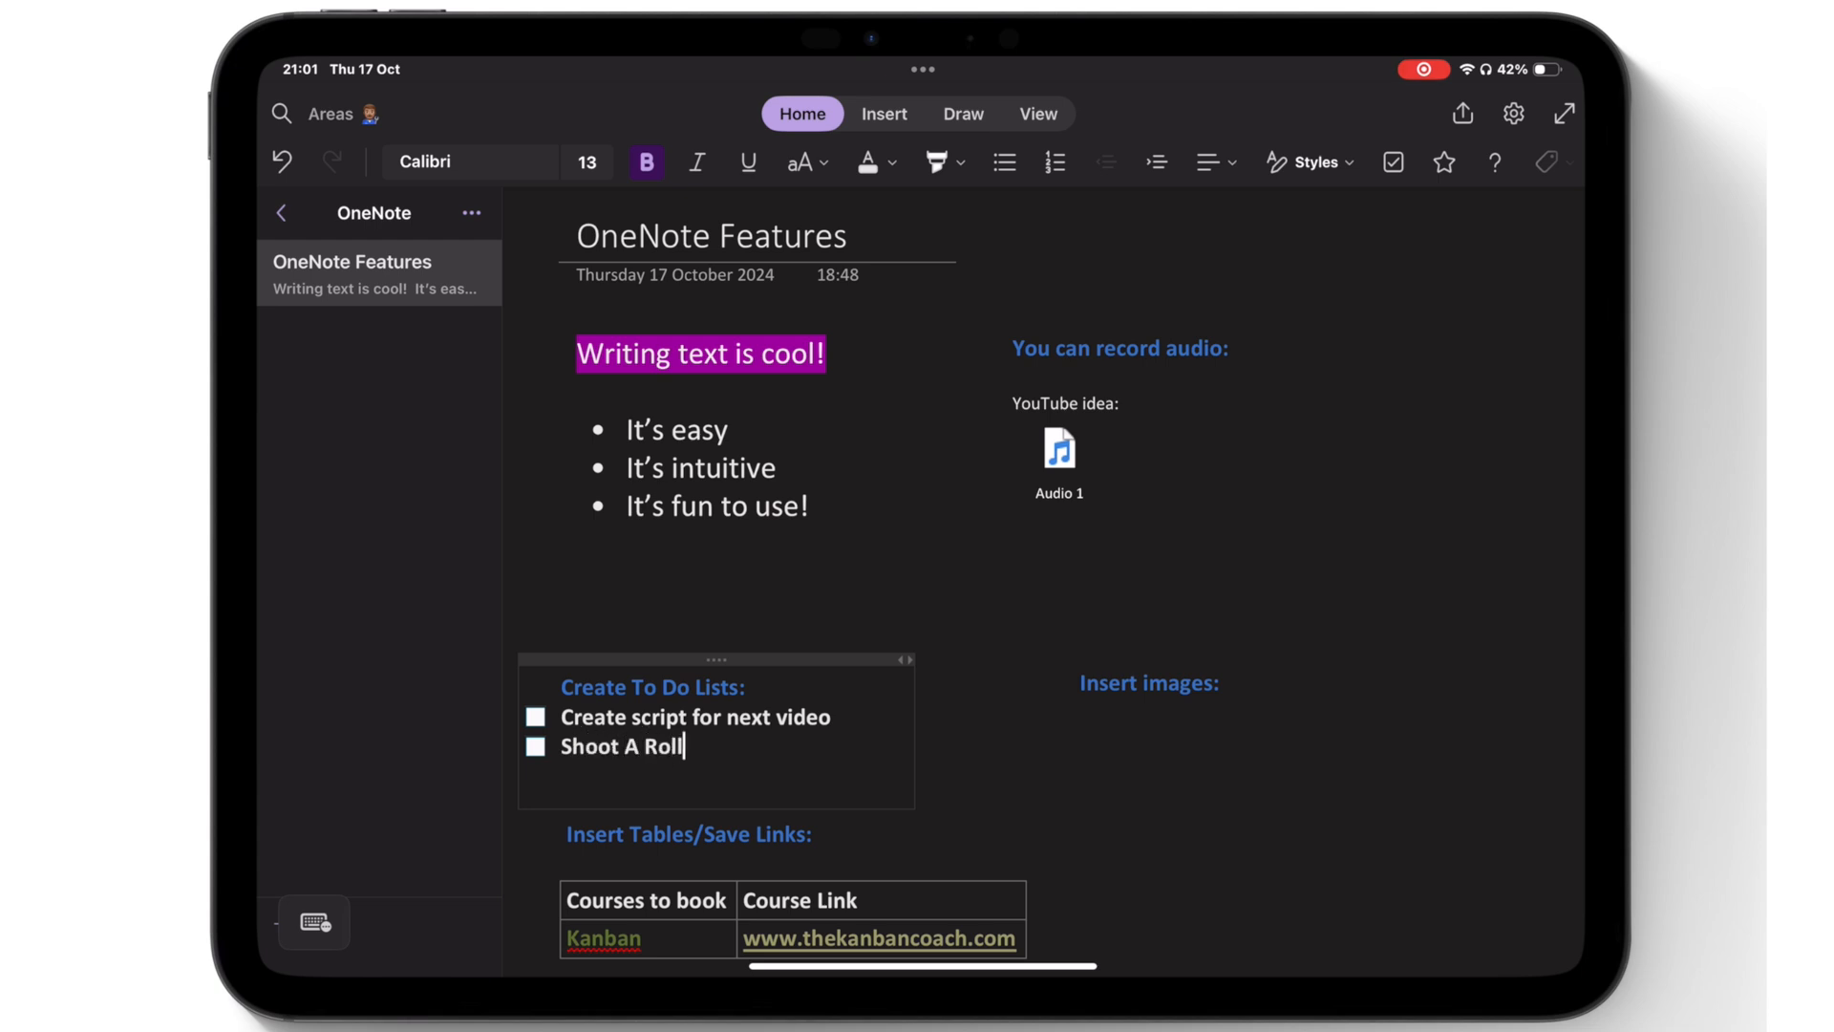
{"action": "type", "text": "Shoot Br oll"}
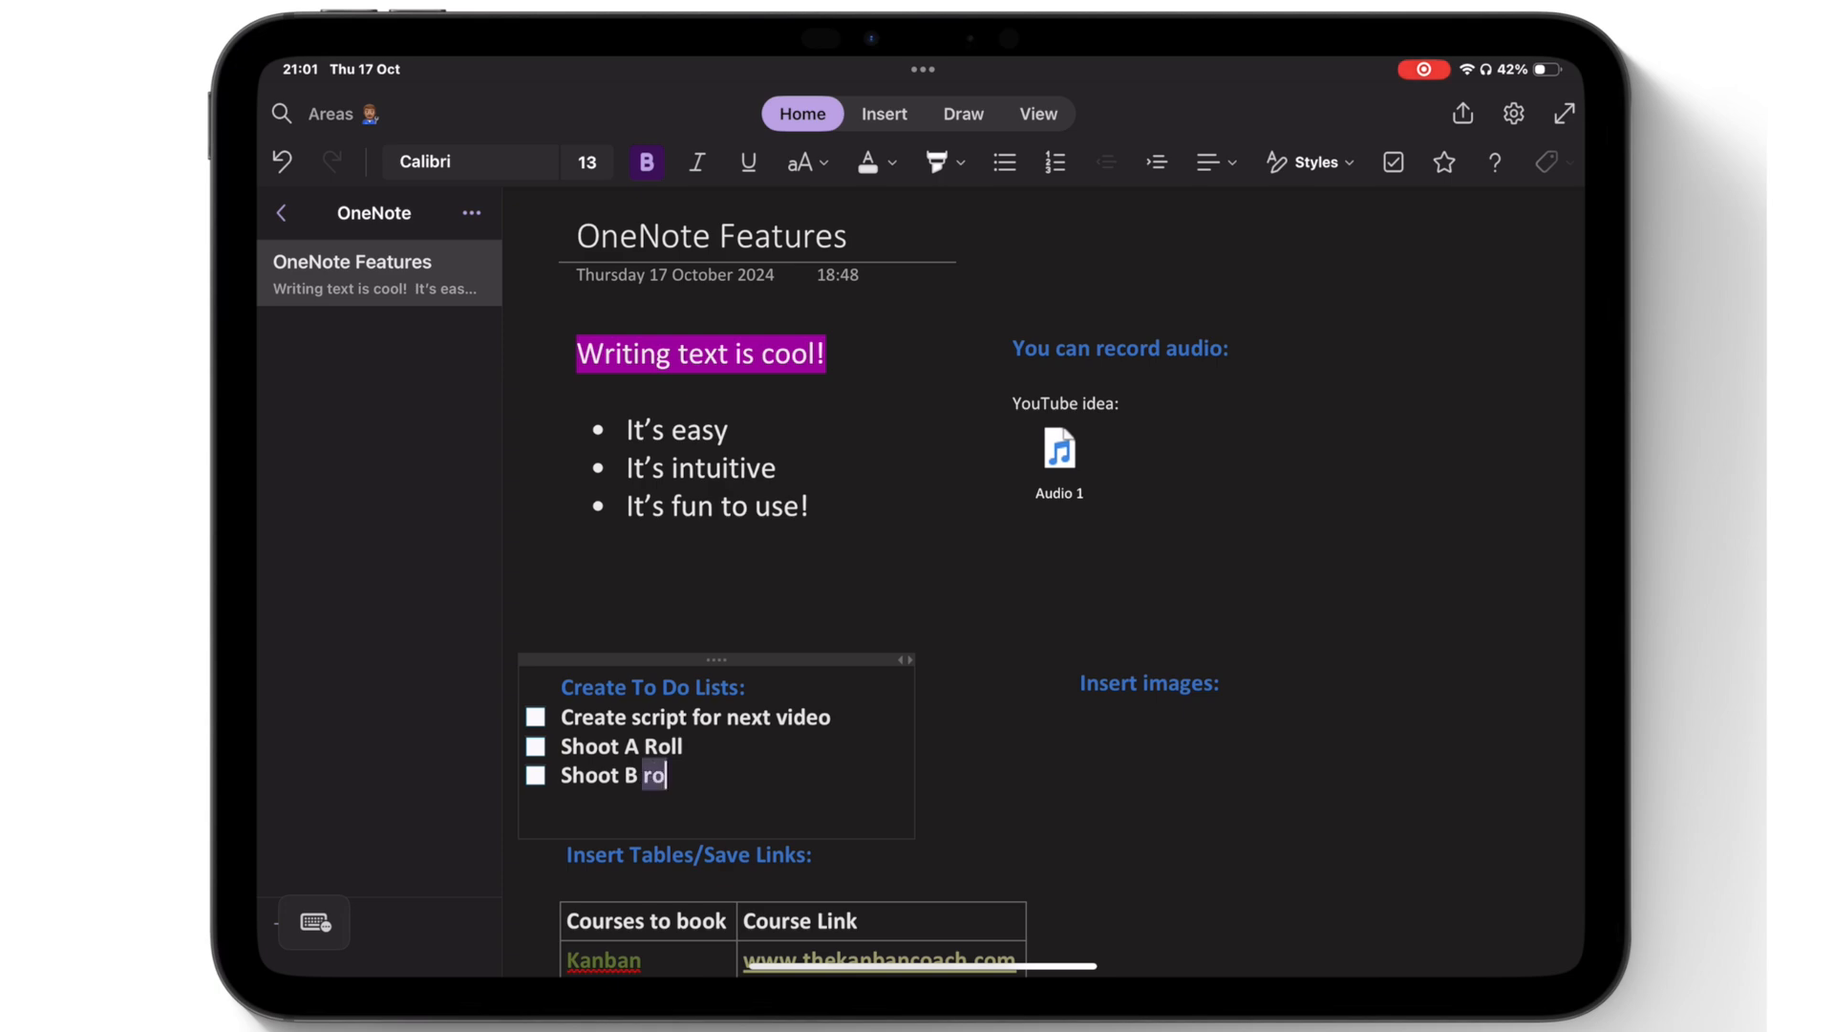
{"action": "left_click", "coordinate": [885, 114]}
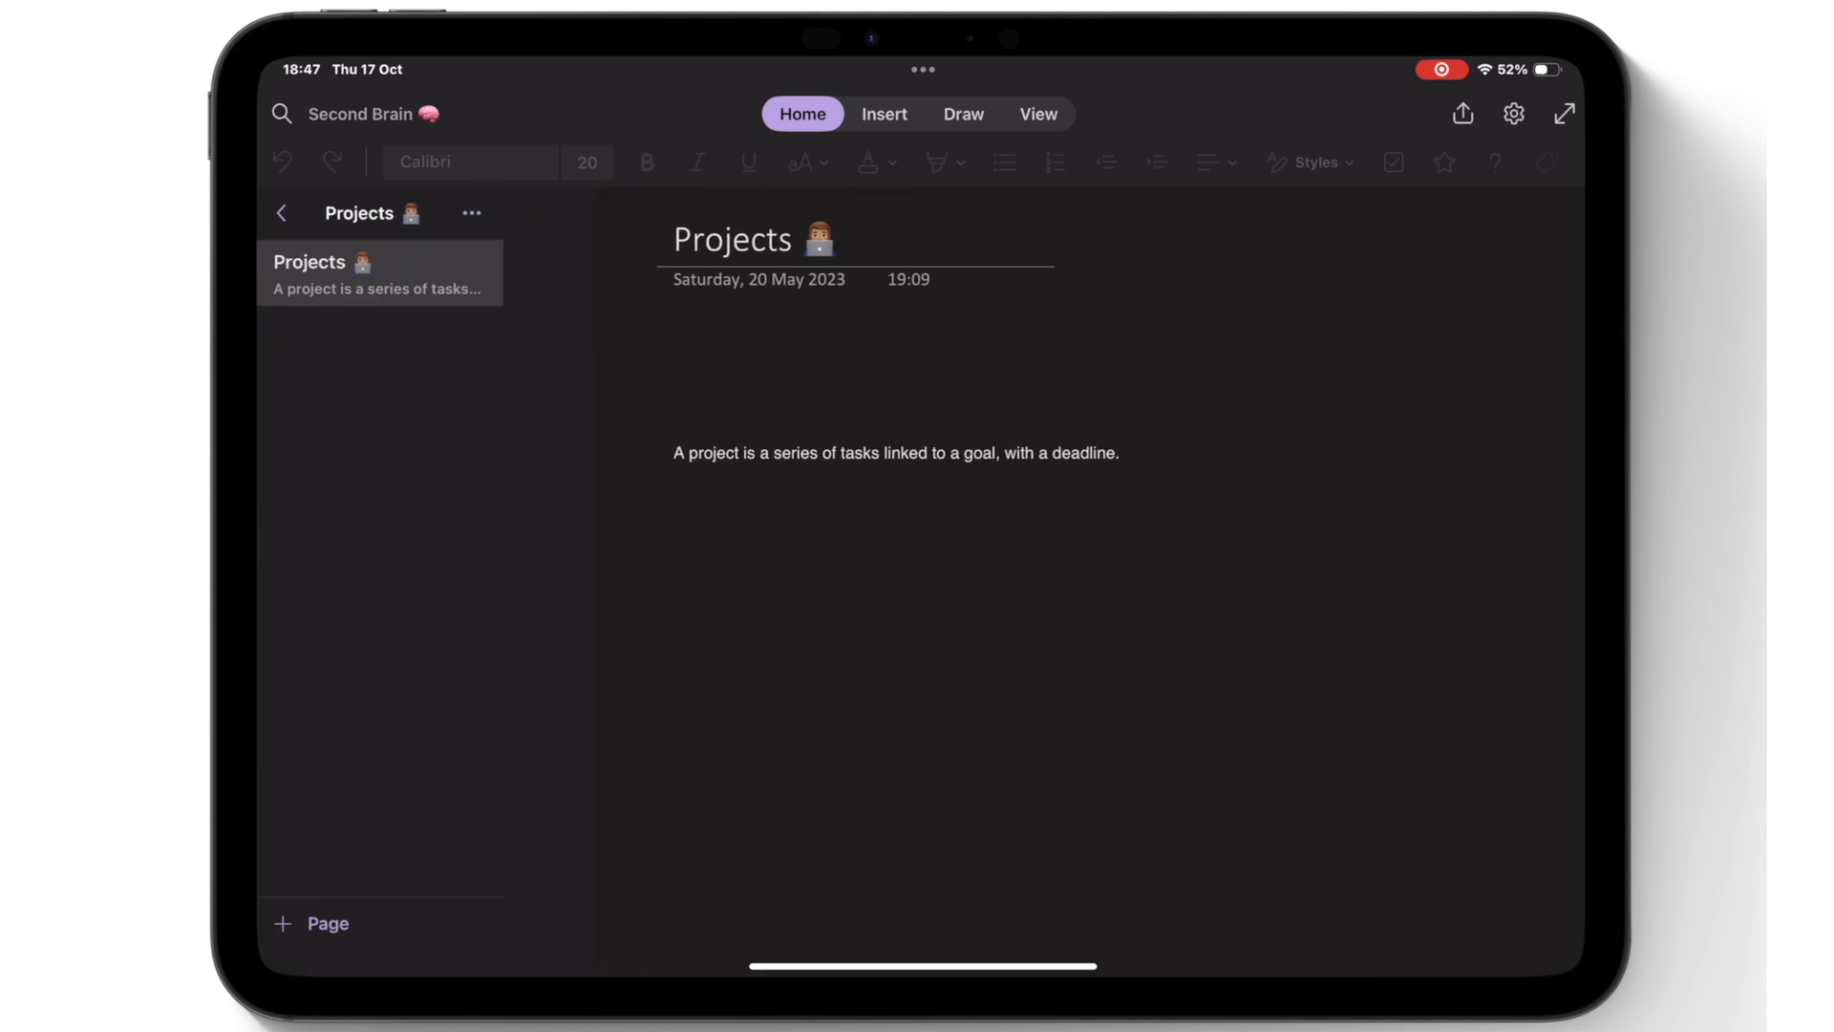
Go back to reveal the notebook list and the Second Brain sections
{"action": "left_click", "coordinate": [282, 213]}
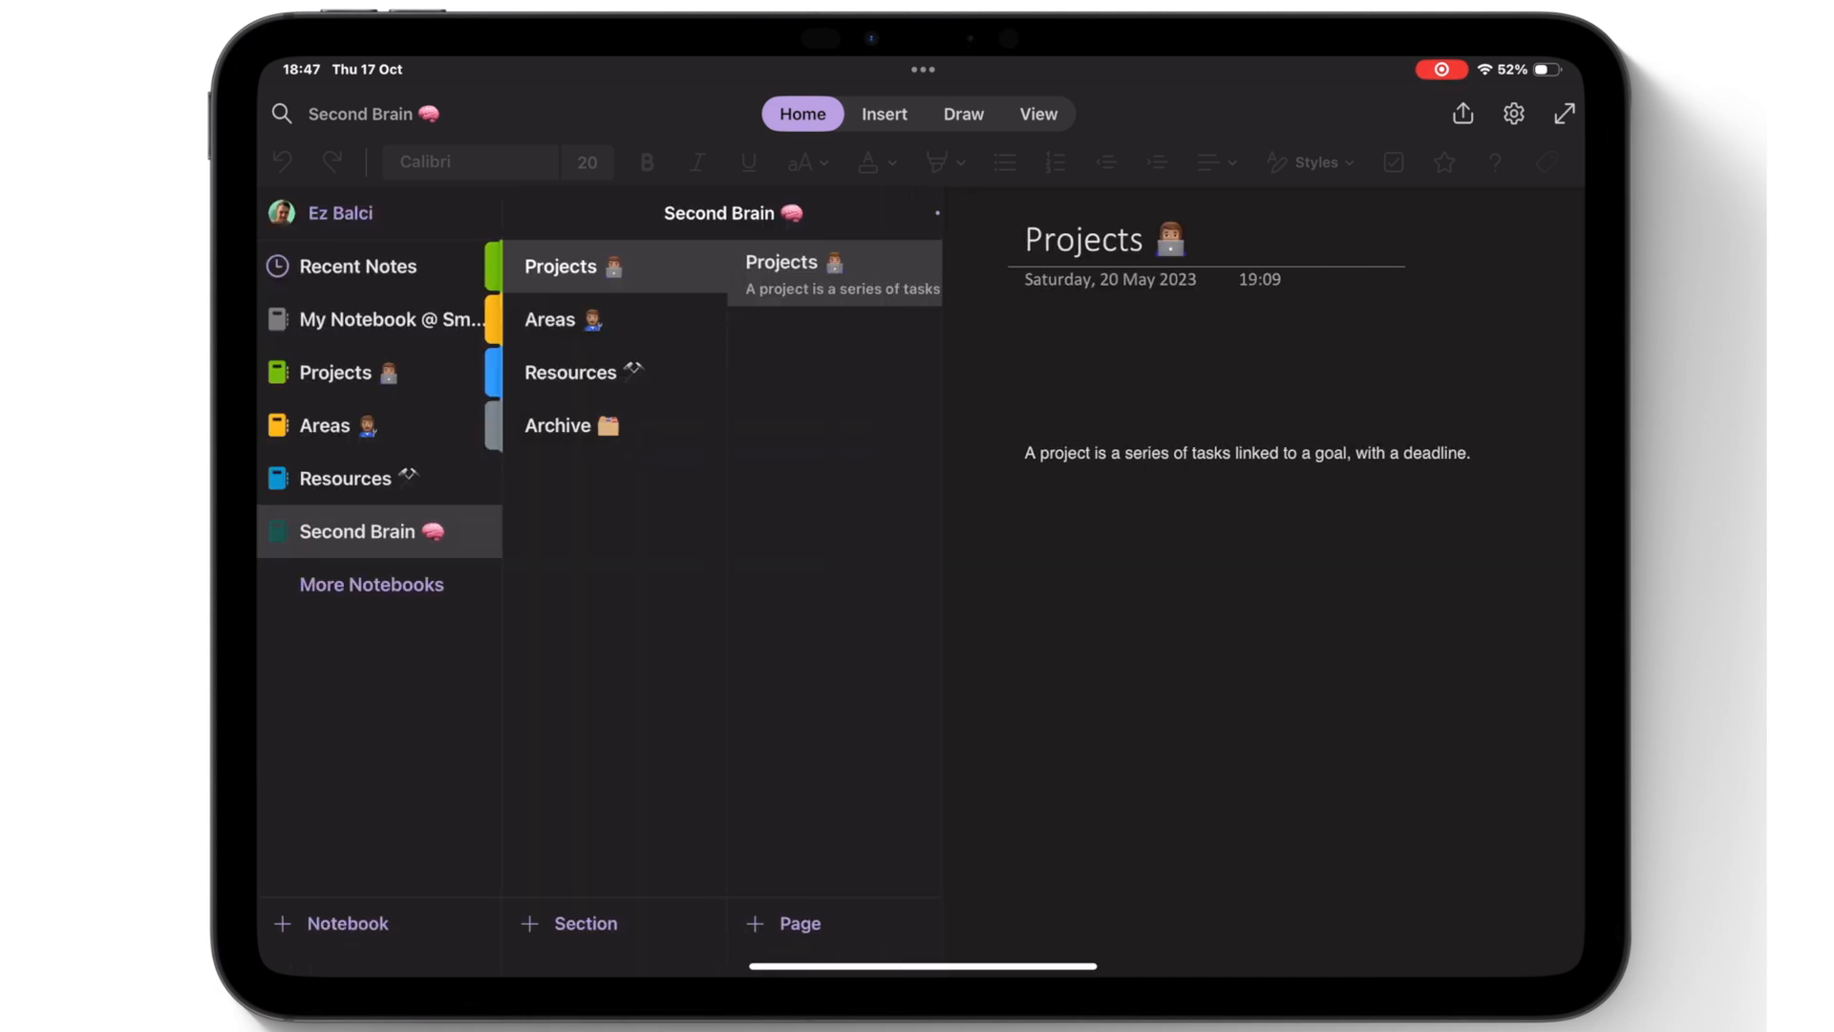
{"action": "left_click", "coordinate": [550, 319]}
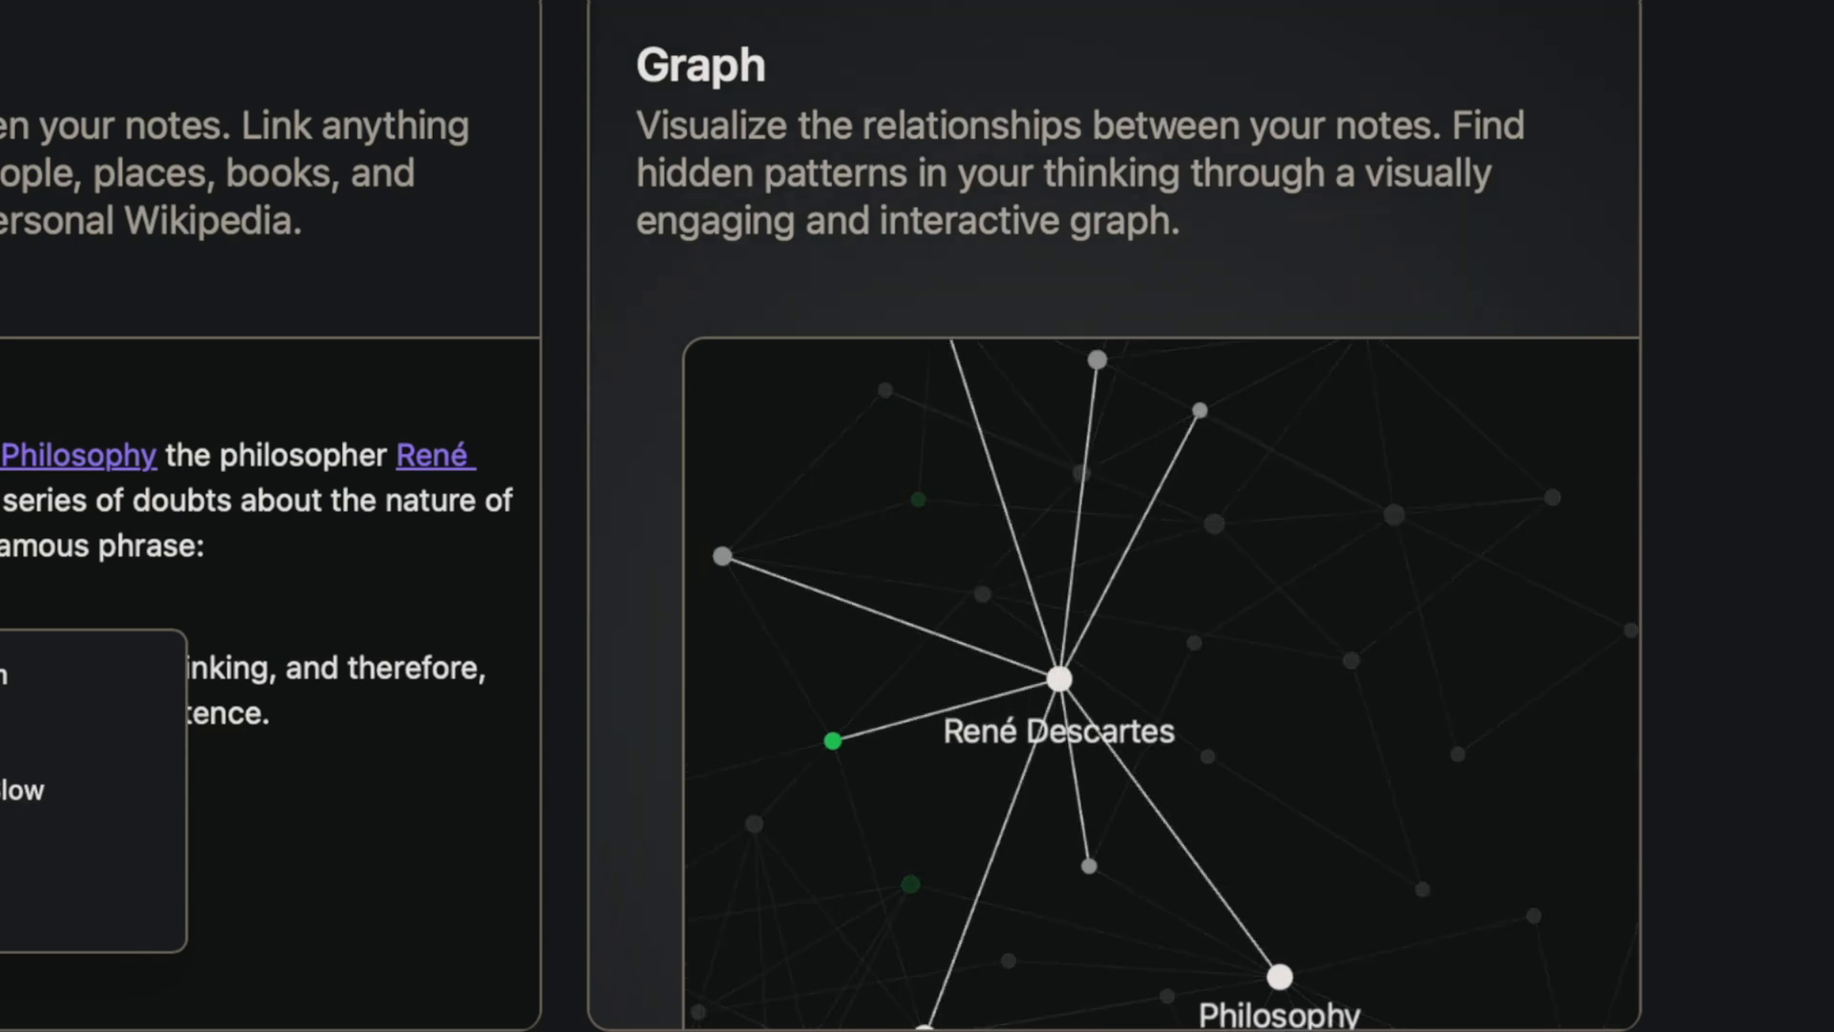
{"action": "scroll", "scroll_direction": "down", "scroll_amount": 3}
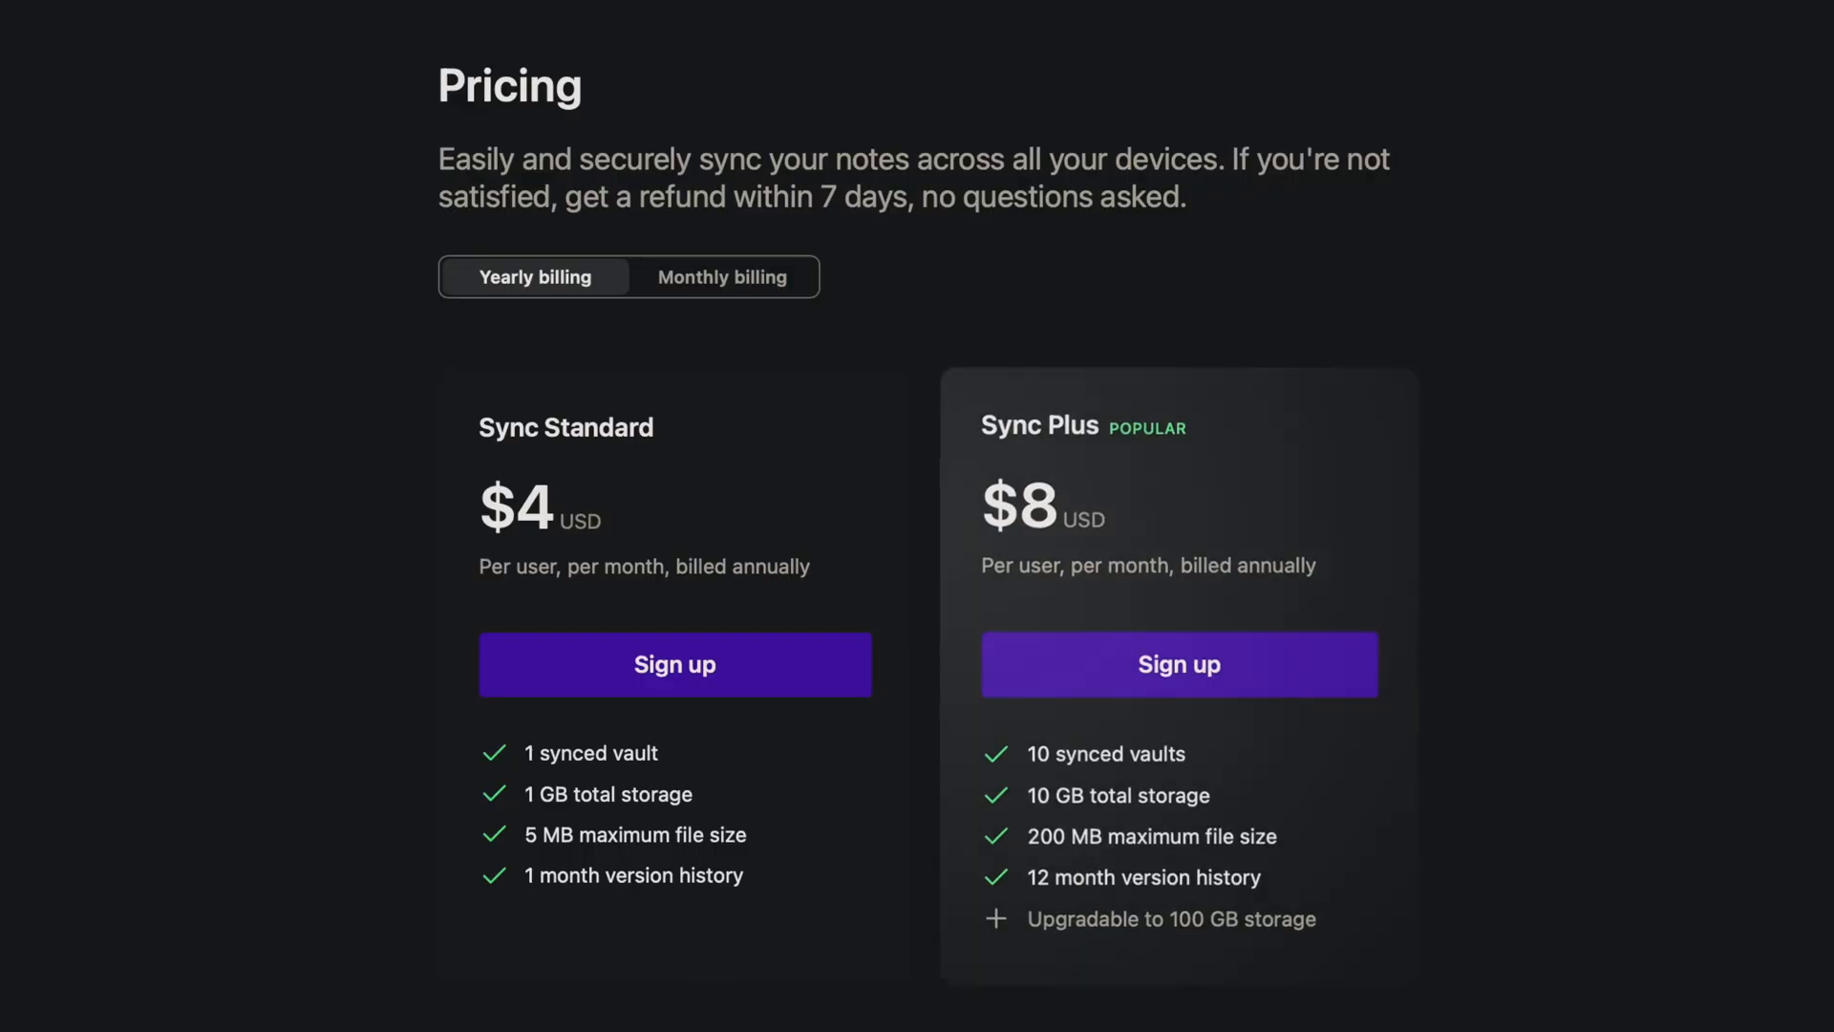
{"action": "left_click", "coordinate": [720, 277]}
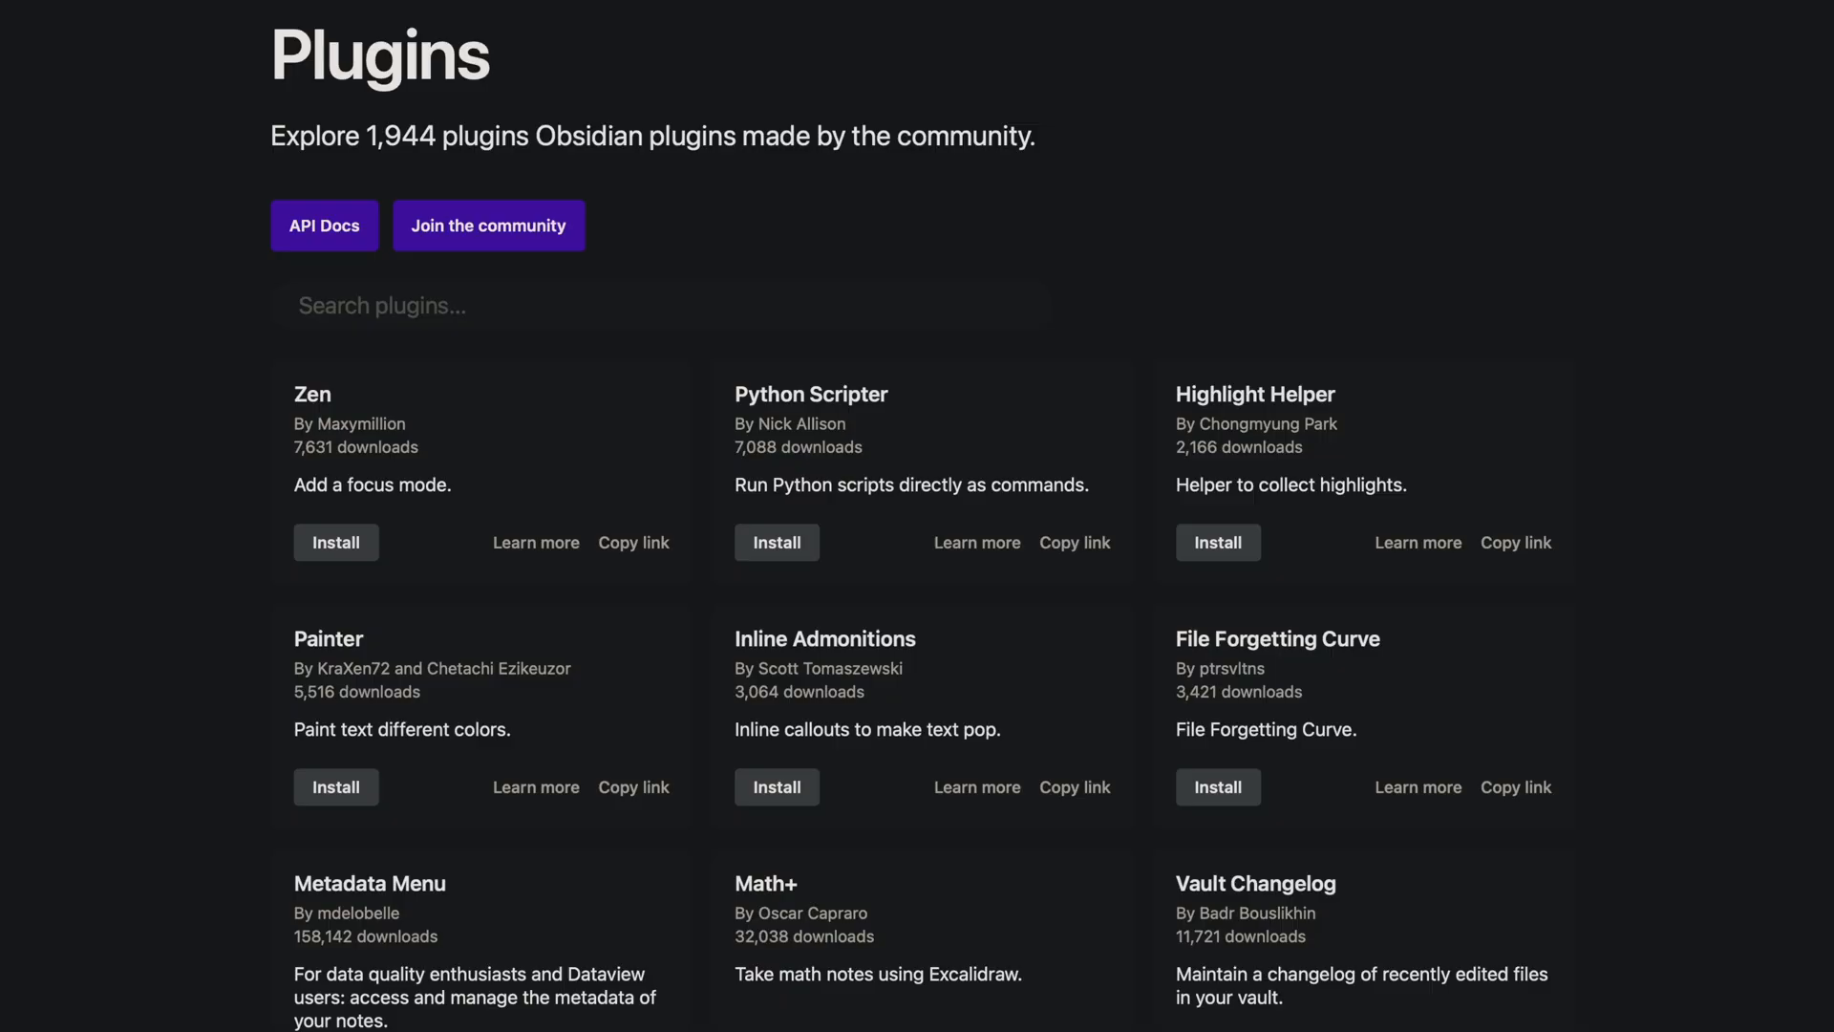
Search the Obsidian community plugins for Google Calendar and browse the results
{"action": "scroll", "scroll_direction": "down", "scroll_amount": 3}
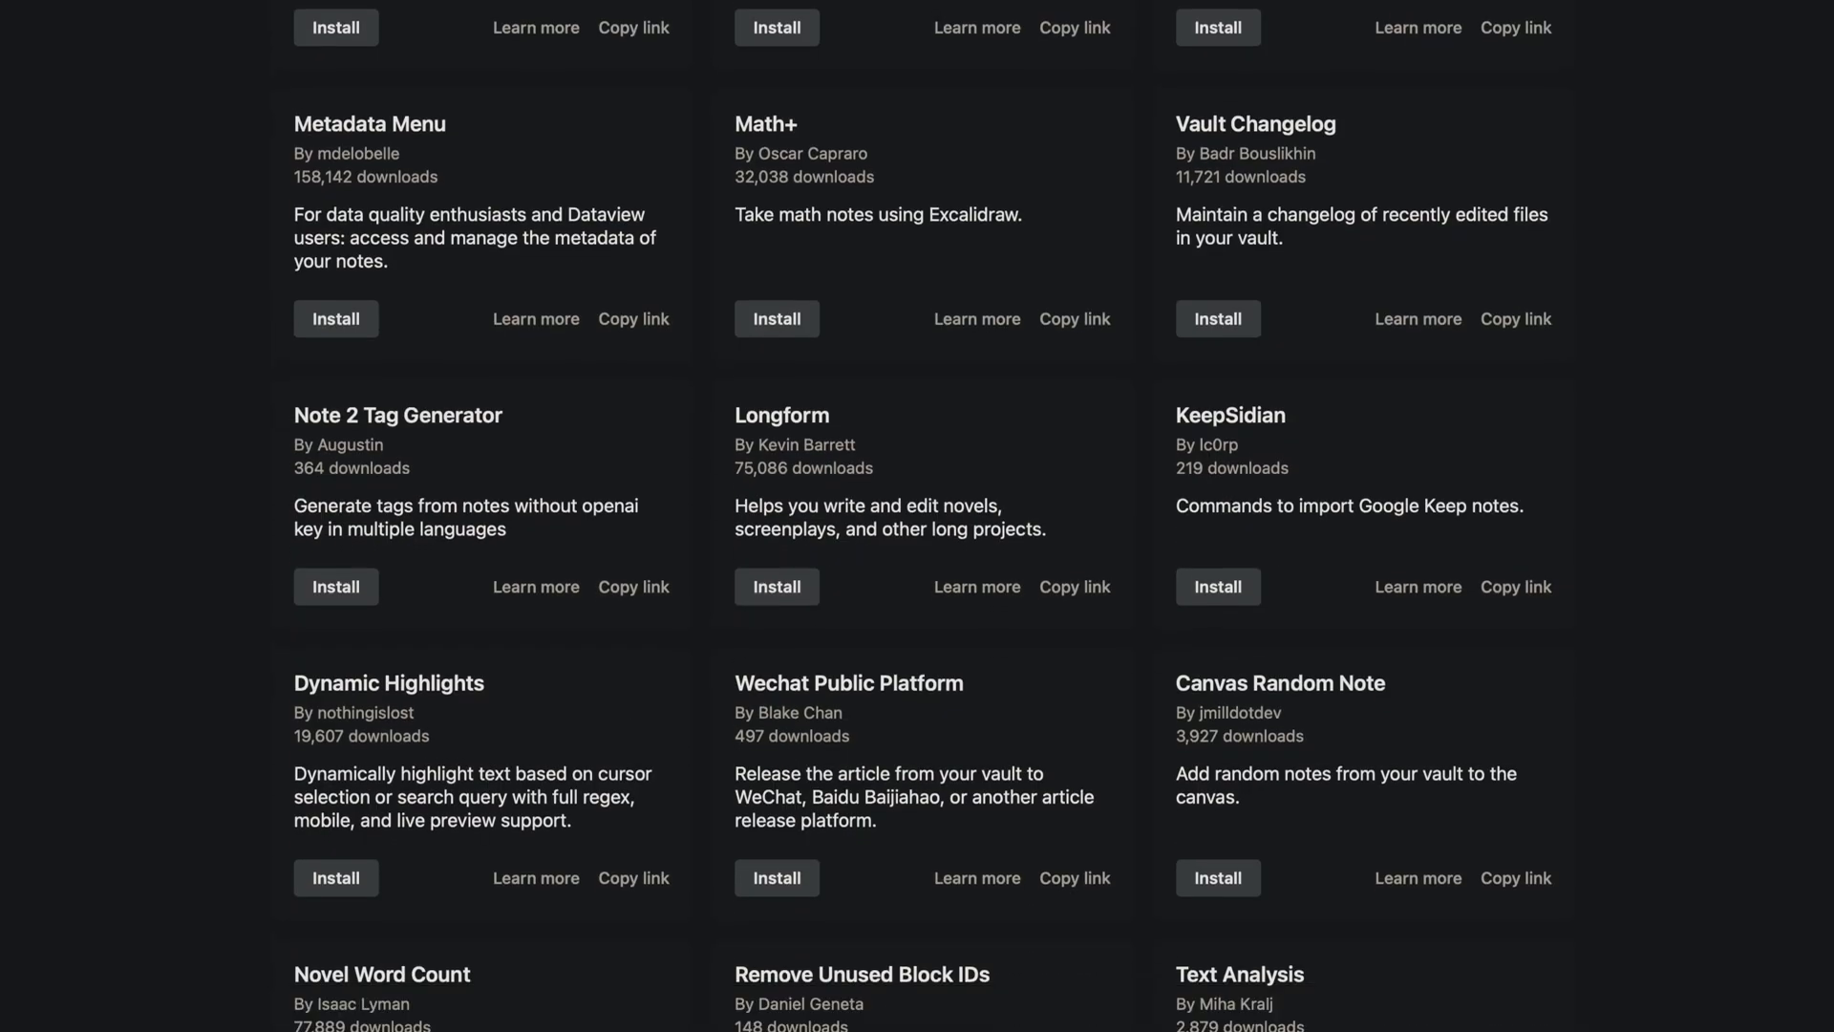
{"action": "scroll", "scroll_direction": "down", "scroll_amount": 3}
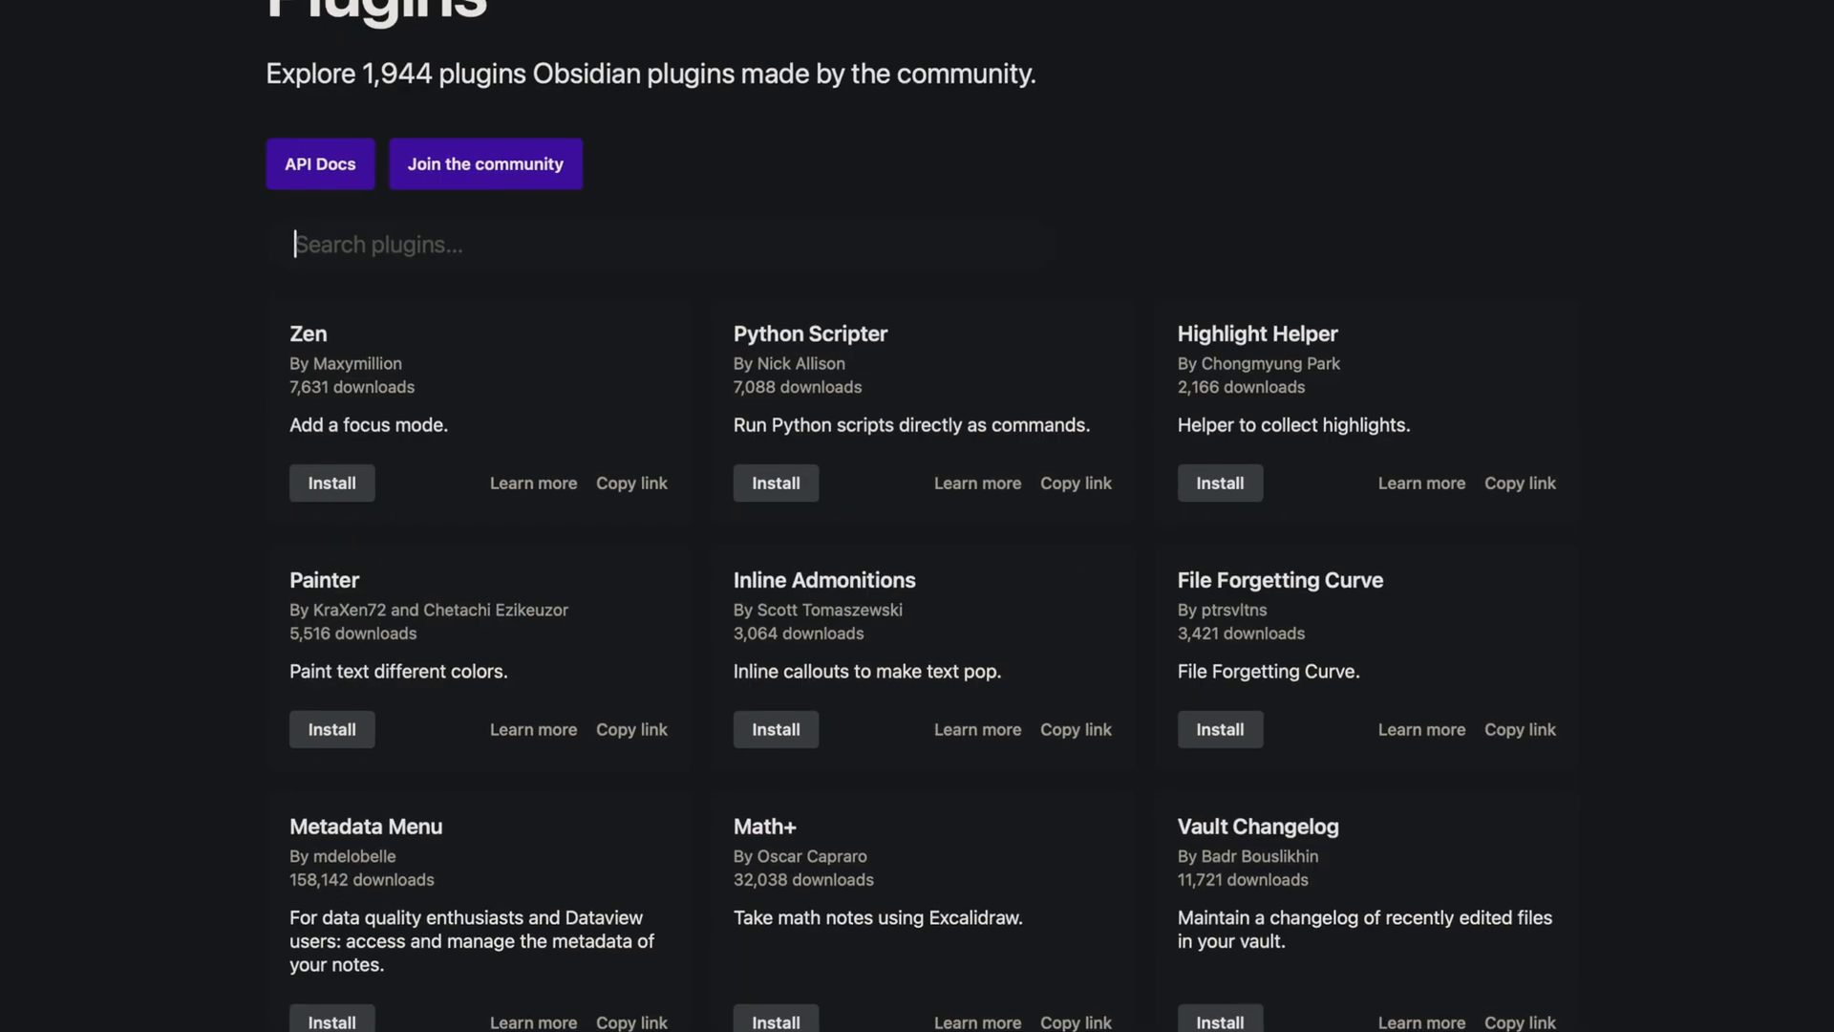
{"action": "type", "text": "Google cal"}
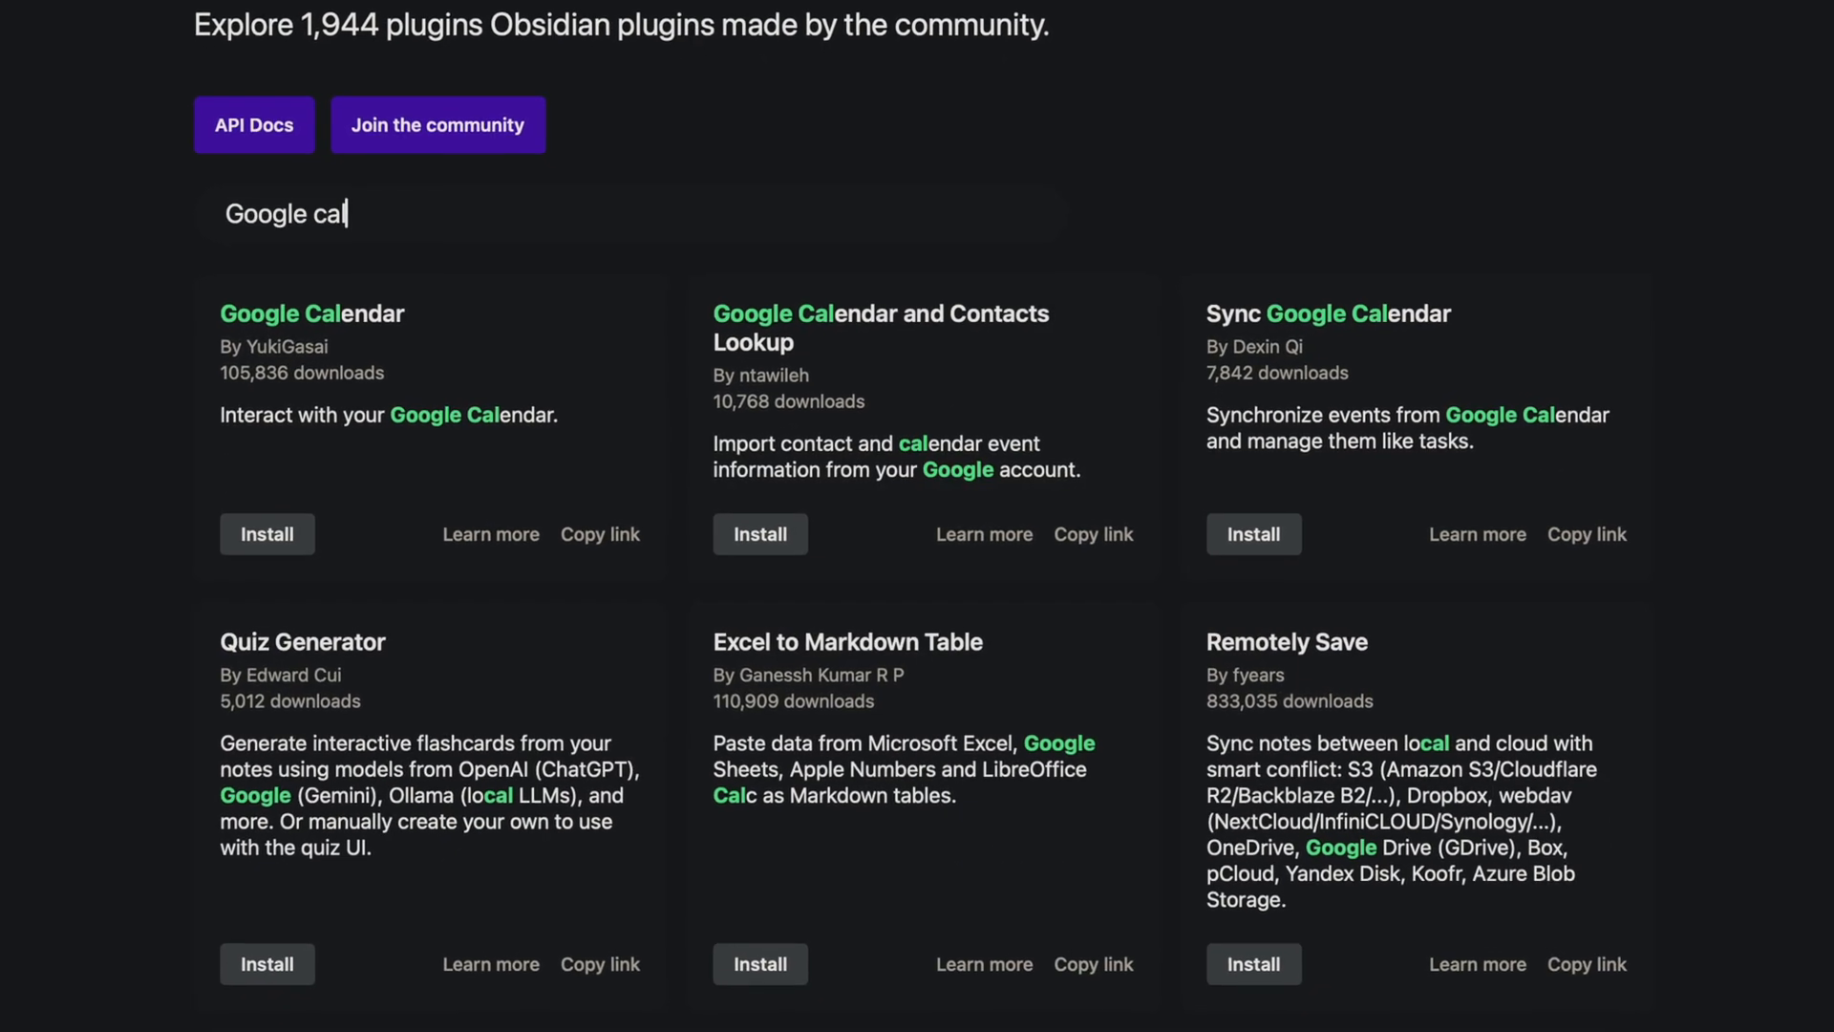
{"action": "scroll", "scroll_direction": "down", "scroll_amount": 3}
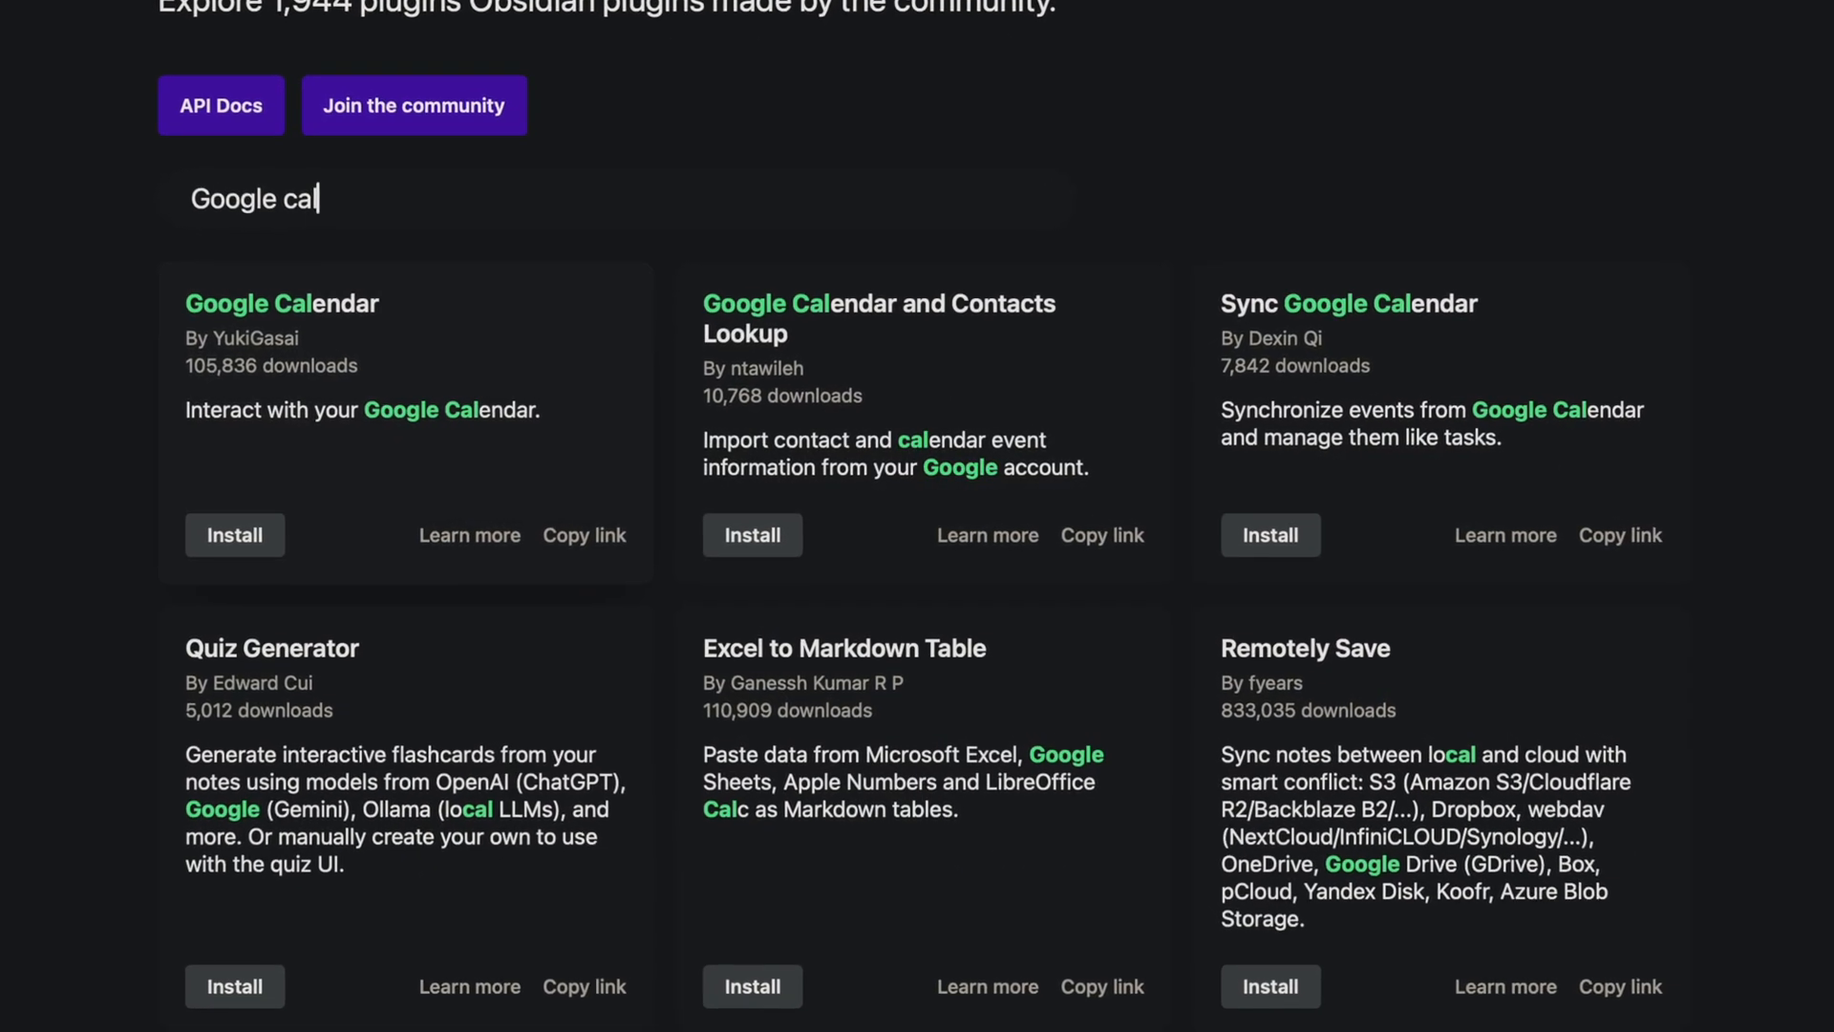
{"action": "scroll", "scroll_direction": "down", "scroll_amount": 3}
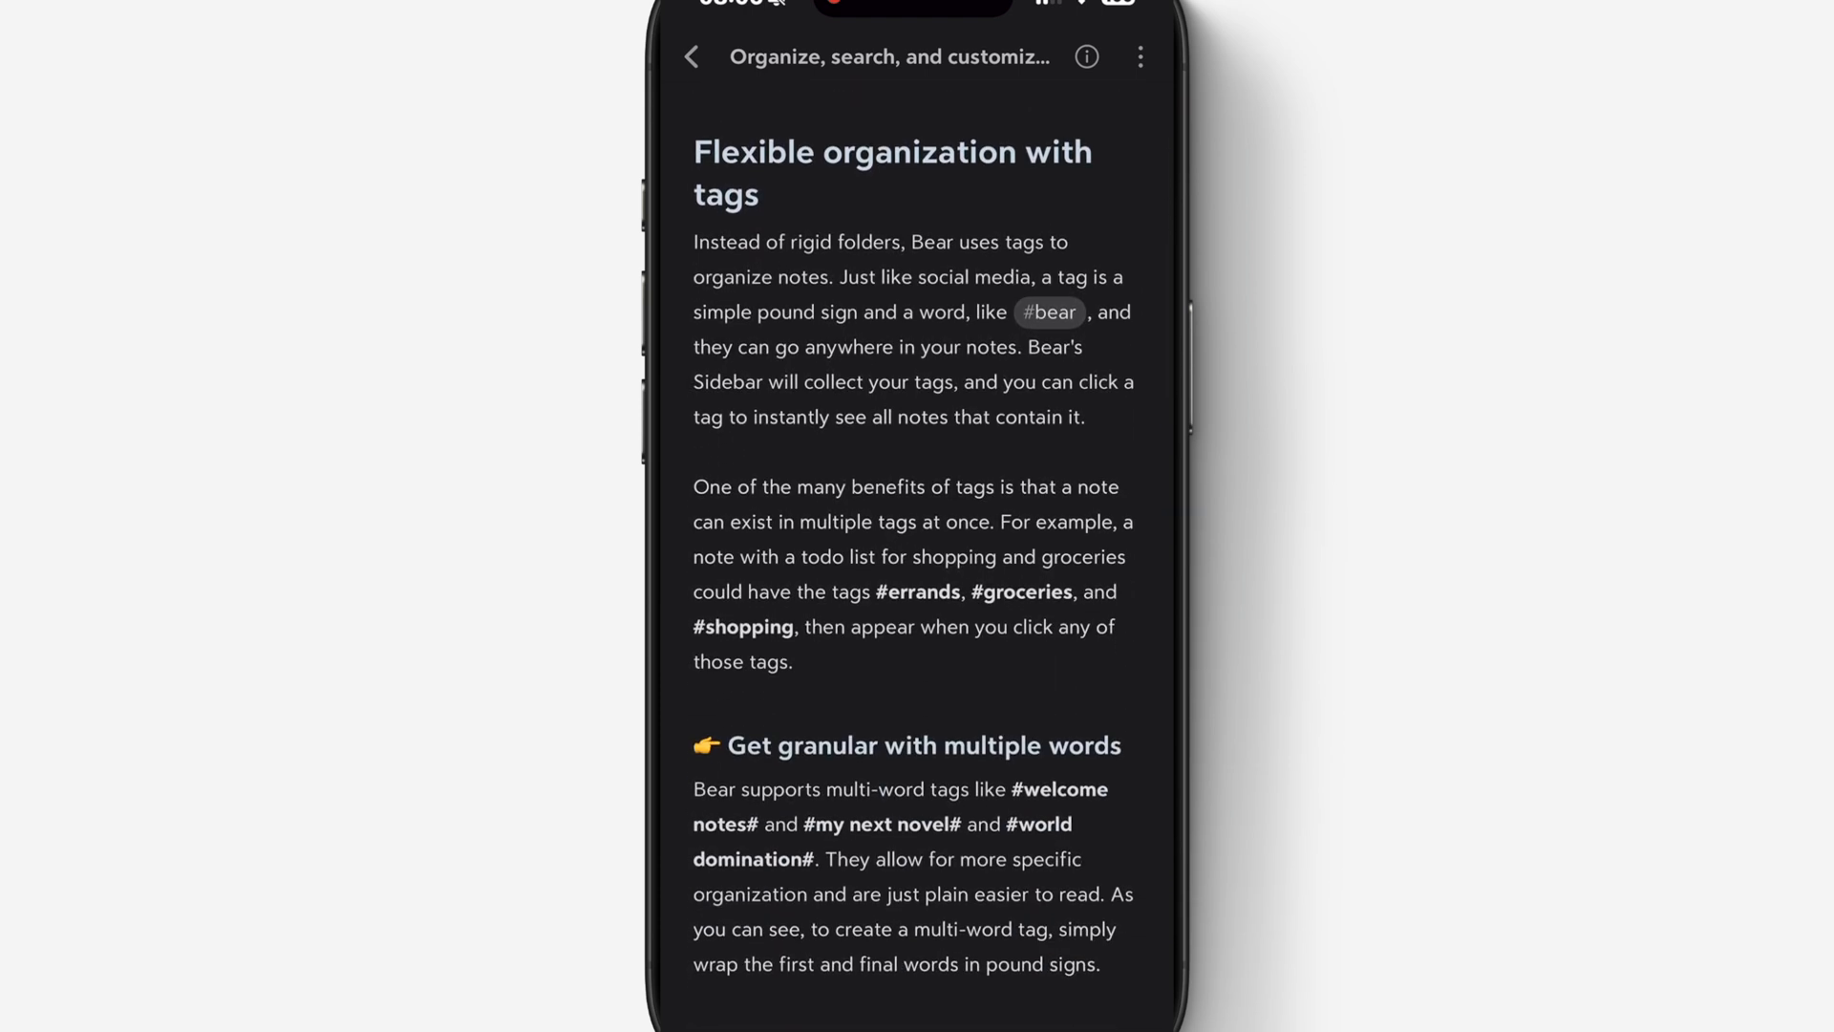
Highlight the opening tags paragraph, including the #bear tag, in green
{"action": "double_click", "coordinate": [726, 241]}
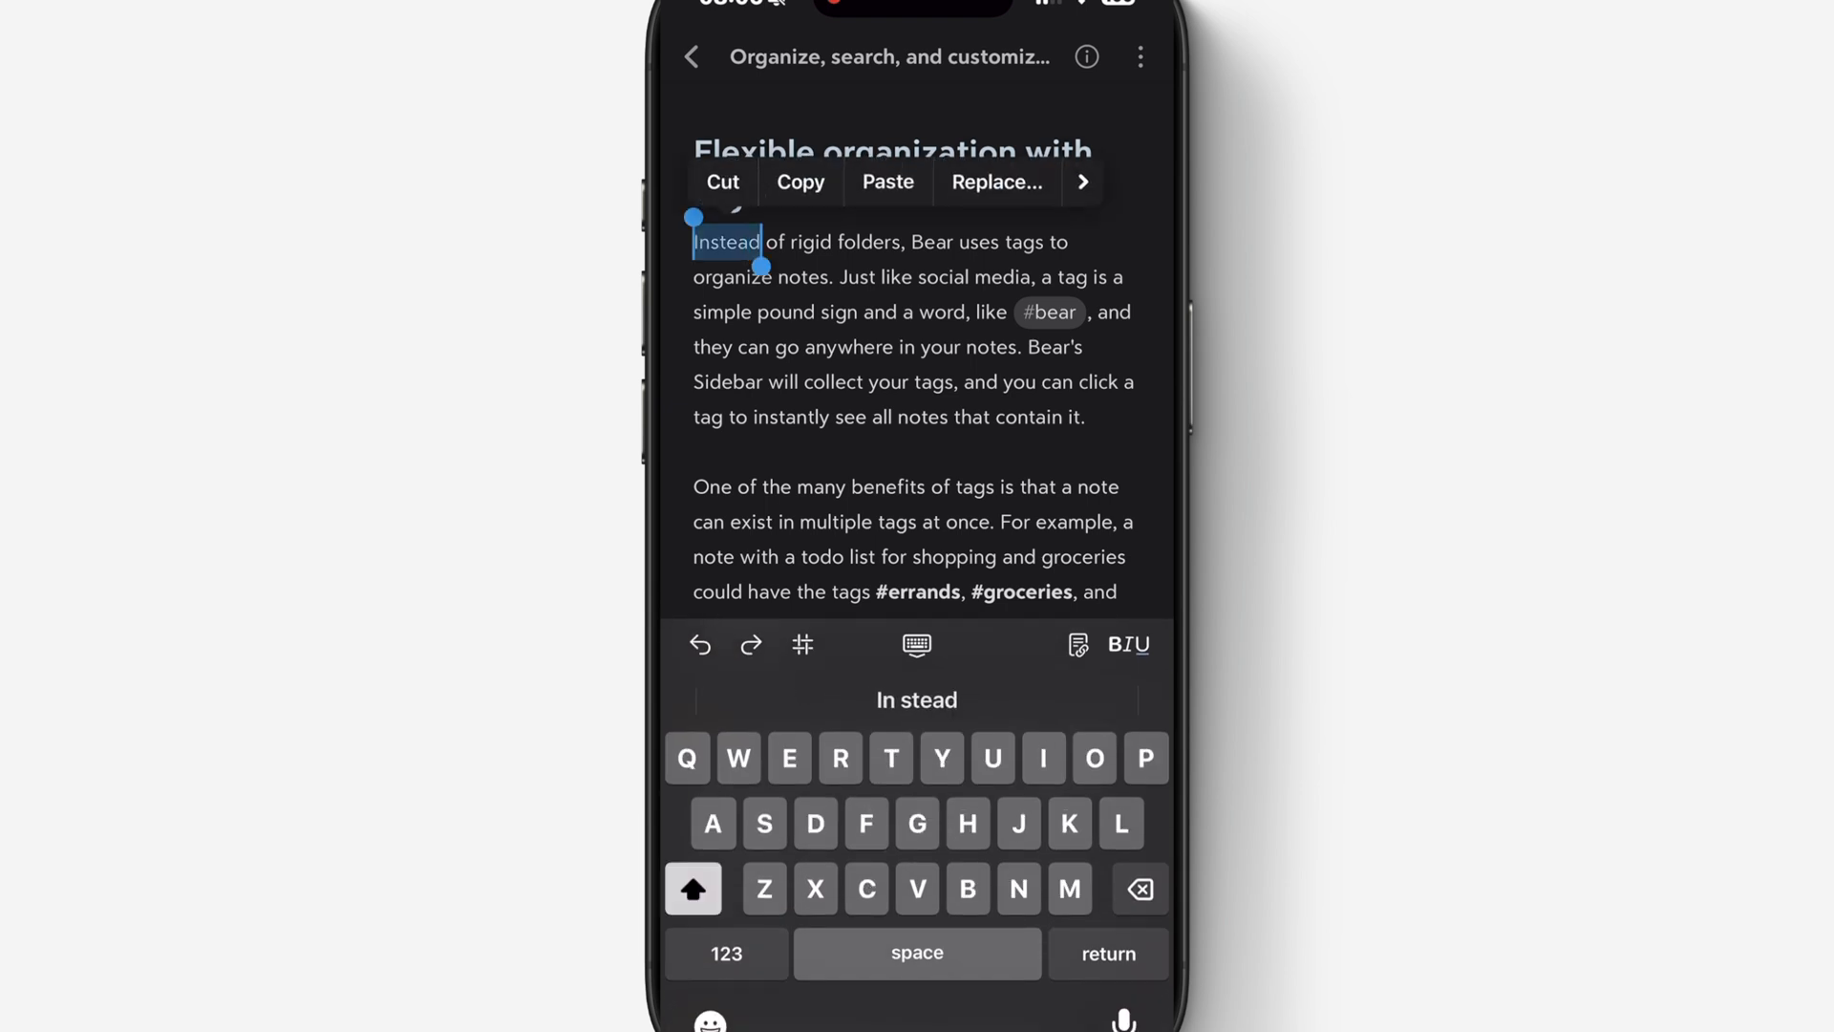
{"action": "left_click_drag", "start_coordinate": [771, 267], "coordinate": [861, 337]}
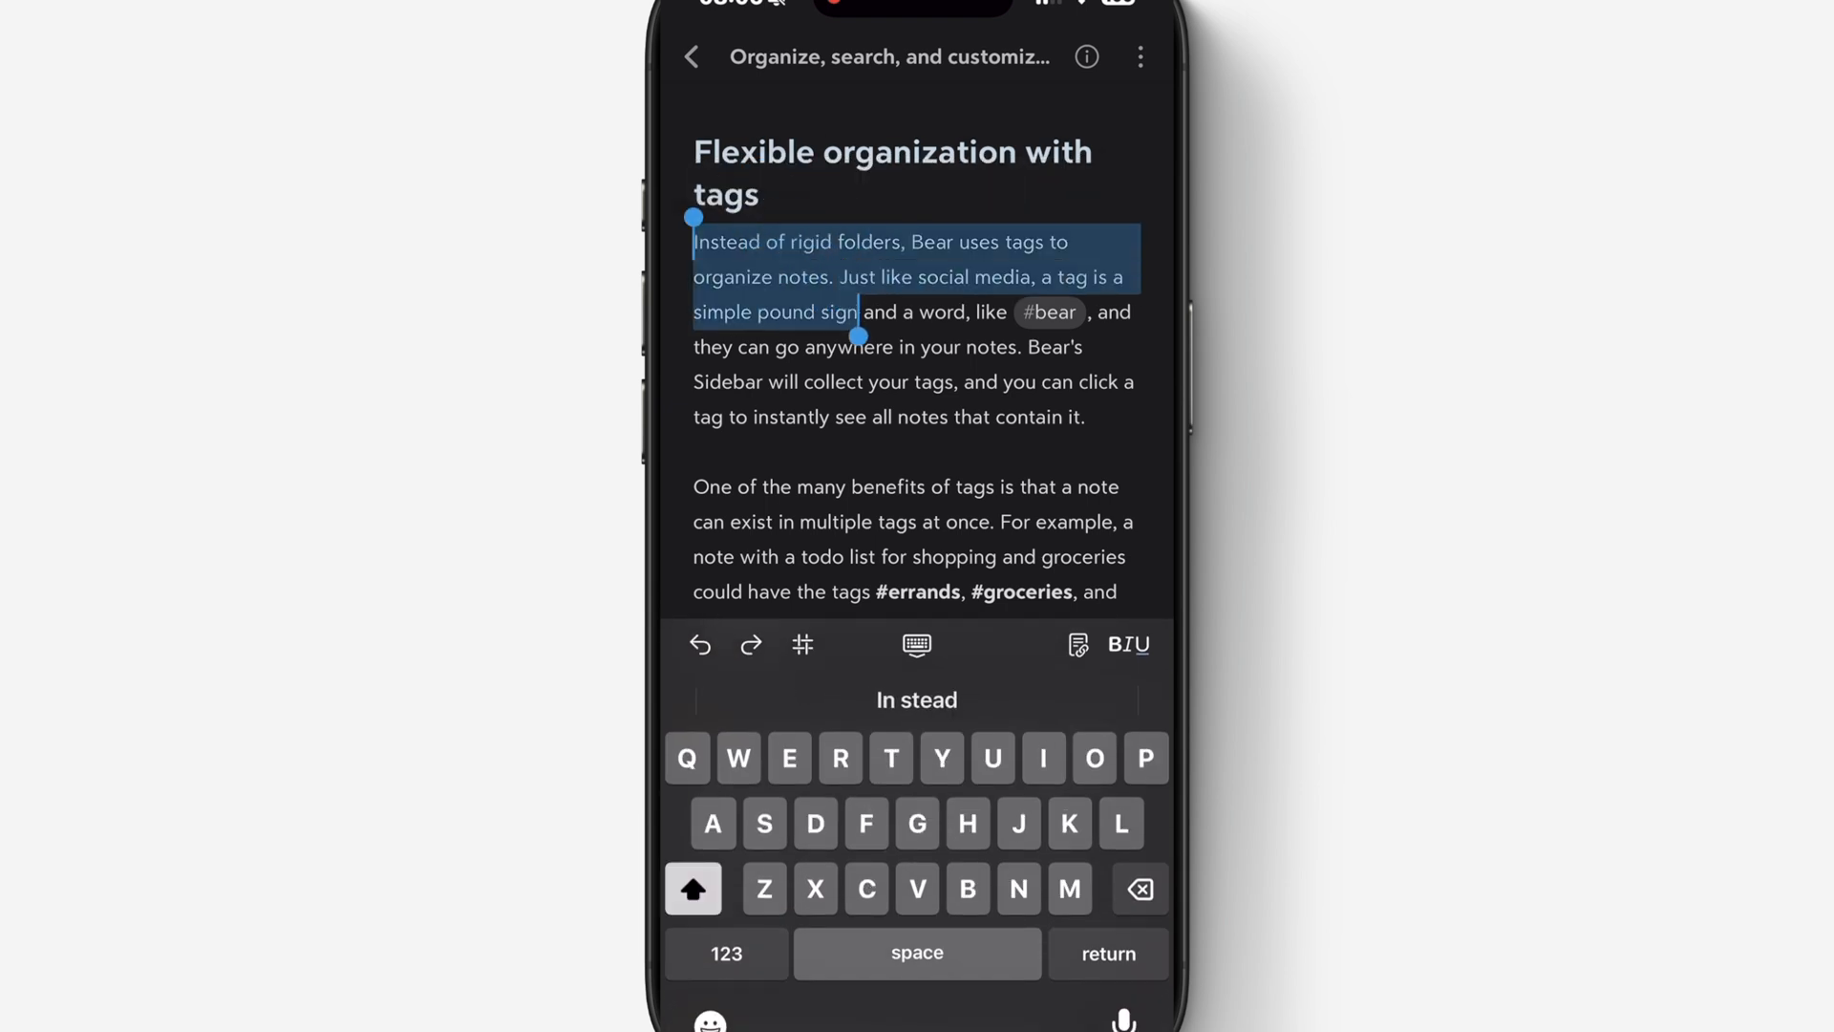
{"action": "left_click_drag", "start_coordinate": [859, 335], "coordinate": [1088, 339]}
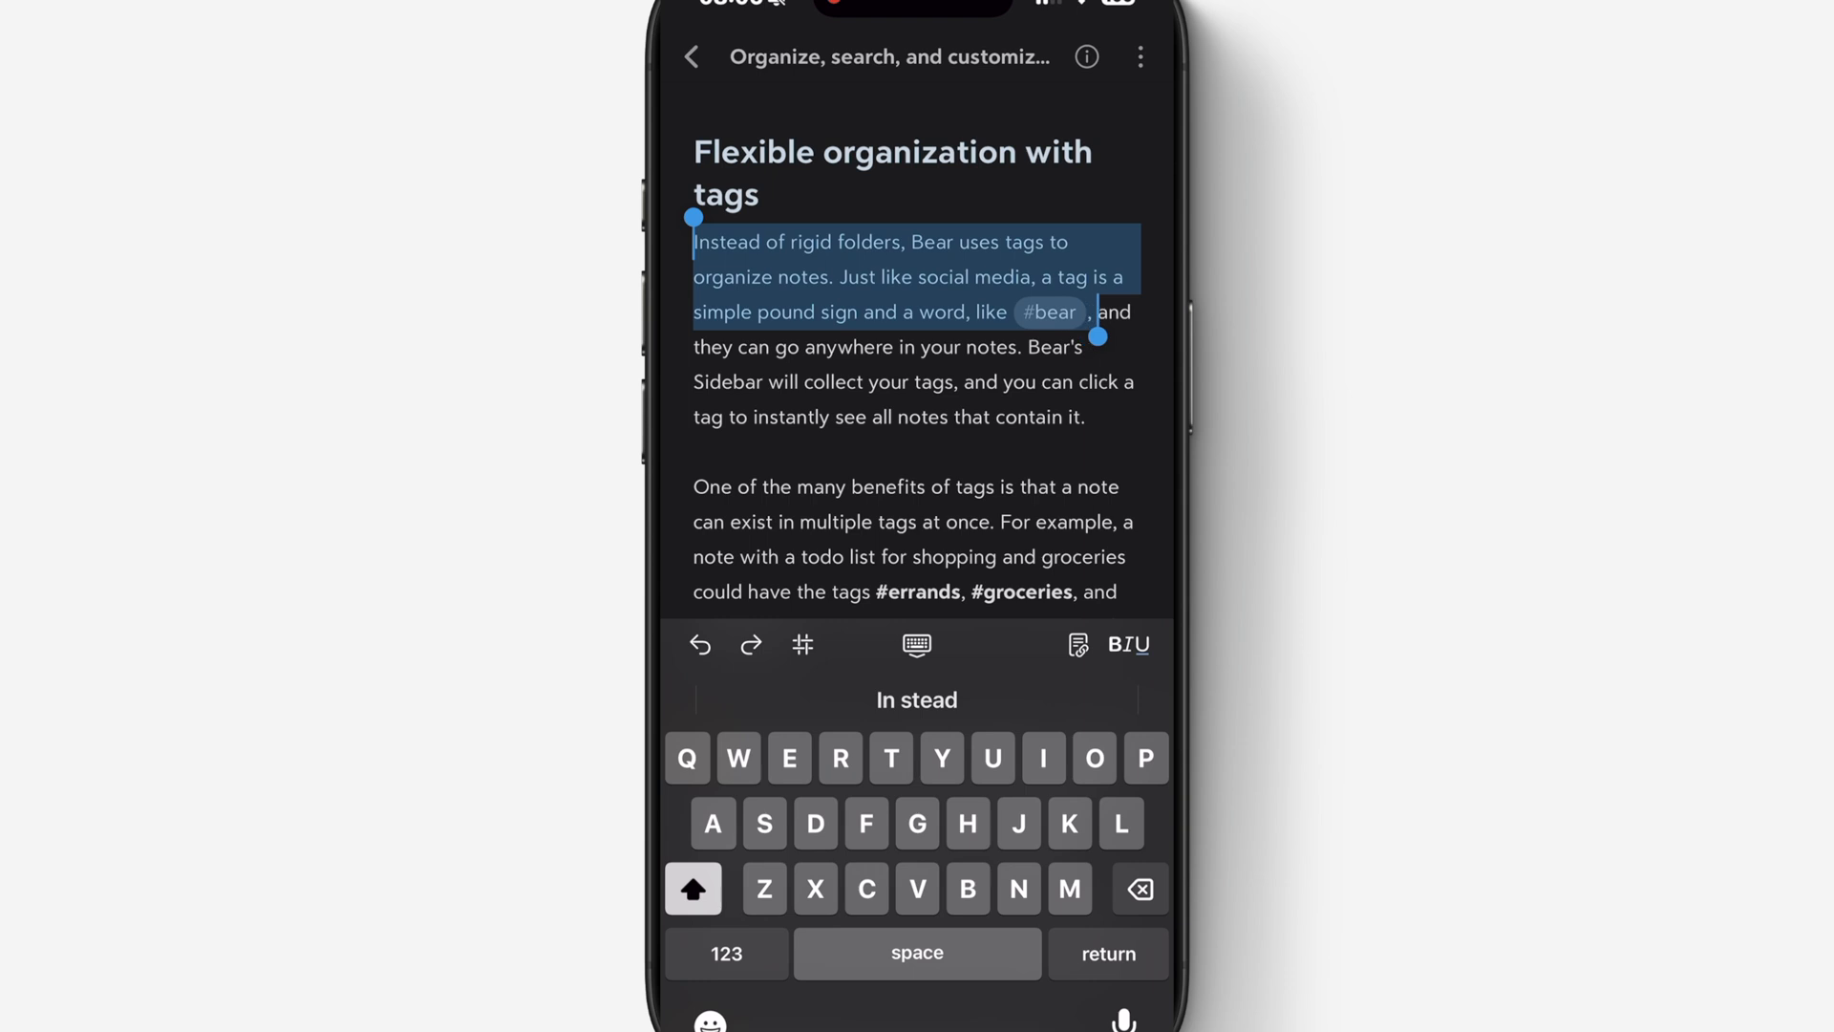
{"action": "left_click", "coordinate": [912, 281]}
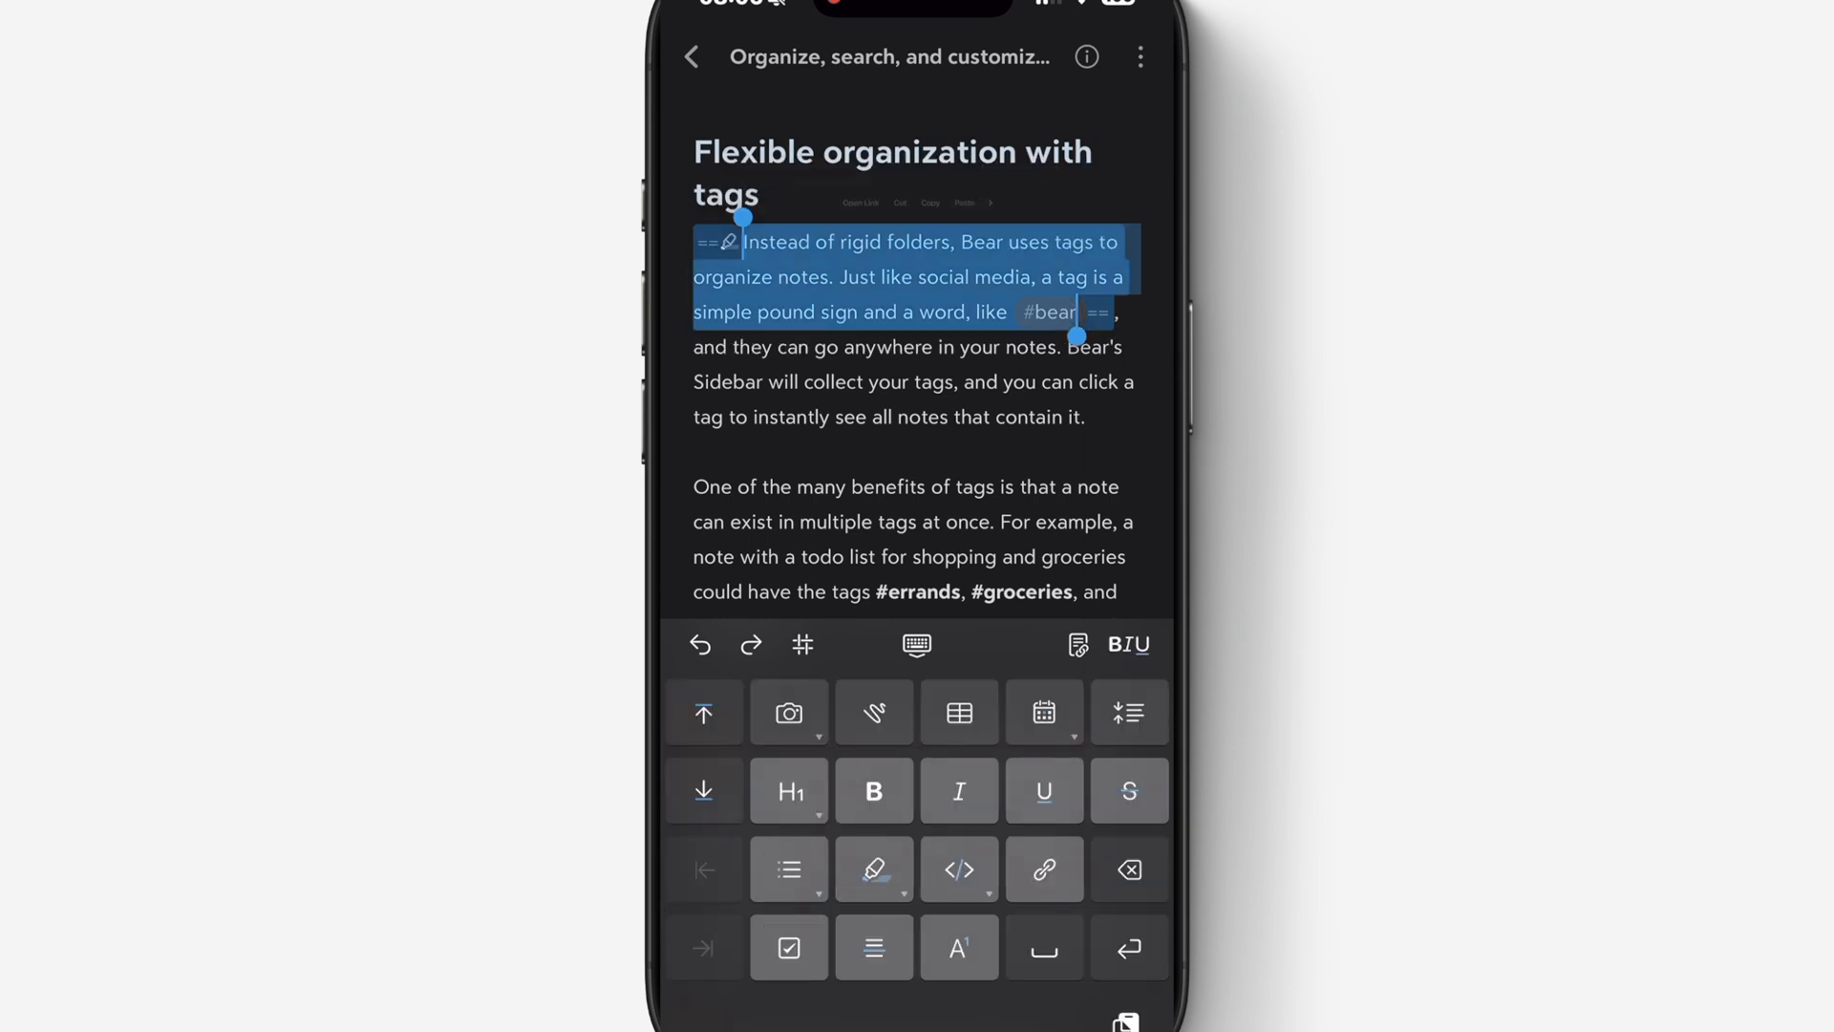
{"action": "left_click", "coordinate": [872, 869]}
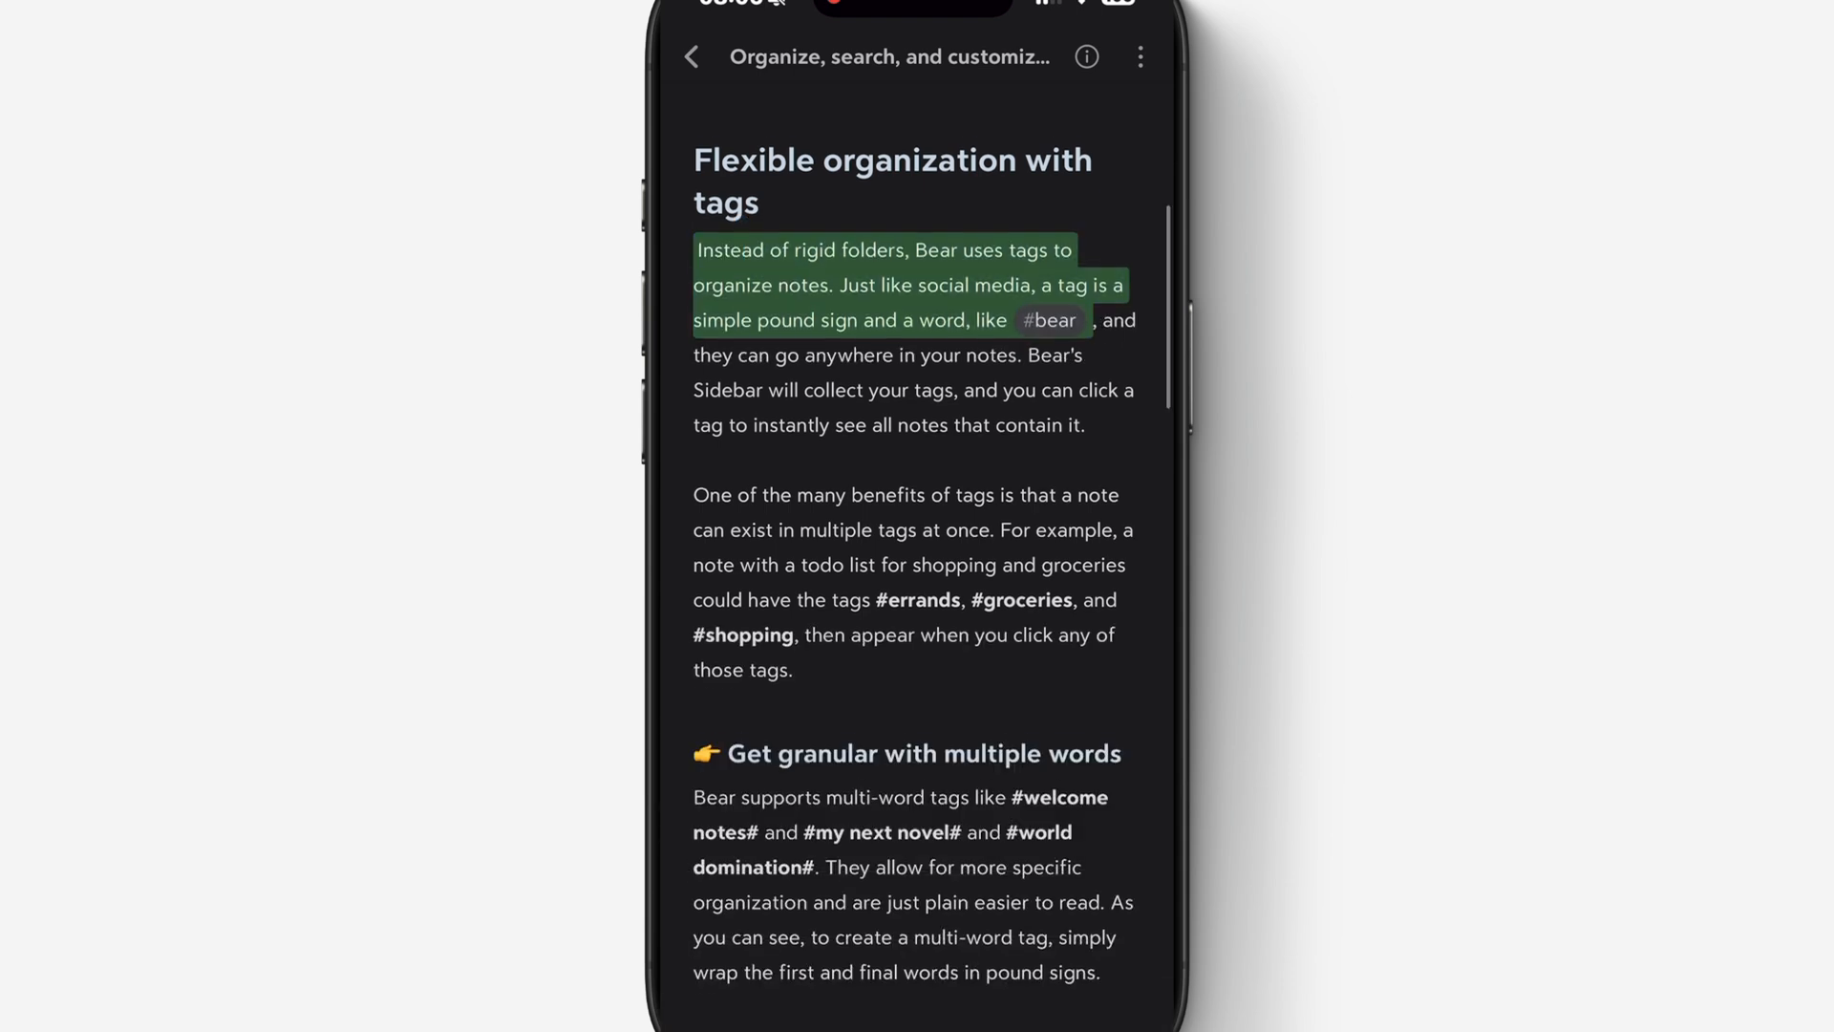
{"action": "scroll", "scroll_direction": "down", "scroll_amount": 3}
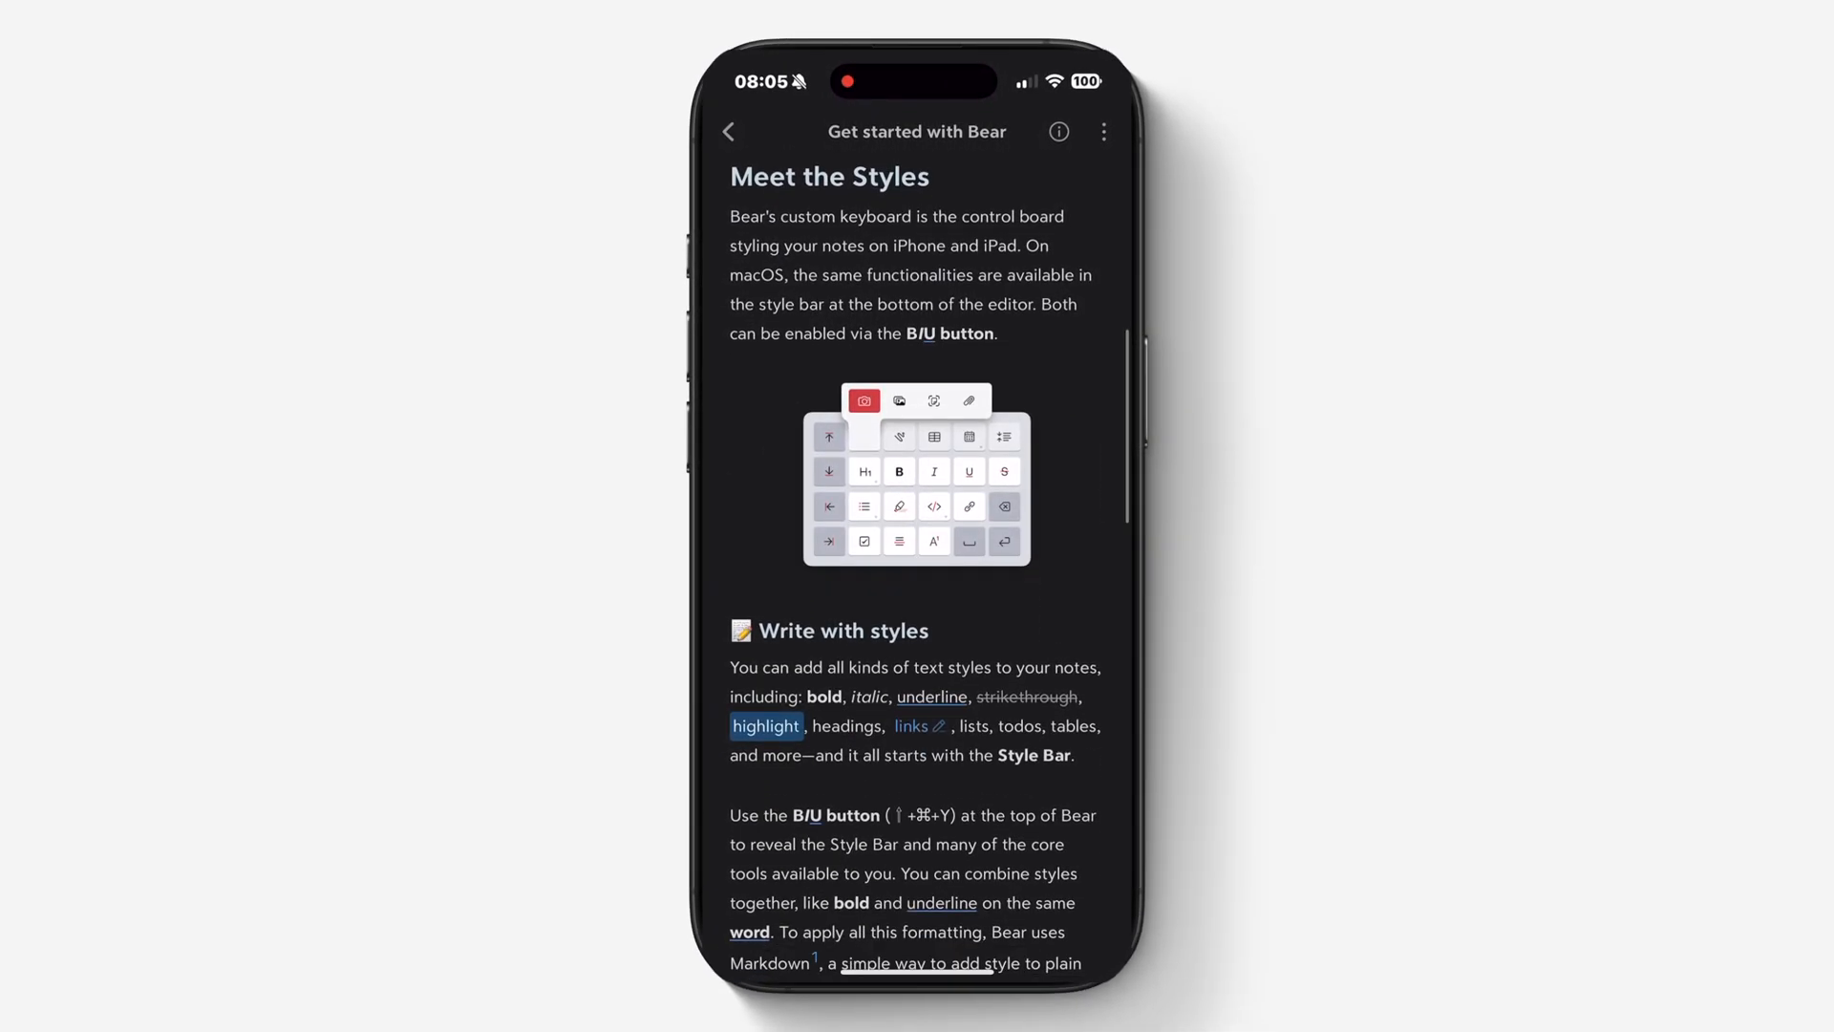
{"action": "scroll", "scroll_direction": "down", "scroll_amount": 3}
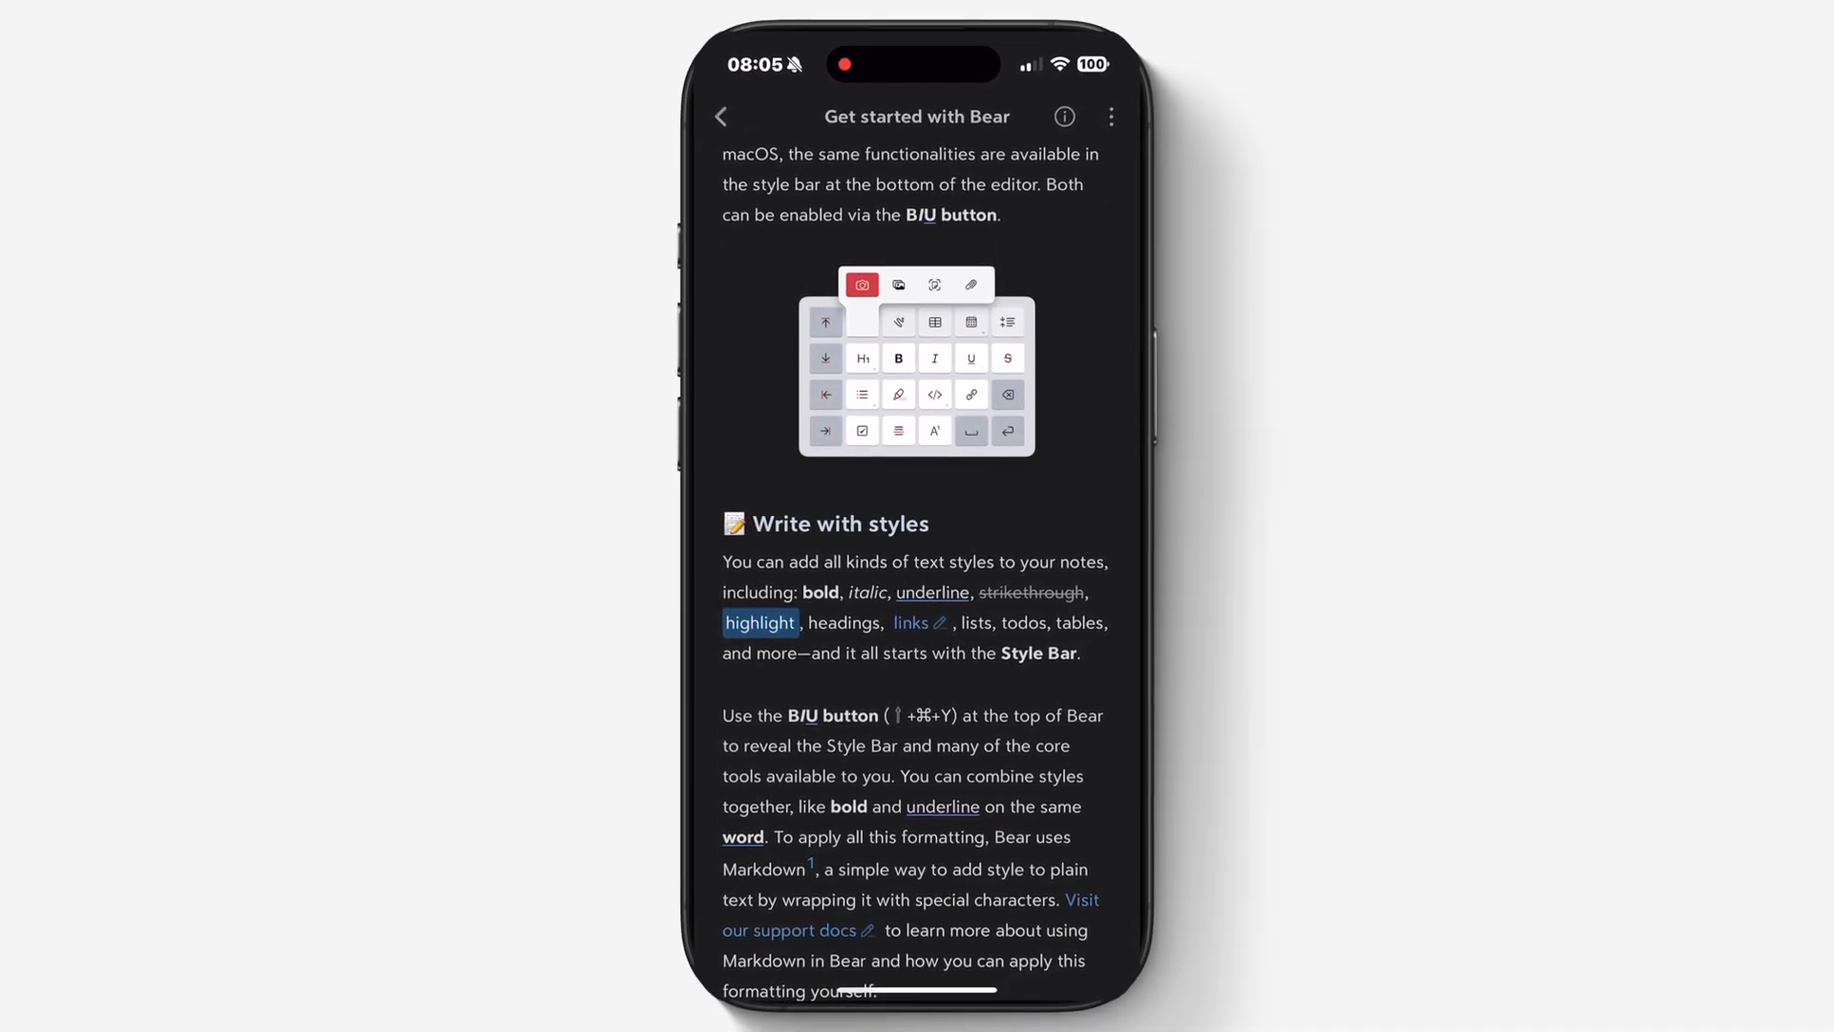
{"action": "scroll", "scroll_direction": "down", "scroll_amount": 3}
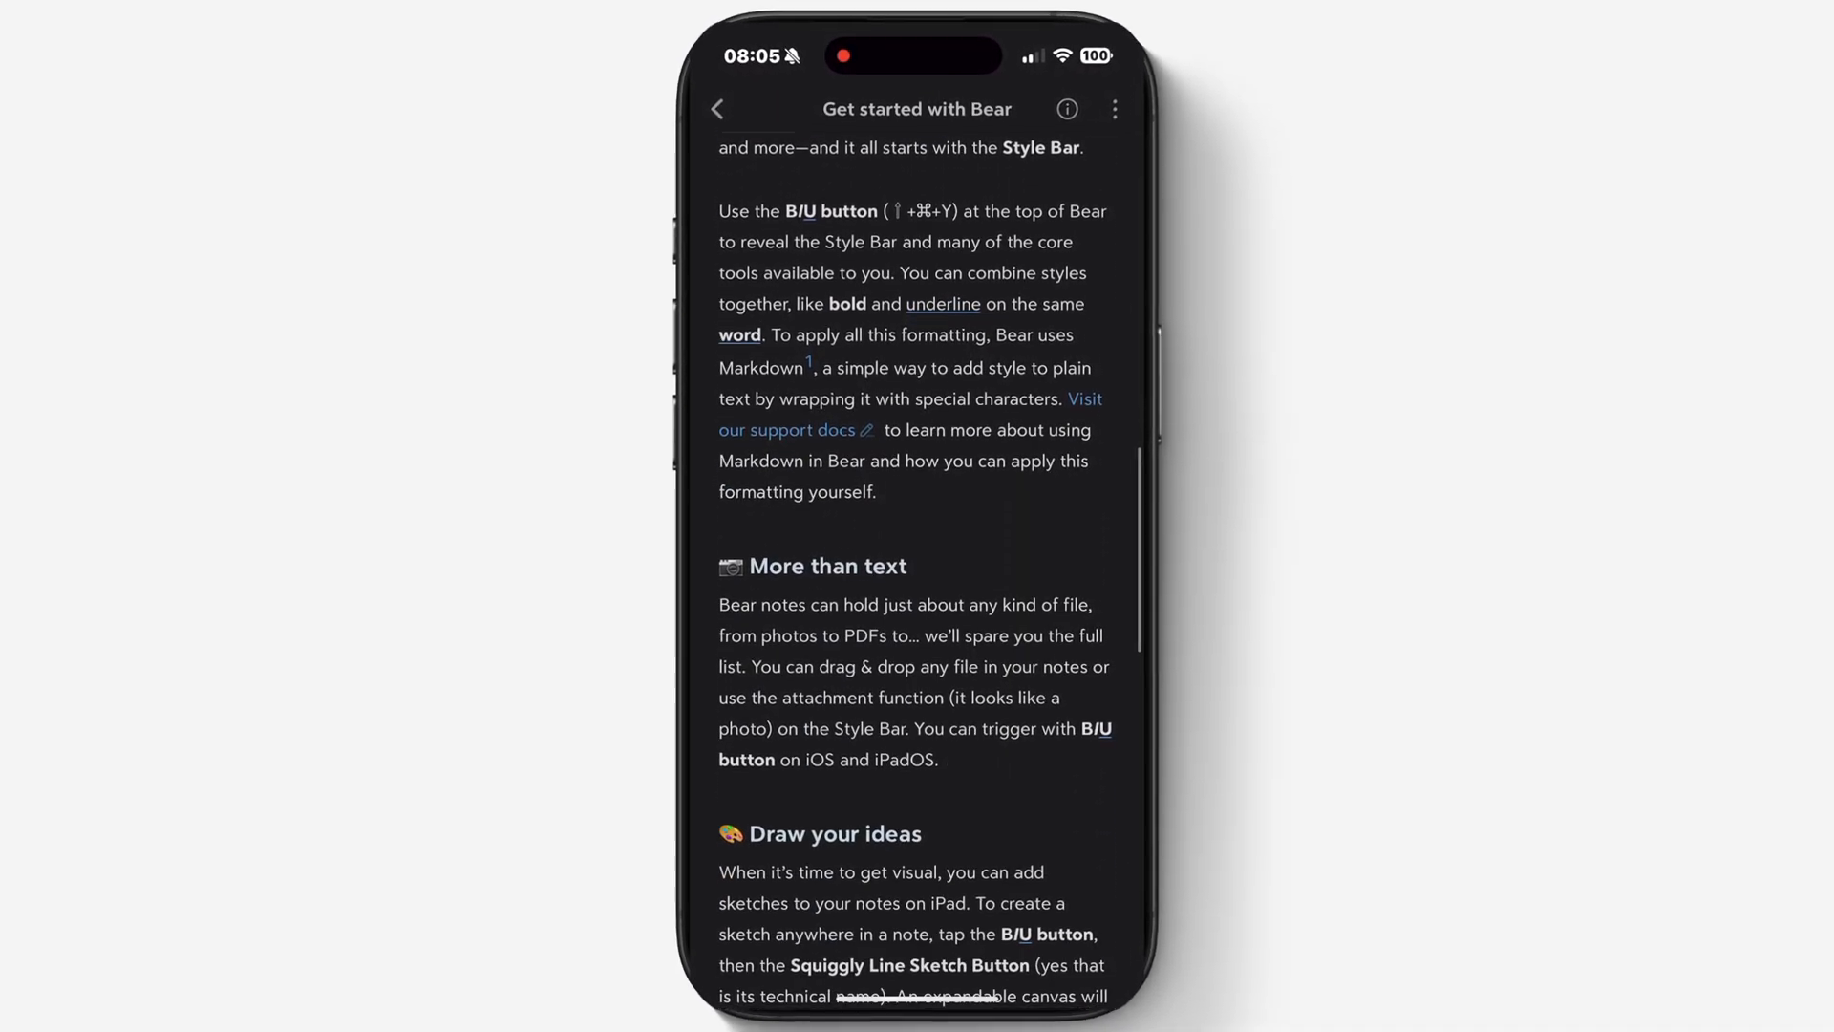
{"action": "scroll", "scroll_direction": "down", "scroll_amount": 3}
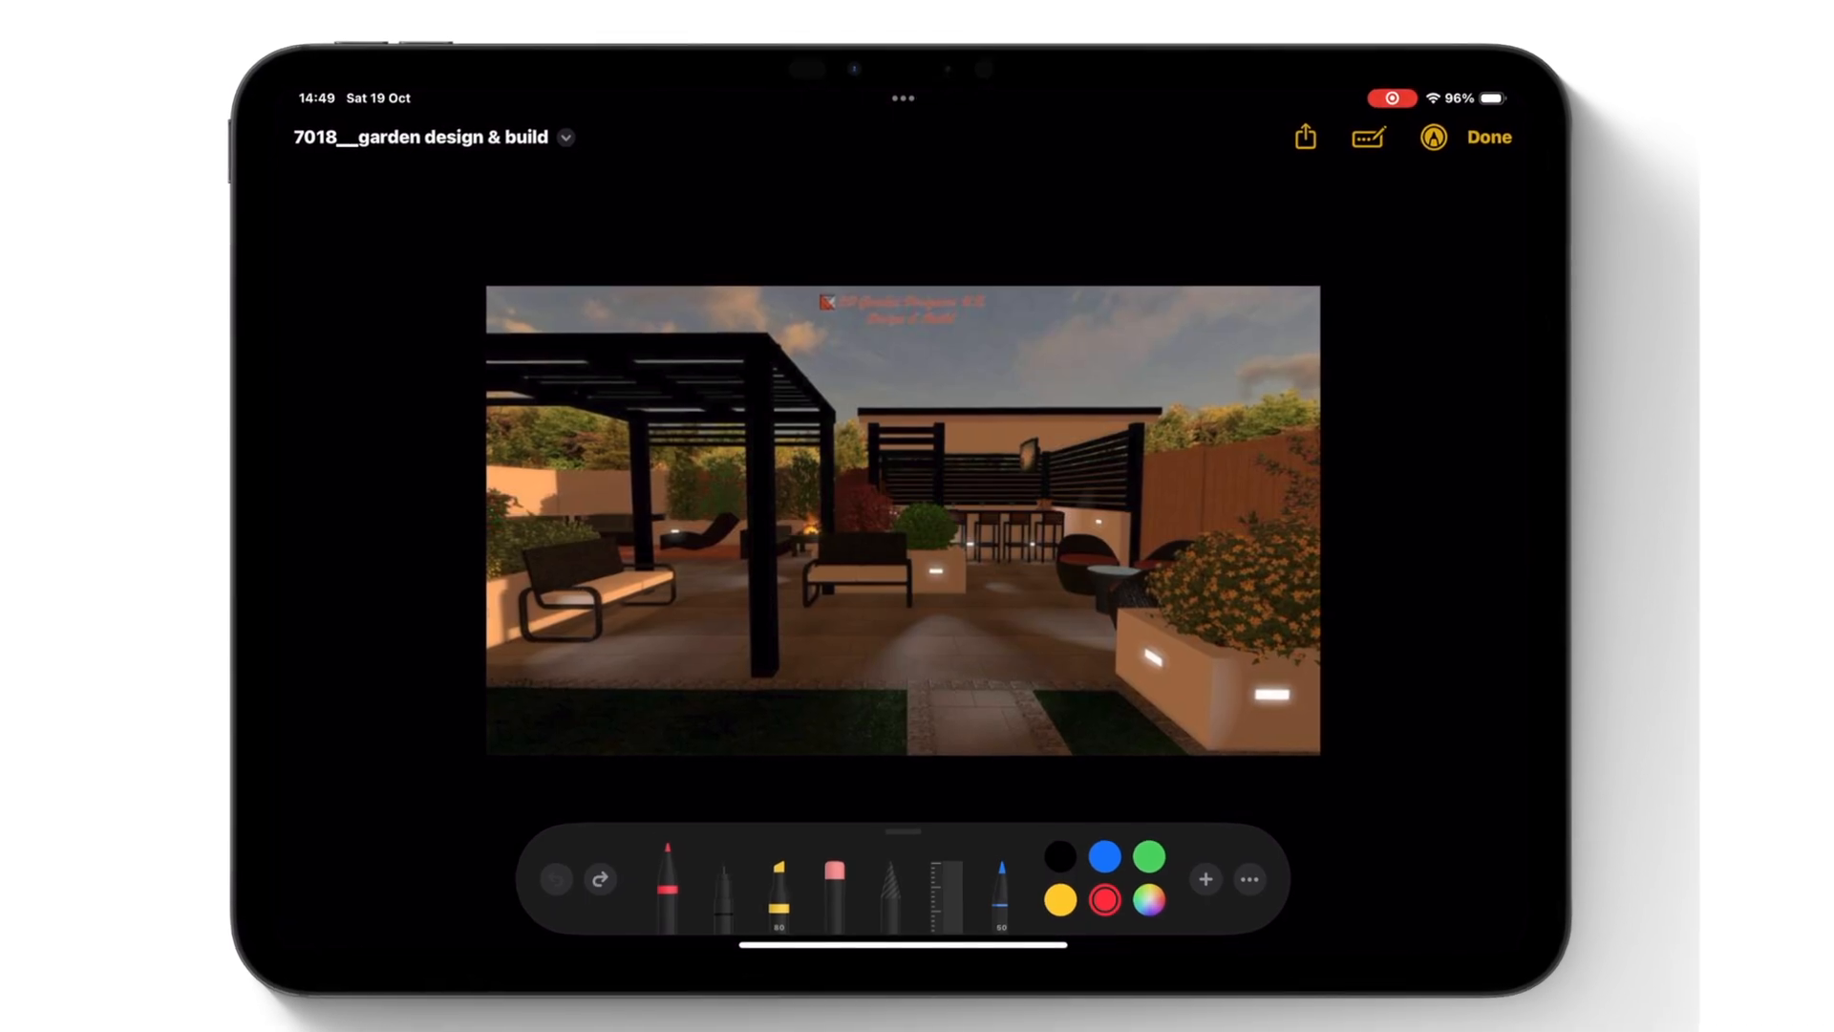
Draw a red arrow on the garden render and start an audio recording attachment
{"action": "left_click_drag", "start_coordinate": [965, 690], "coordinate": [1018, 562]}
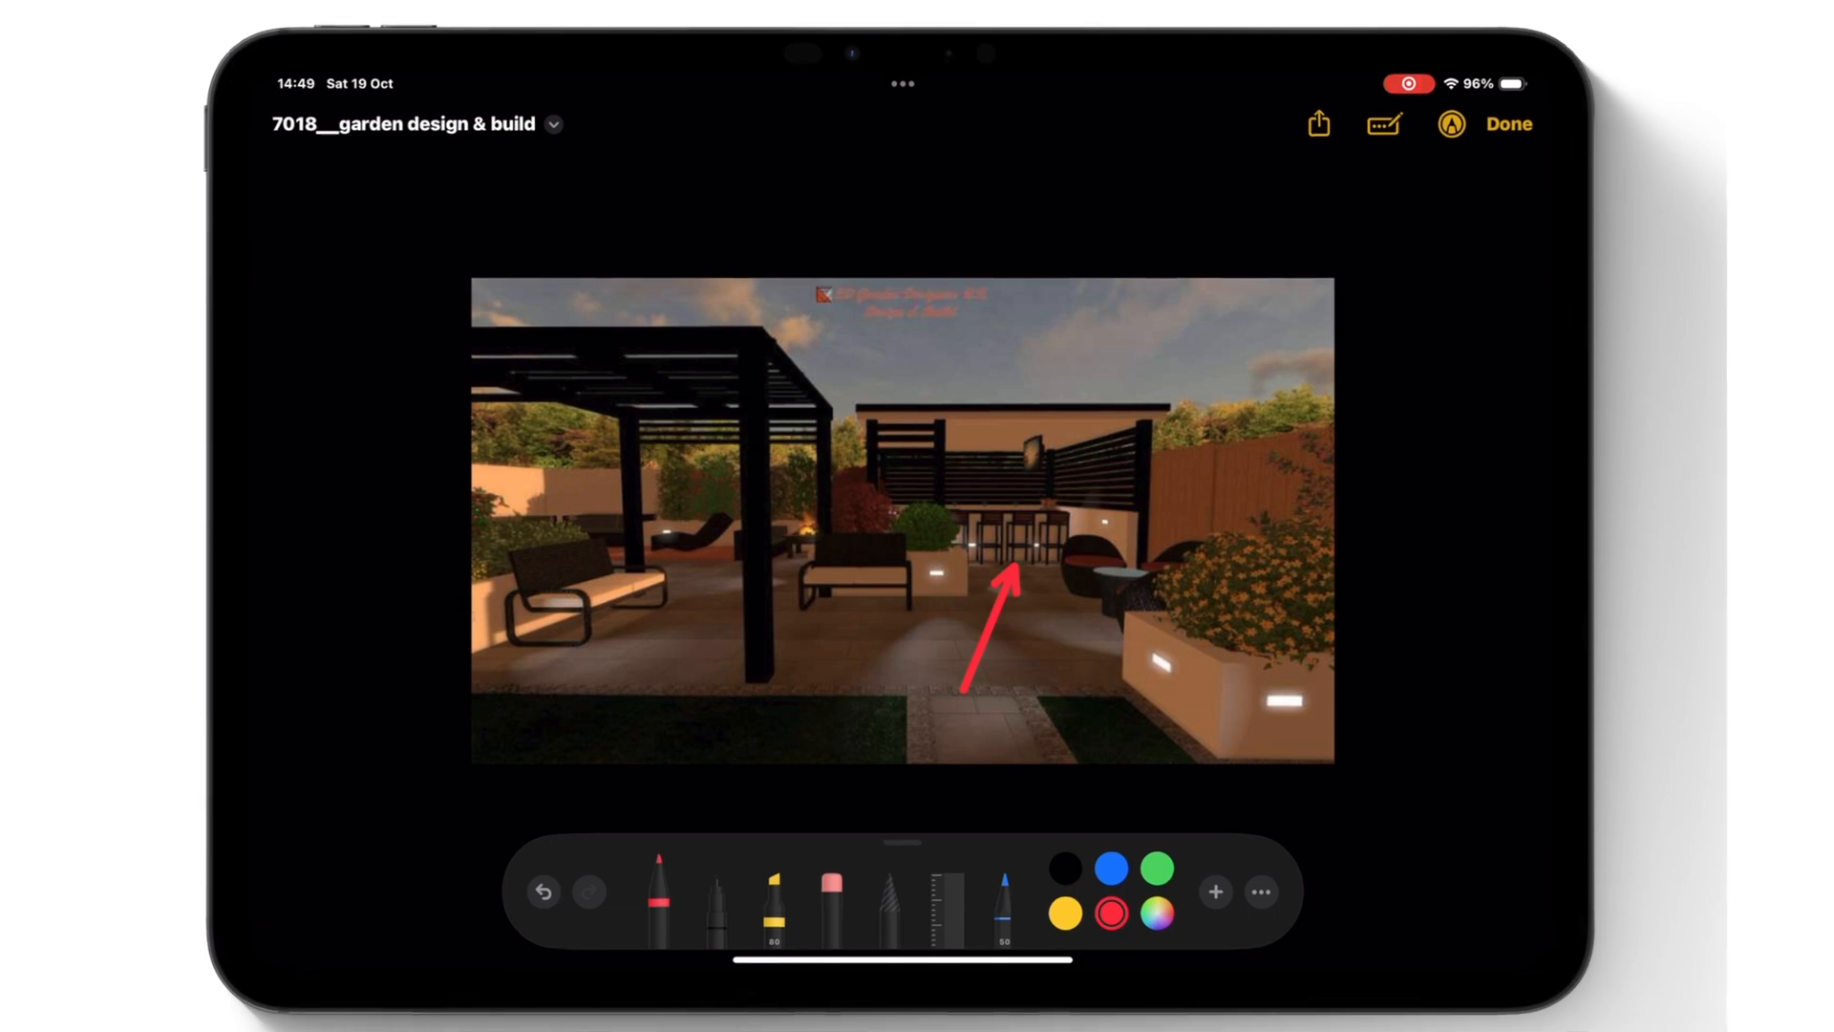
{"action": "left_click", "coordinate": [1507, 124]}
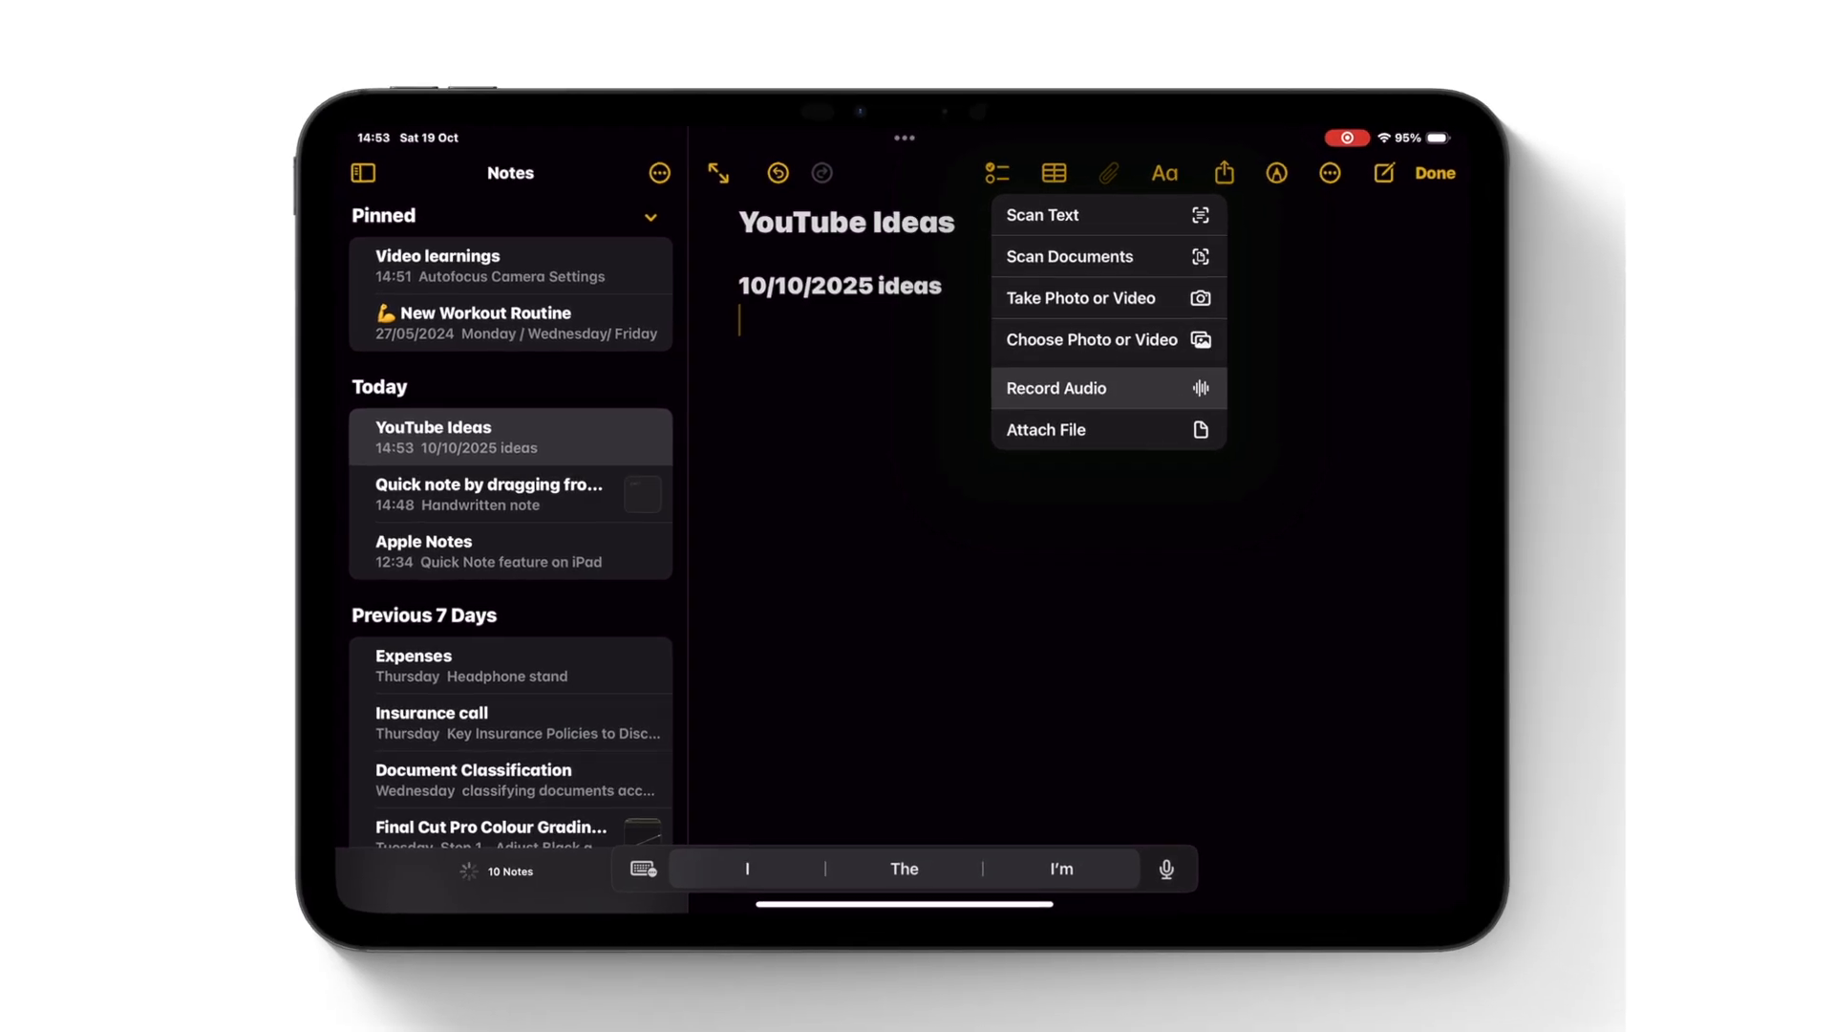
{"action": "left_click", "coordinate": [1054, 387]}
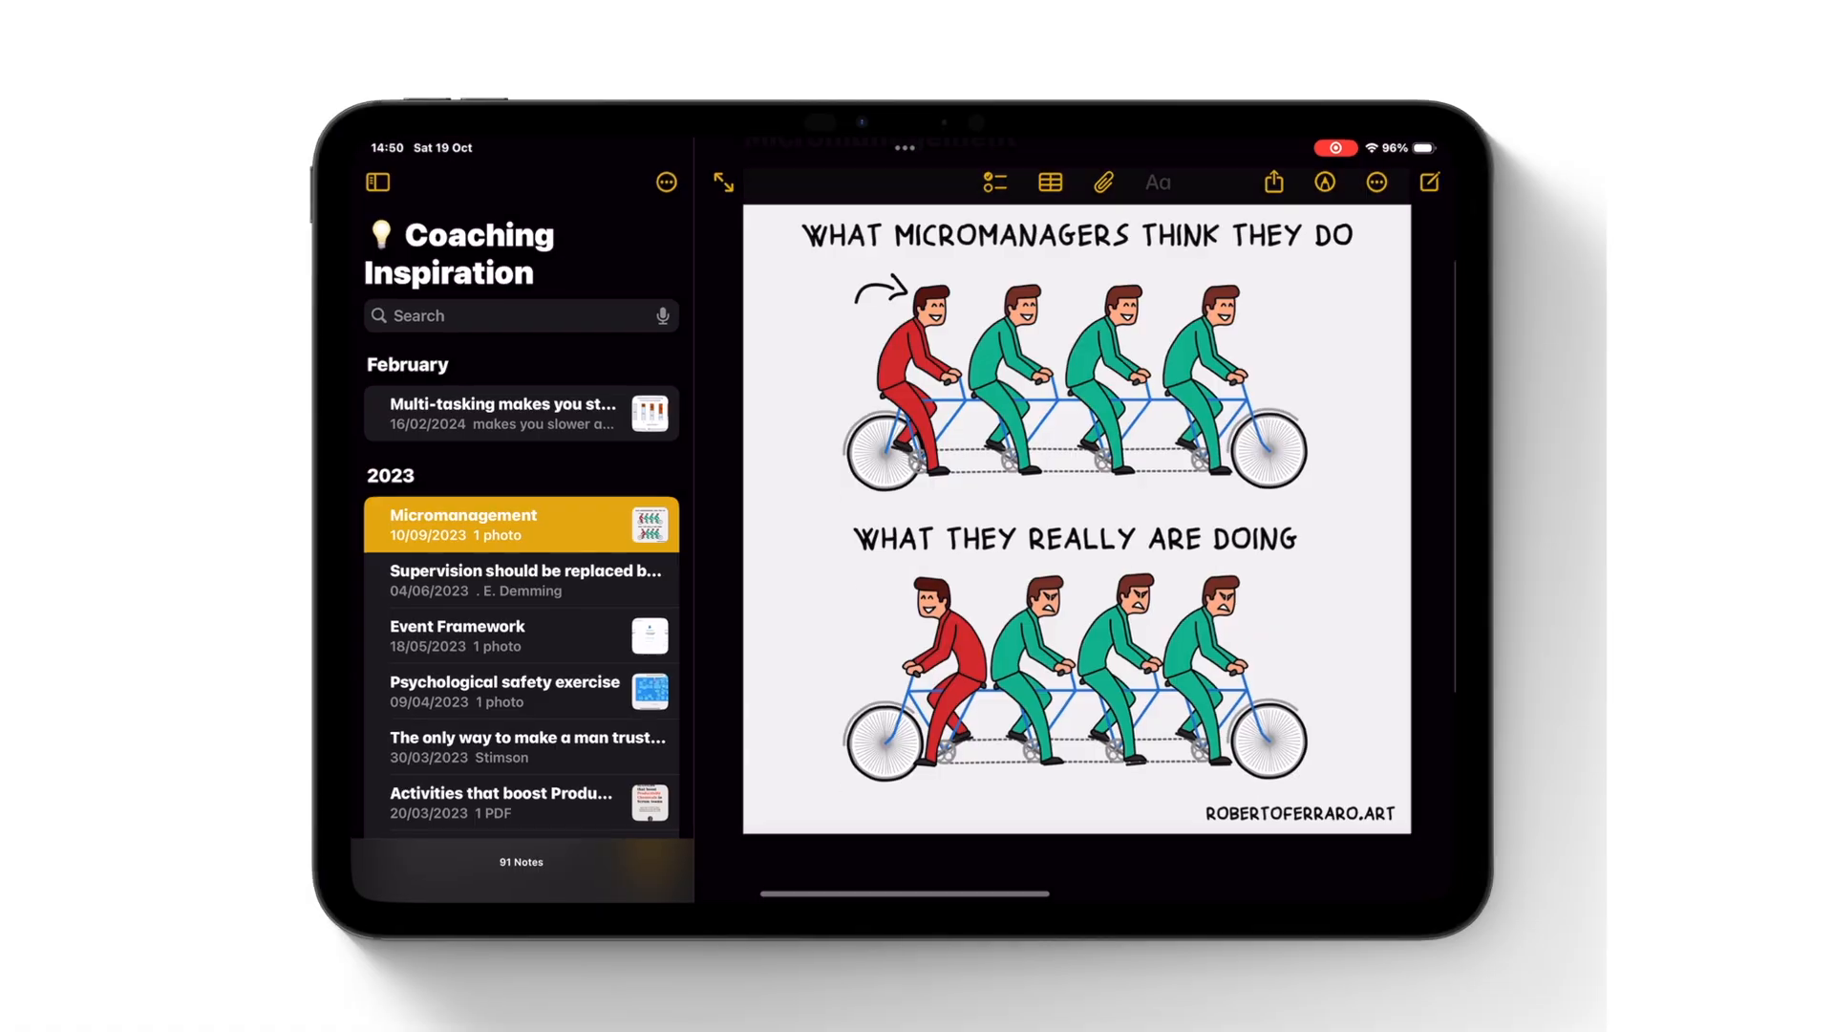
{"action": "scroll", "scroll_direction": "down", "scroll_amount": 3}
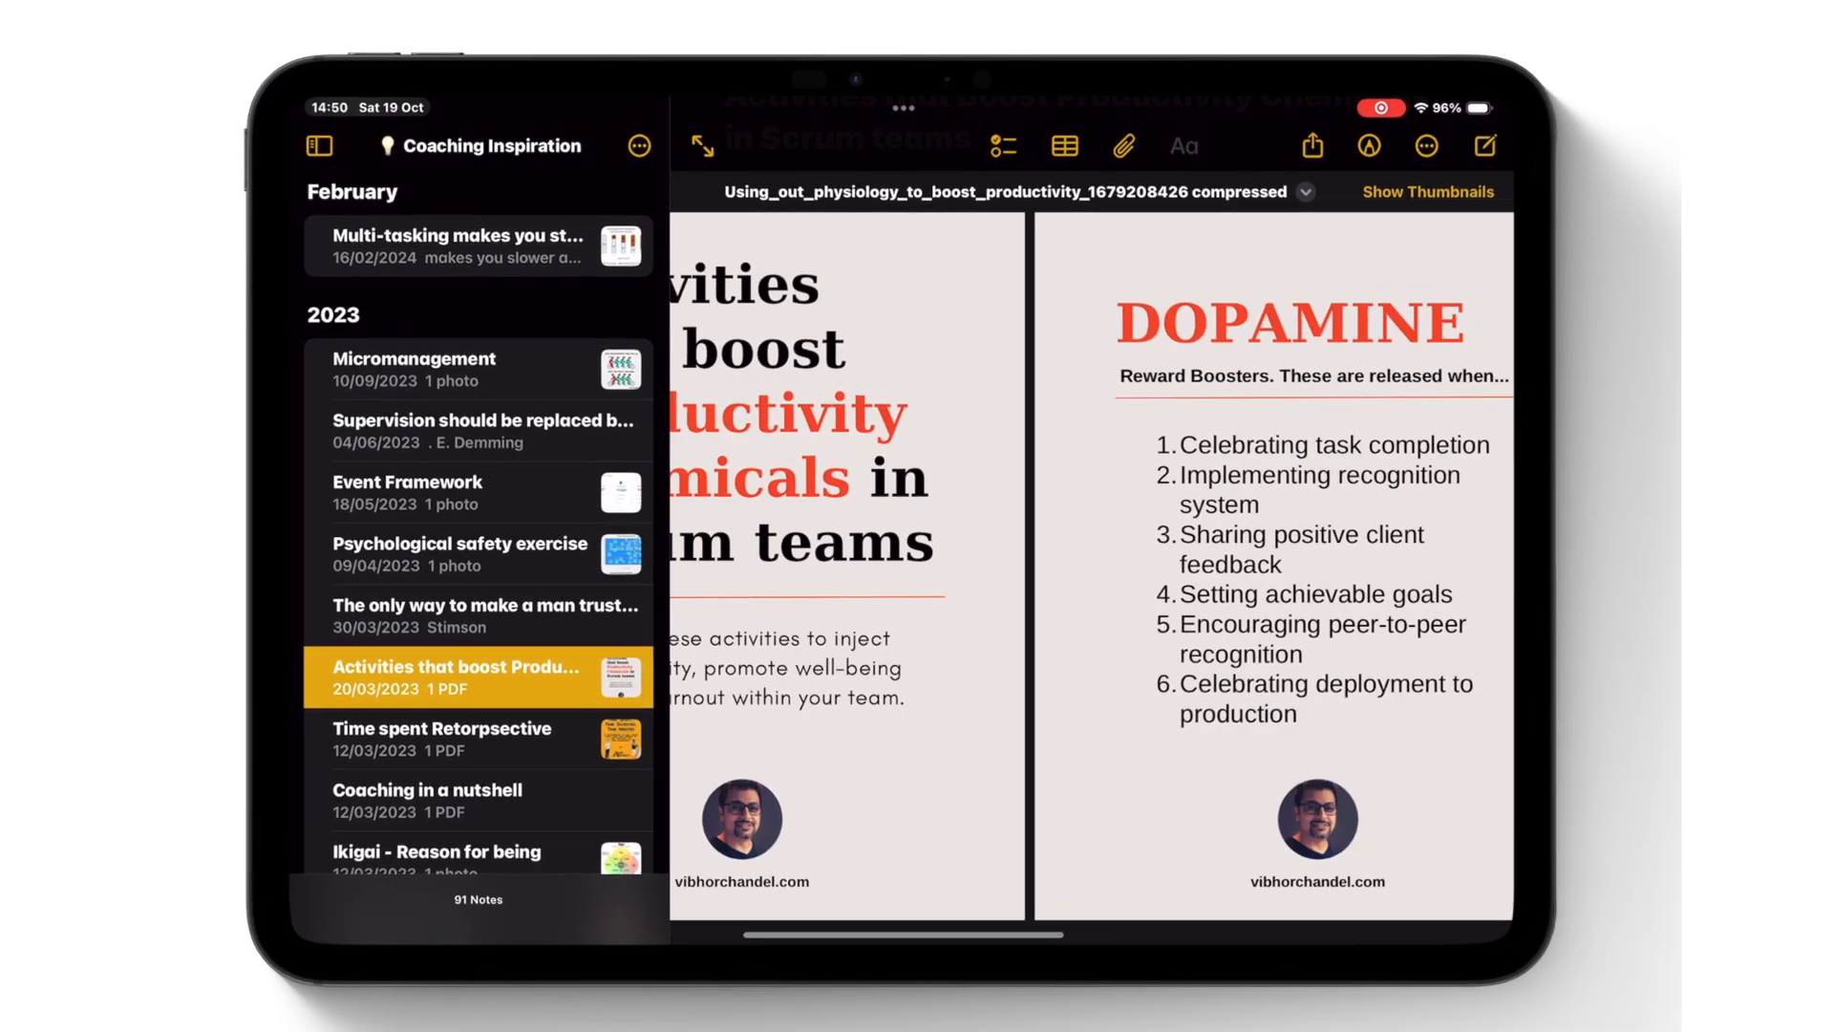
{"action": "scroll", "scroll_direction": "left", "scroll_amount": 3}
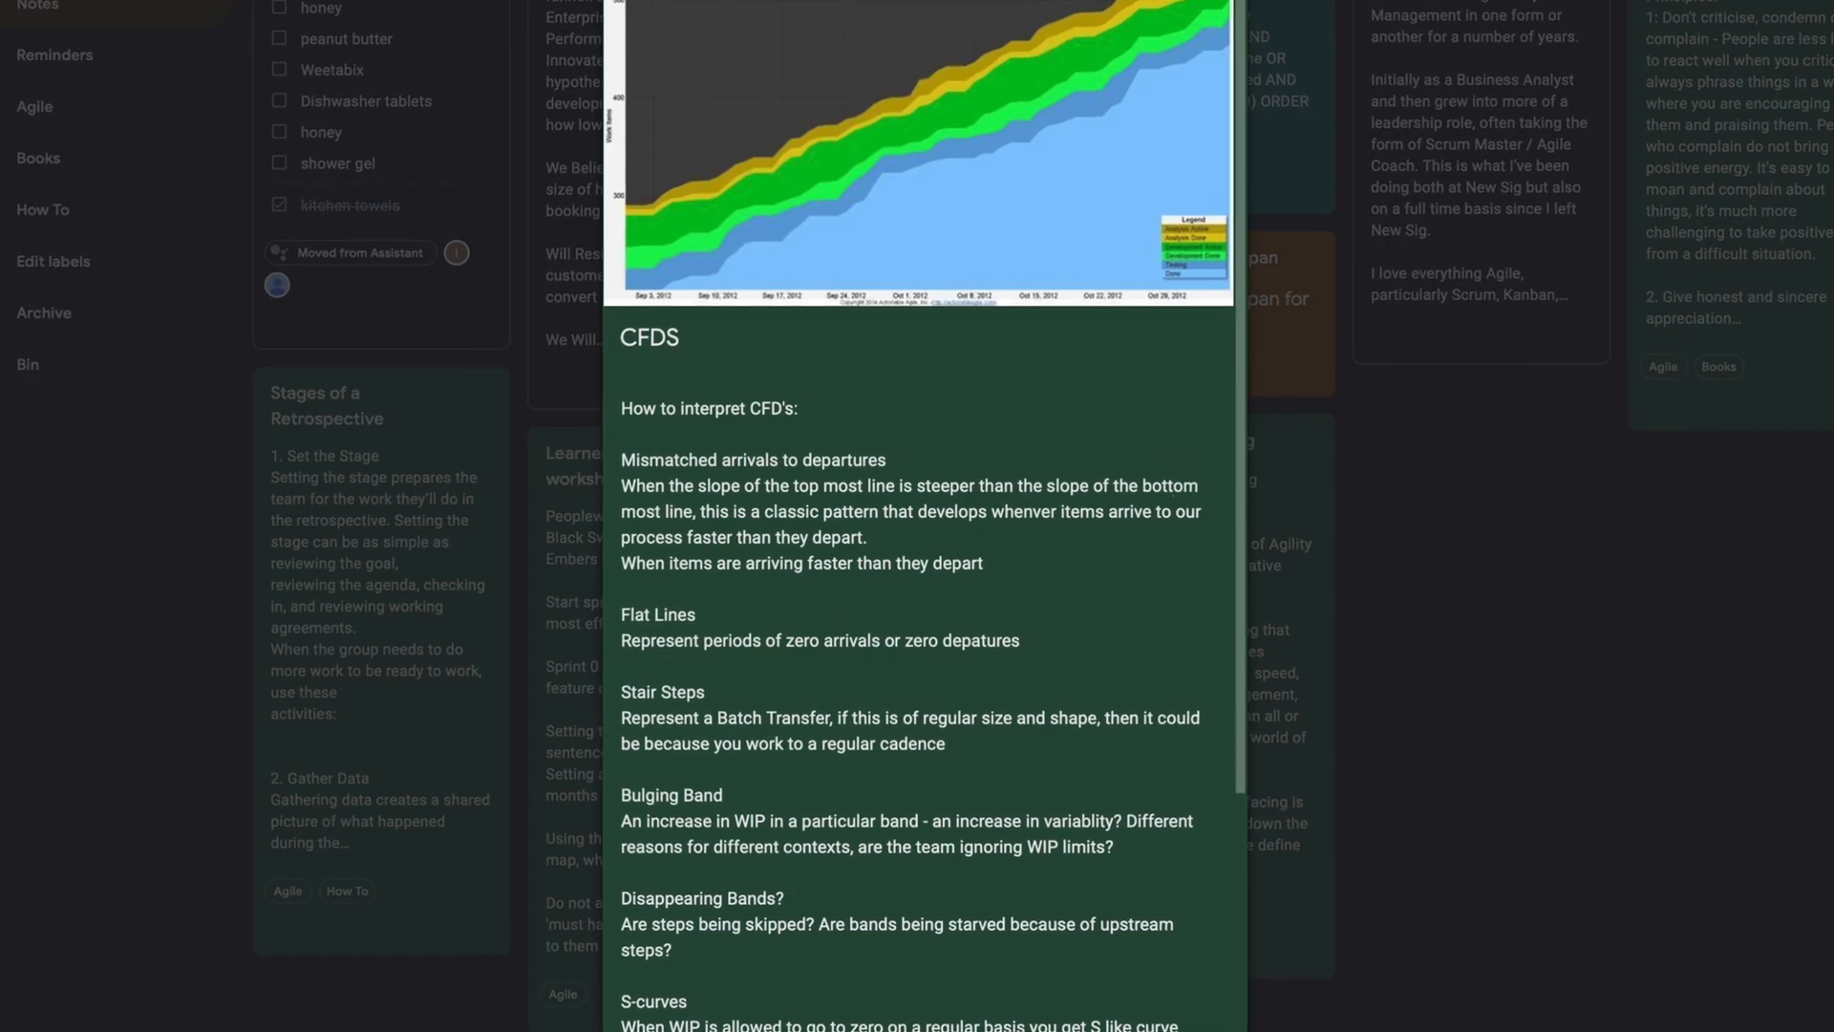
Open the Google Keep note titled Test Note for editing
{"action": "scroll", "scroll_direction": "down", "scroll_amount": 3}
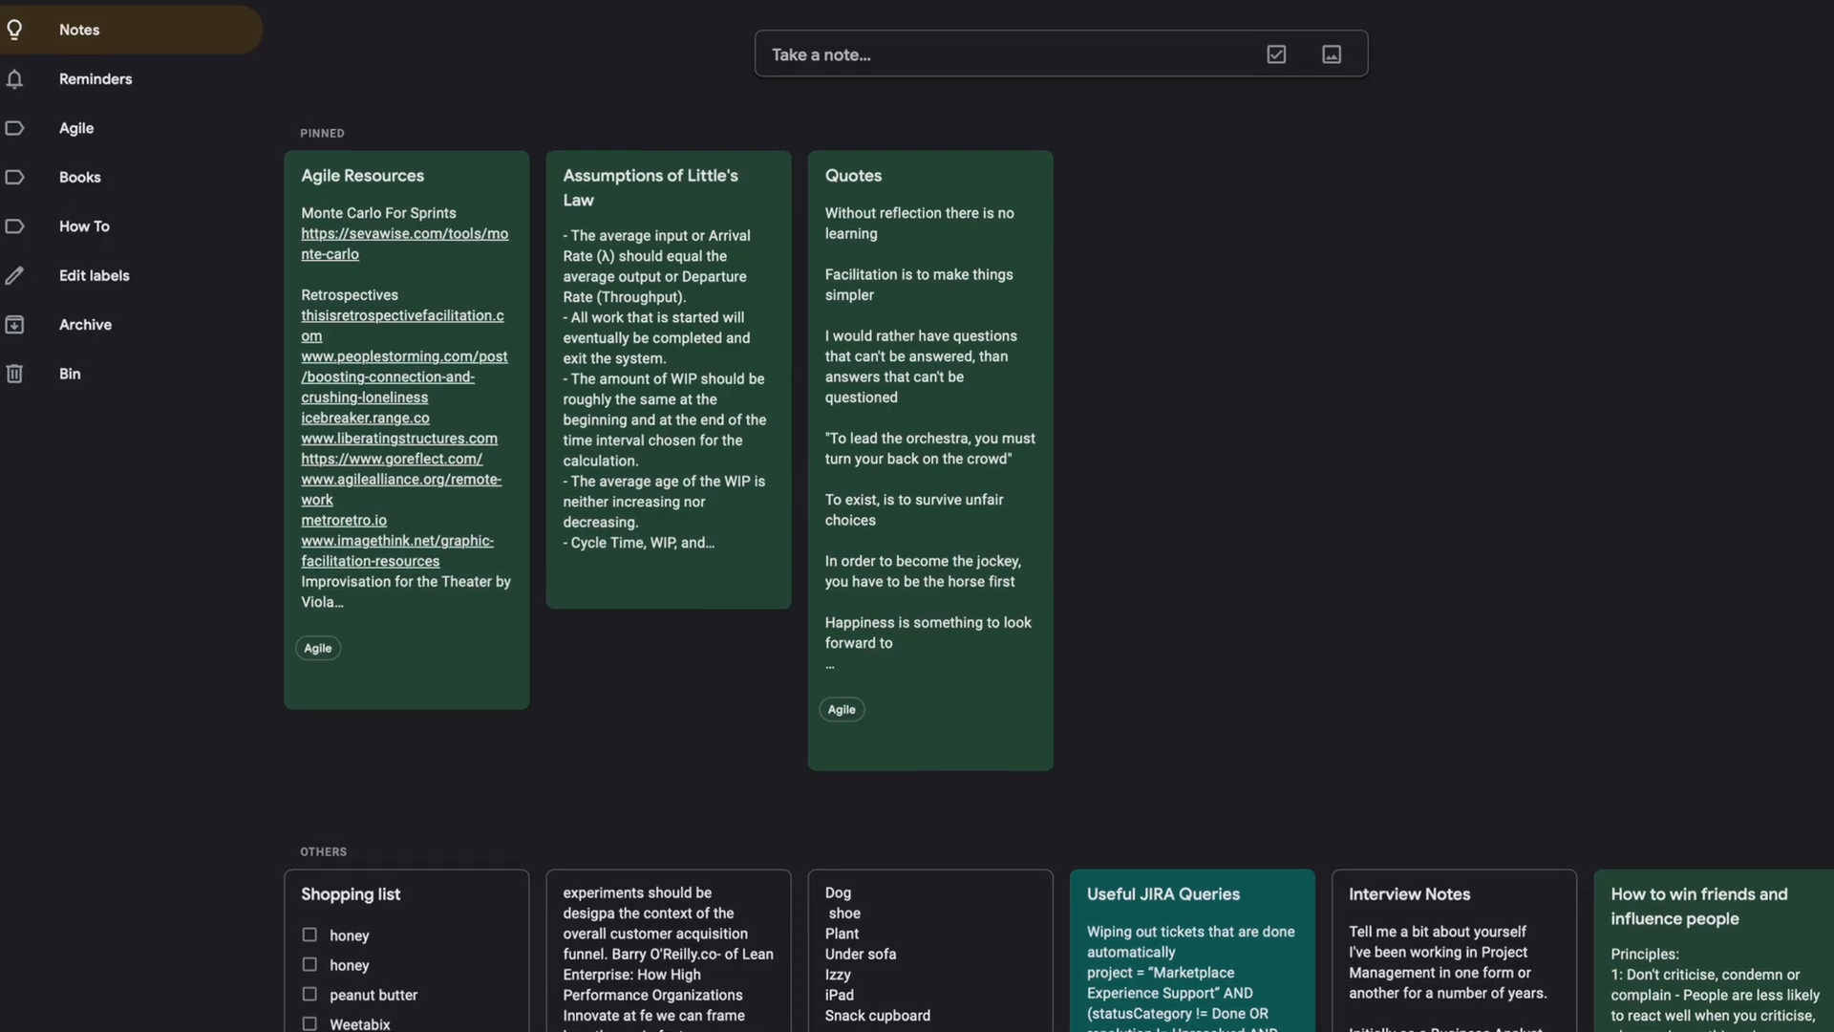
{"action": "left_click", "coordinate": [350, 892]}
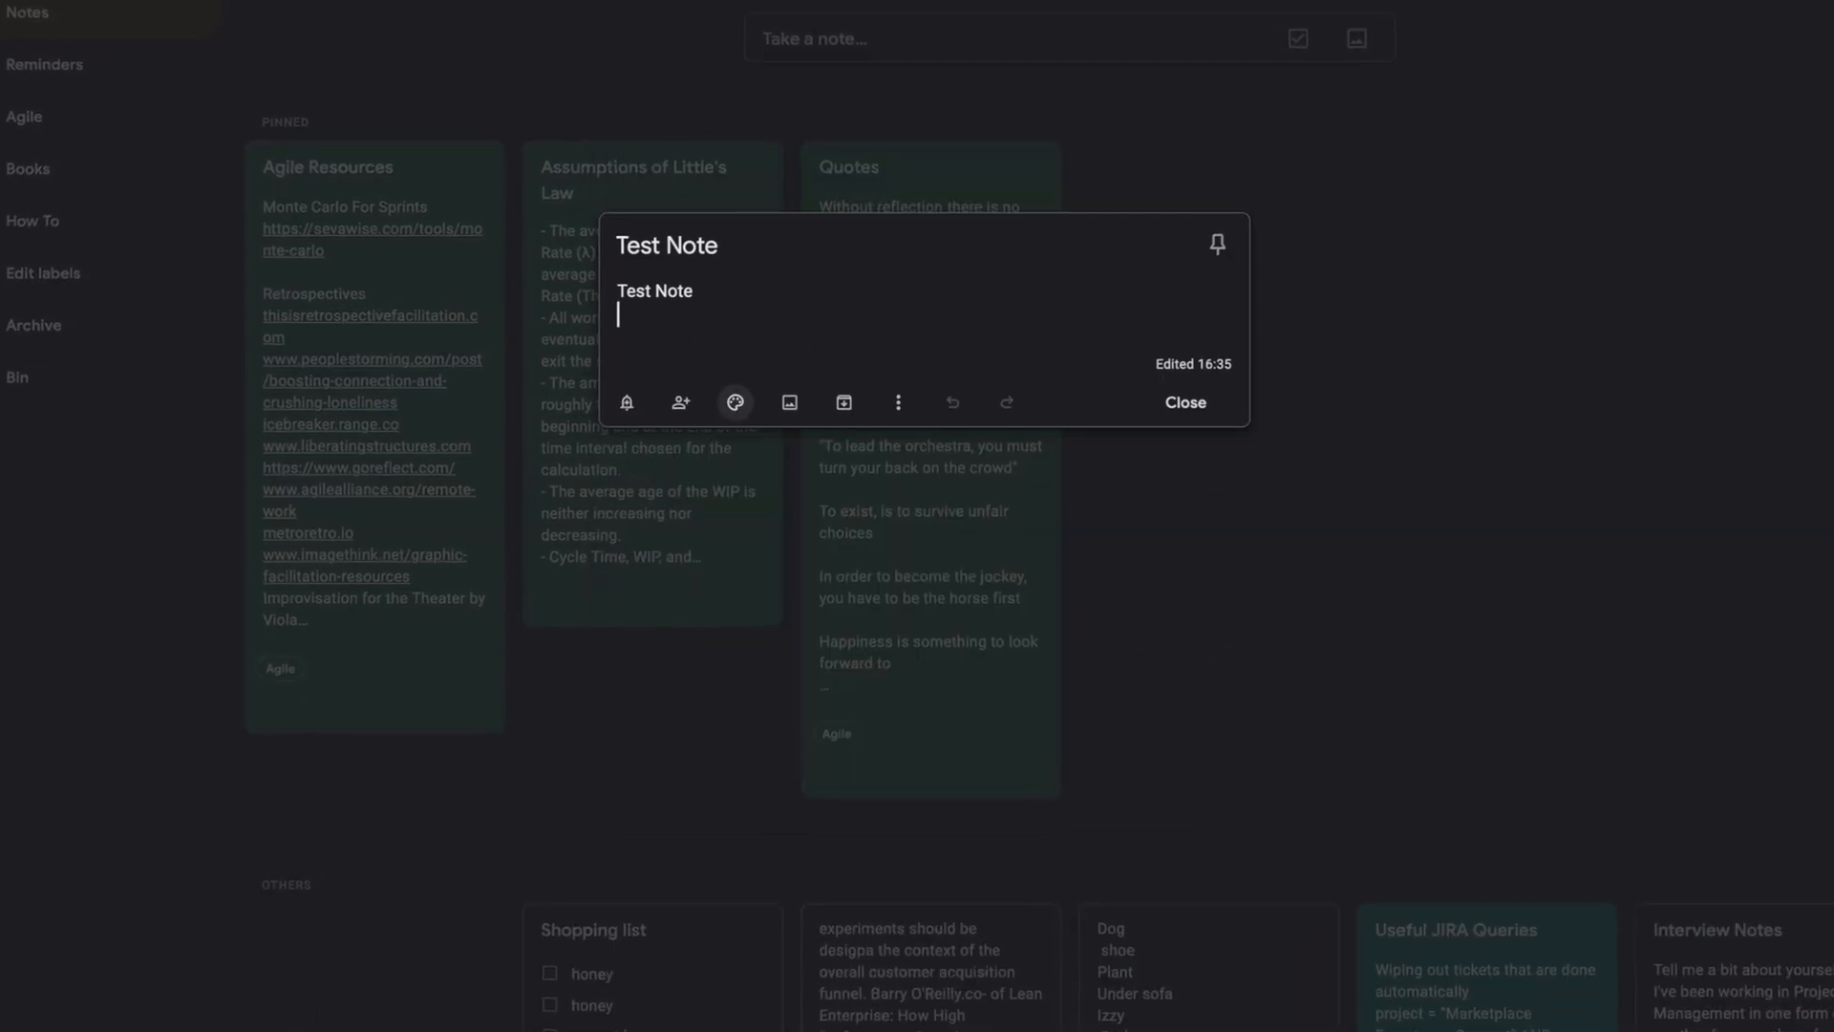
{"action": "left_click", "coordinate": [734, 402]}
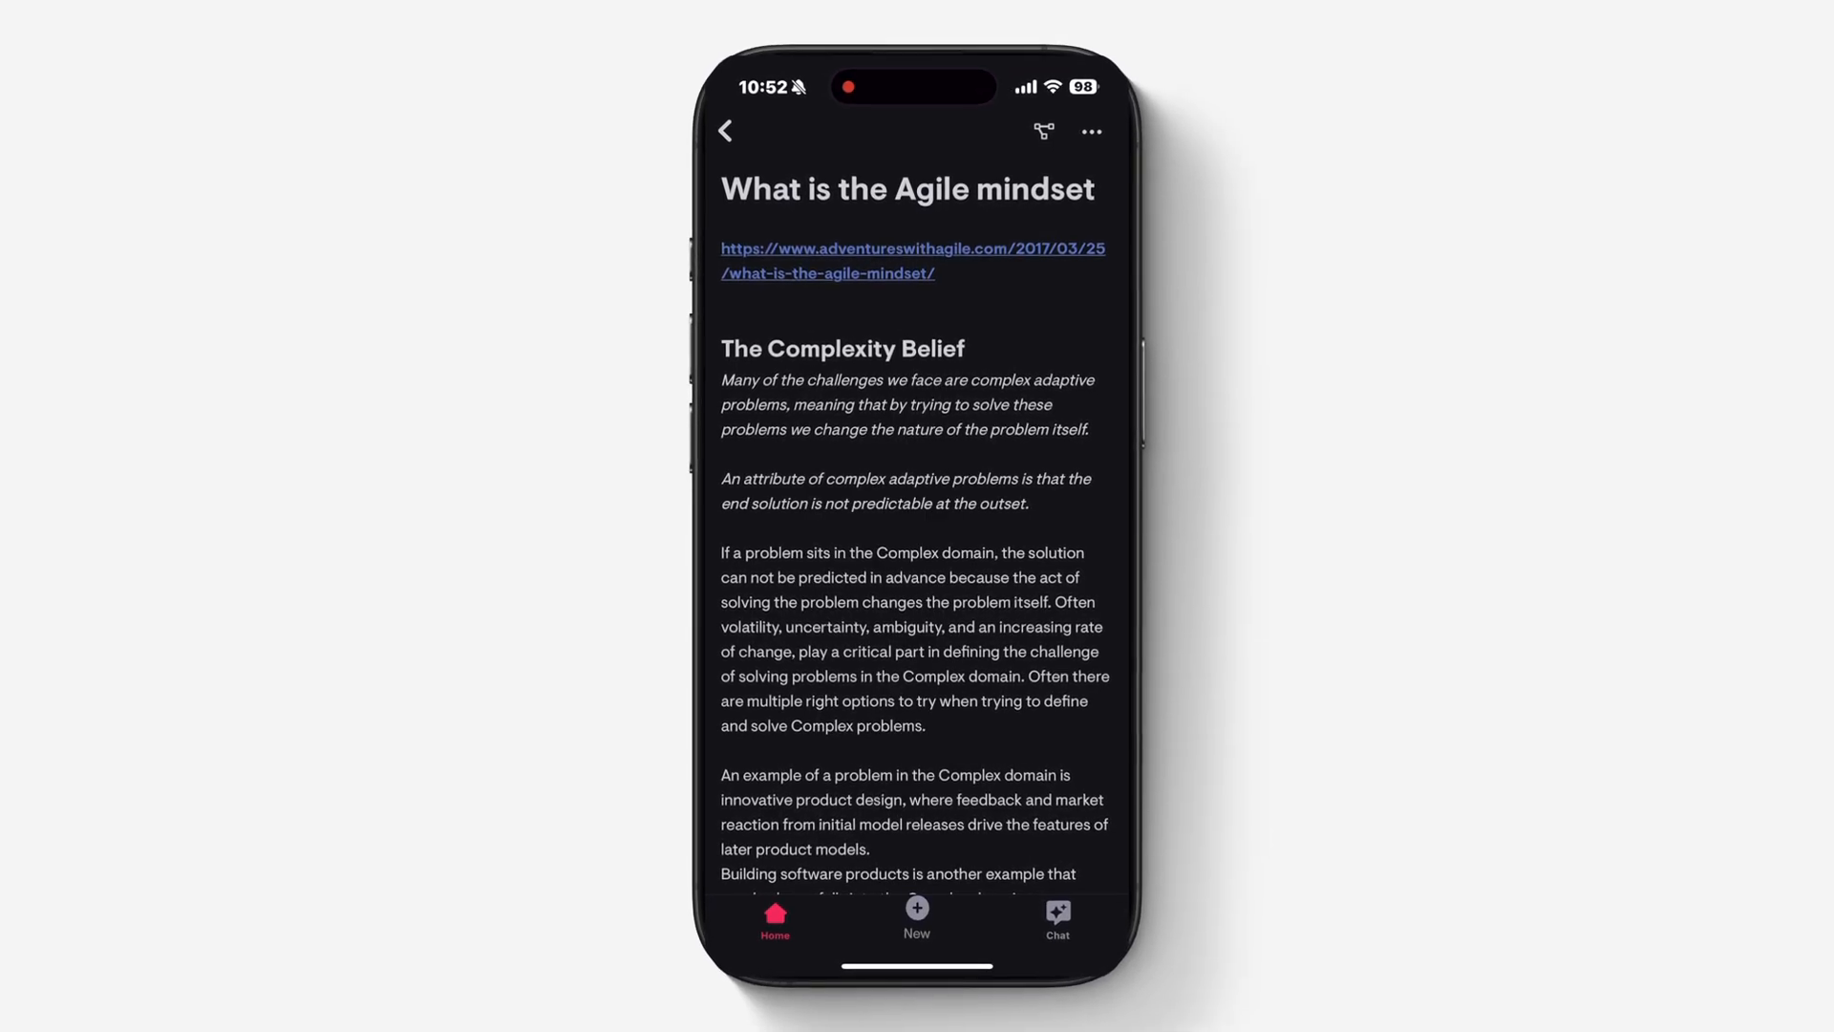
Ask Mem chat 'What is agile?' and who the British prime minister is
{"action": "scroll", "scroll_direction": "down", "scroll_amount": 3}
{"action": "type", "text": "What is agile?"}
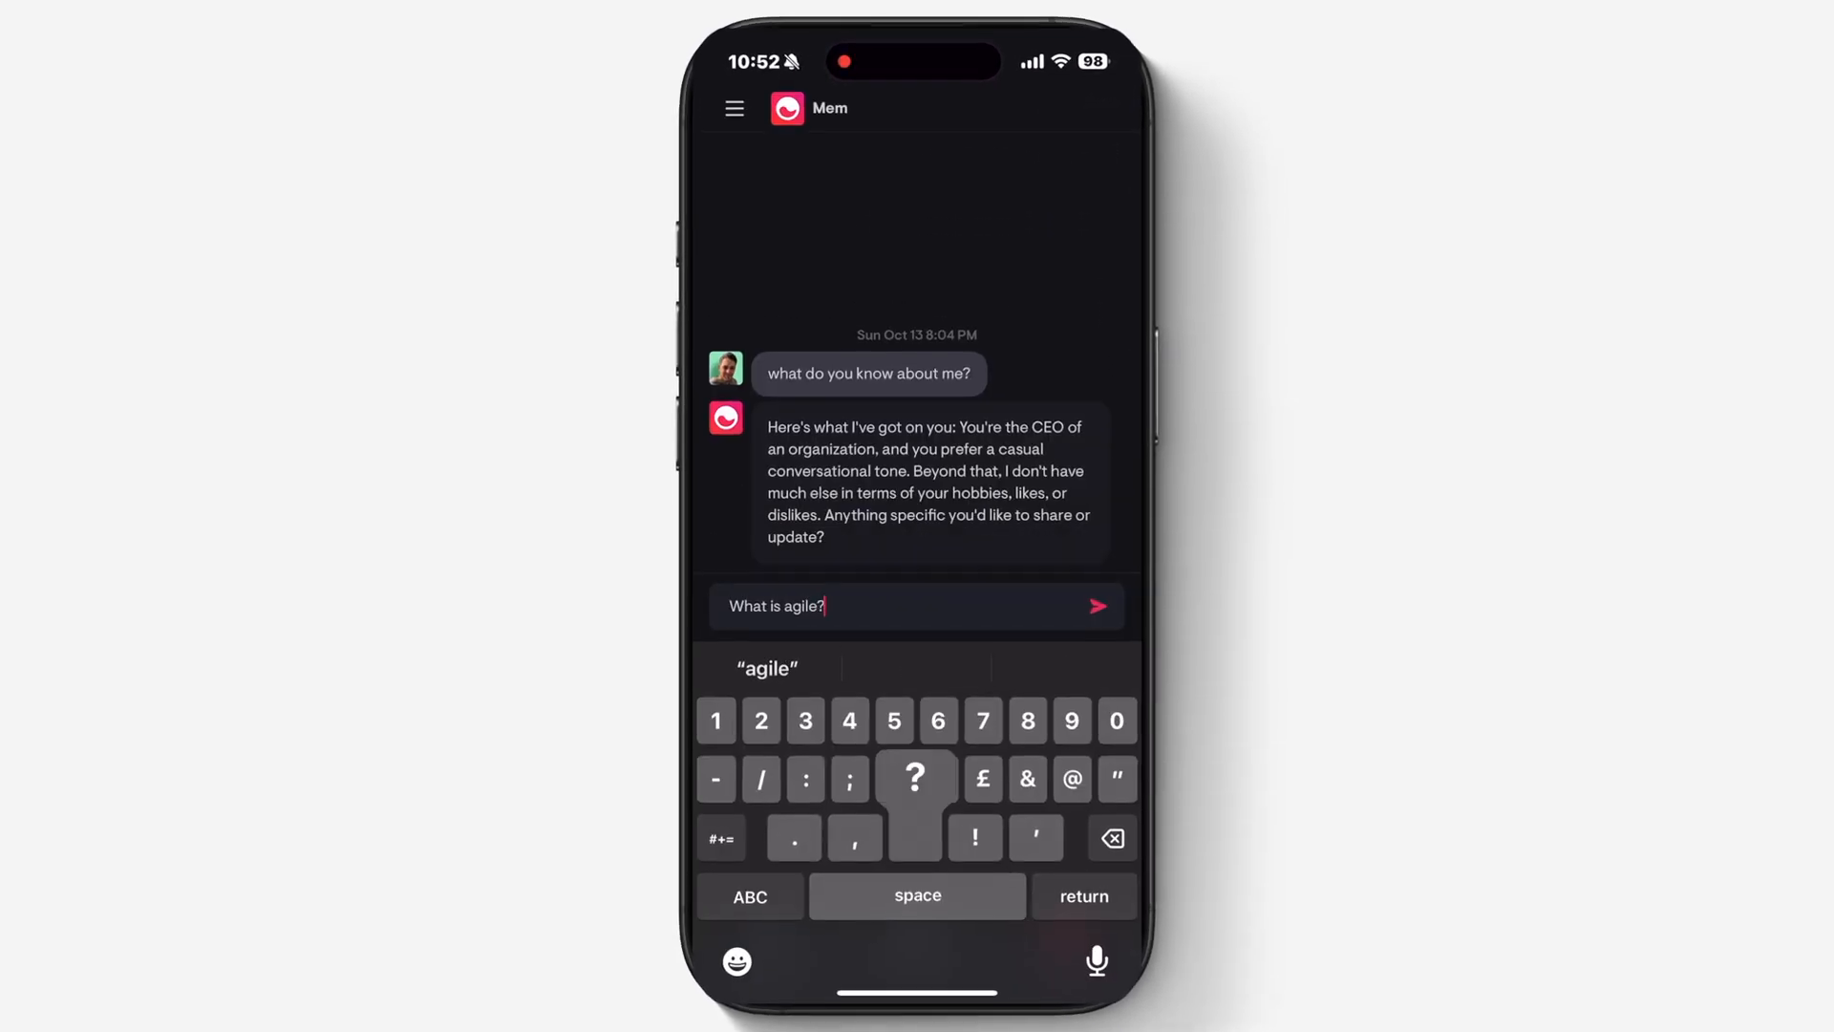
{"action": "left_click", "coordinate": [1096, 606]}
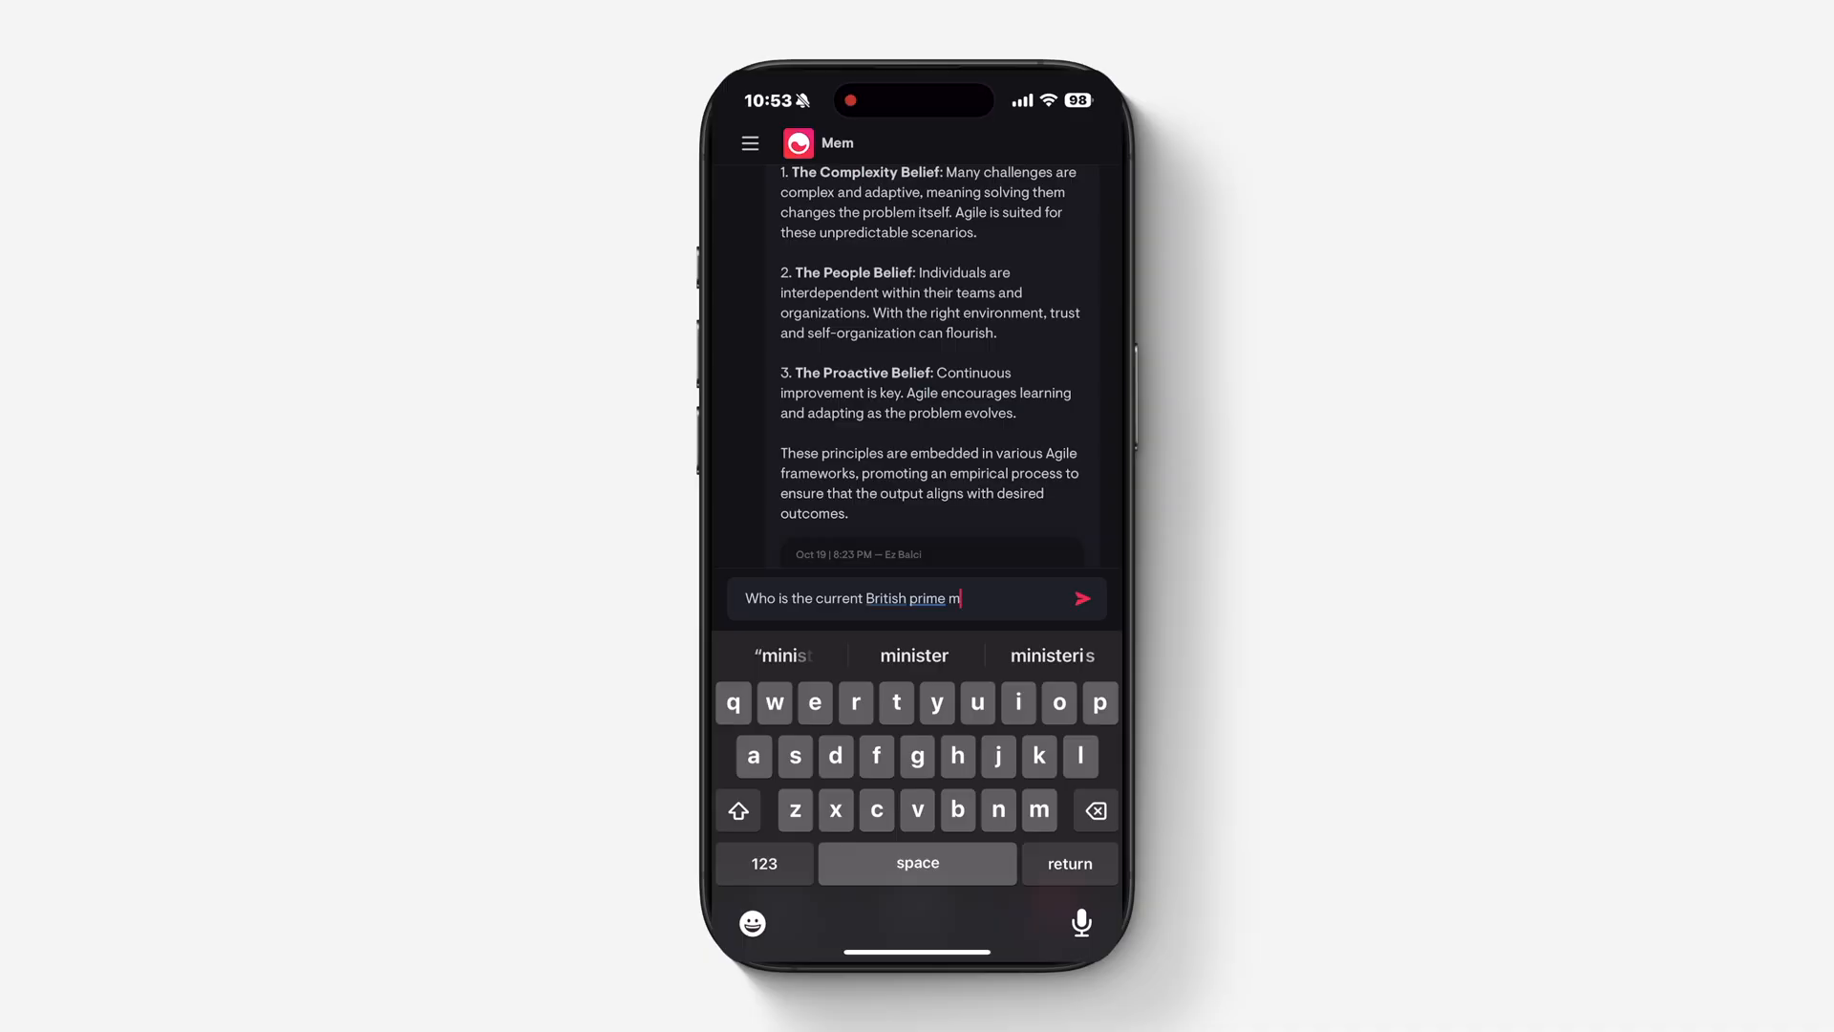
{"action": "type", "text": "inister?"}
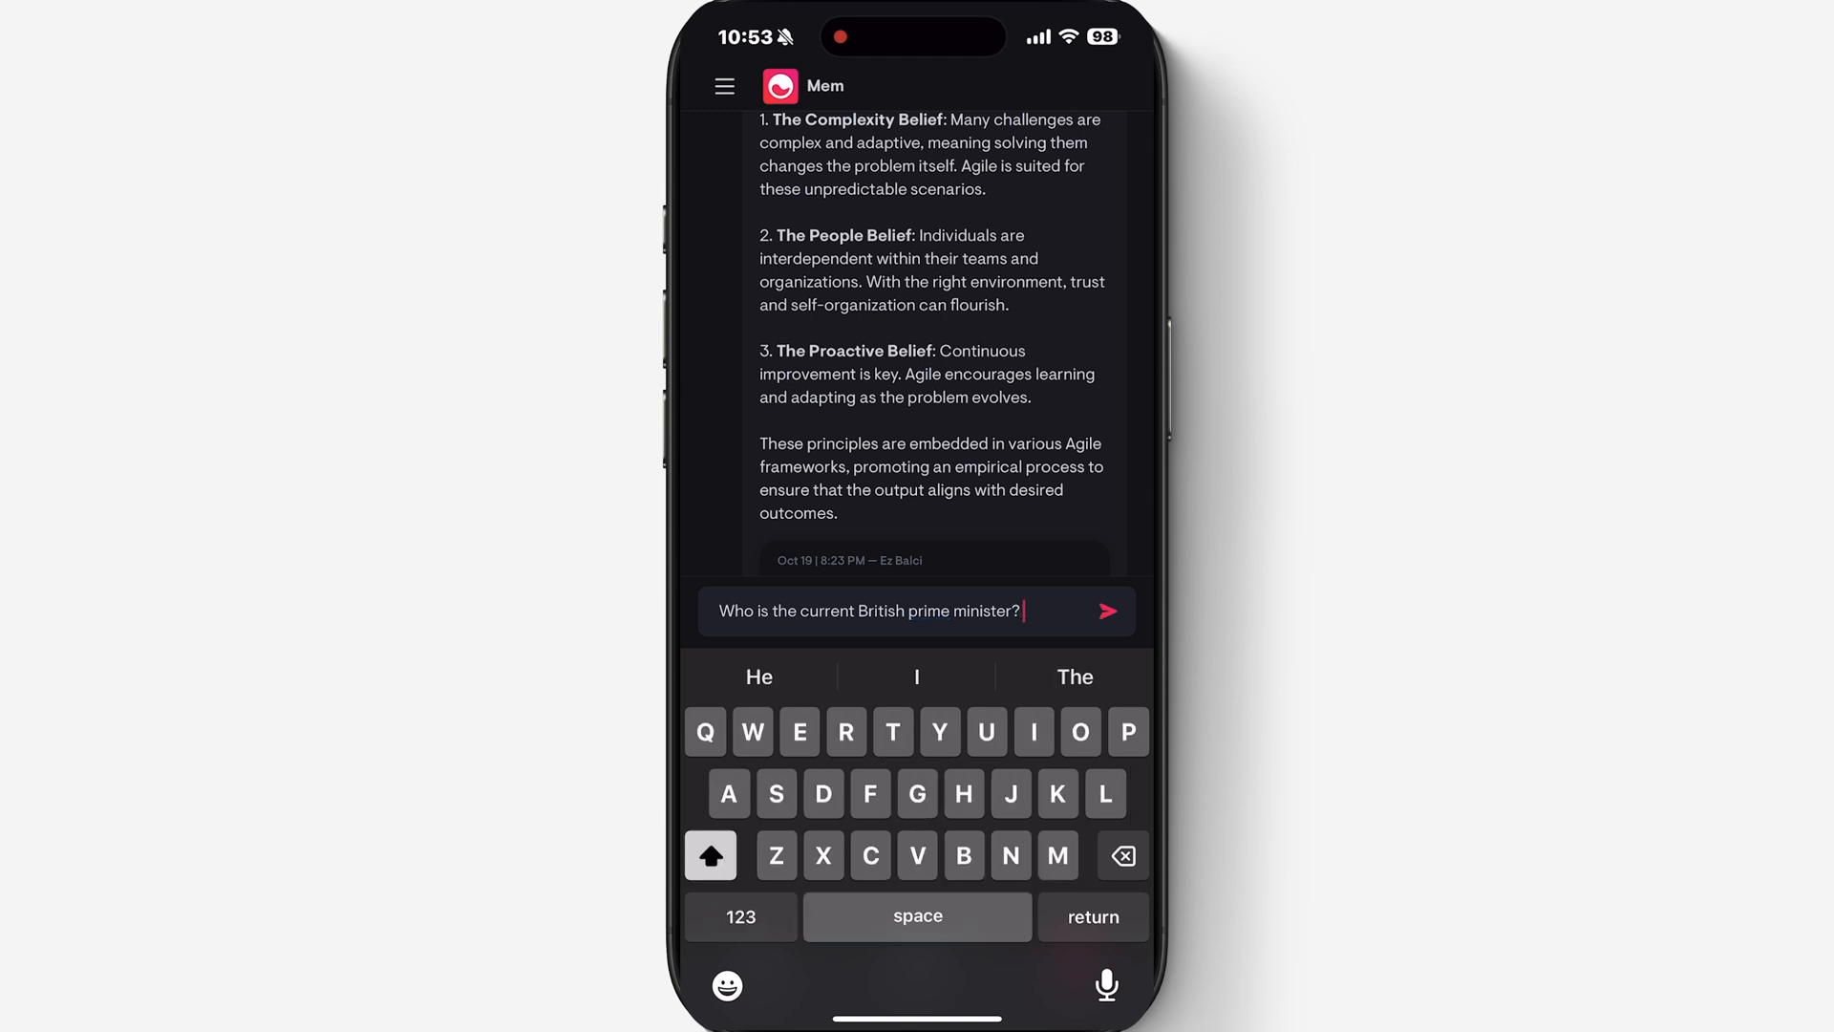
{"action": "left_click", "coordinate": [1106, 610]}
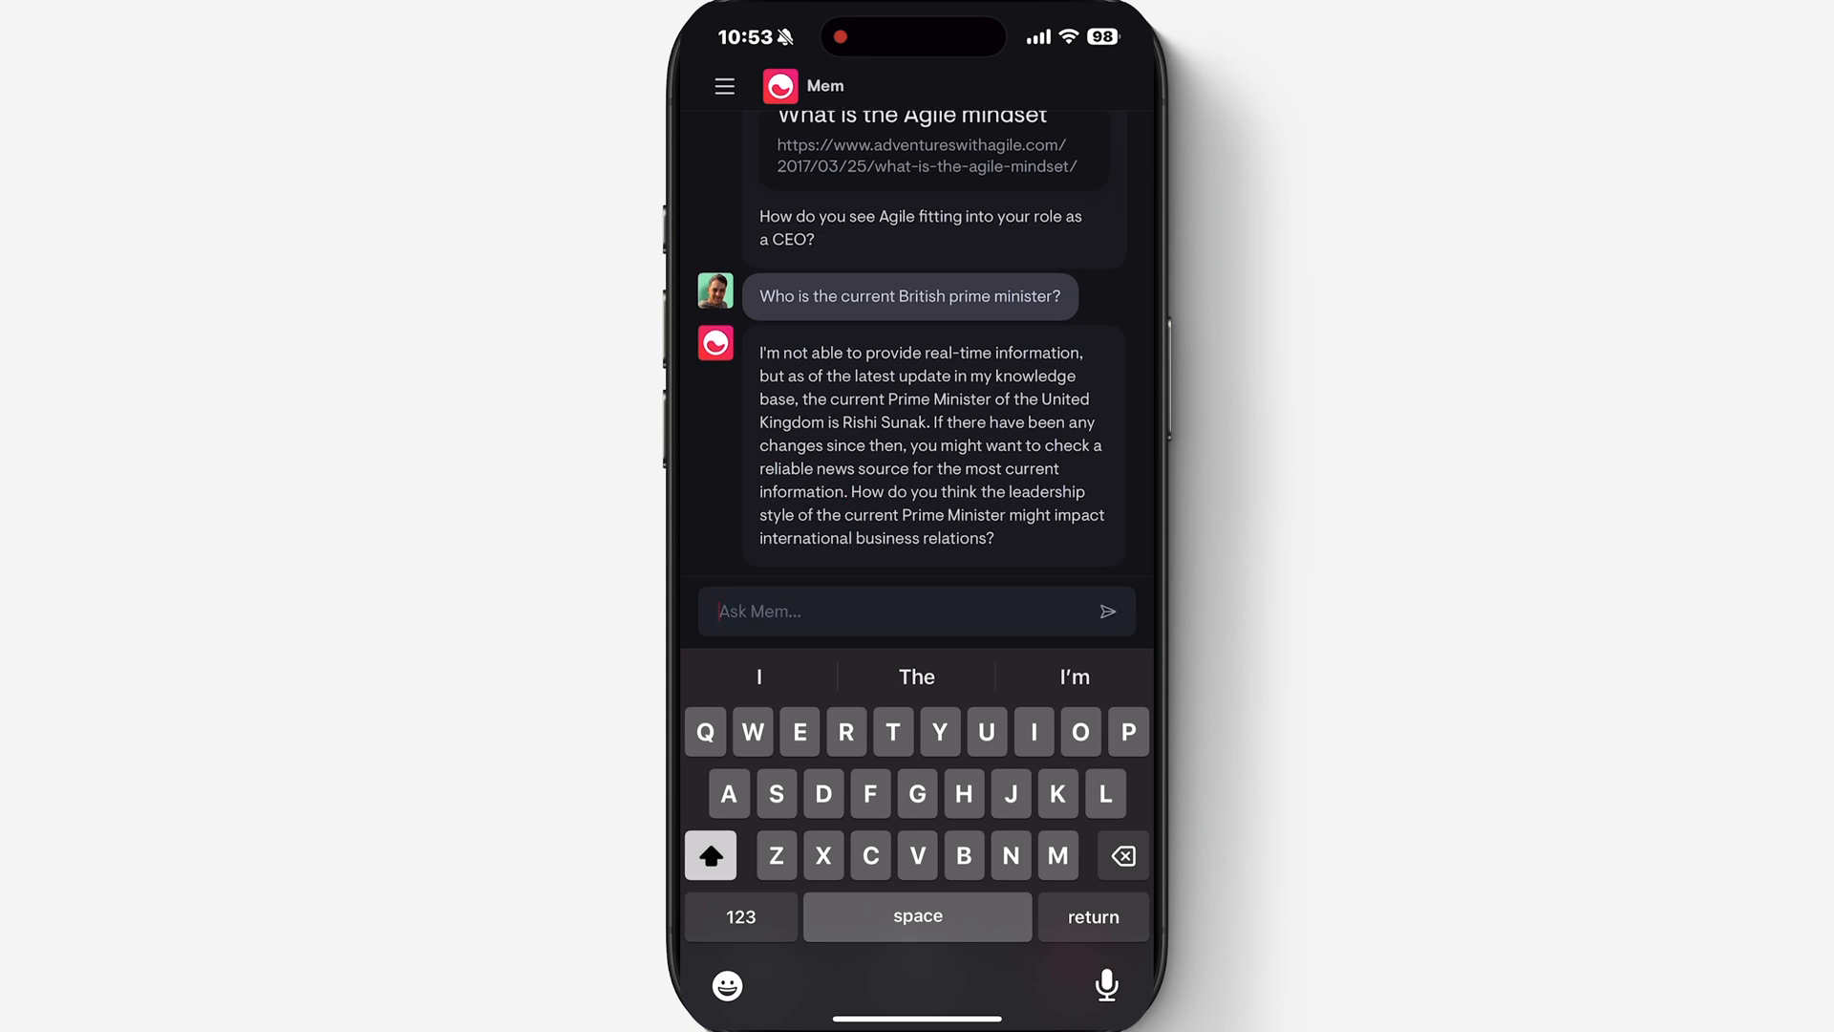
{"action": "left_click", "coordinate": [724, 85]}
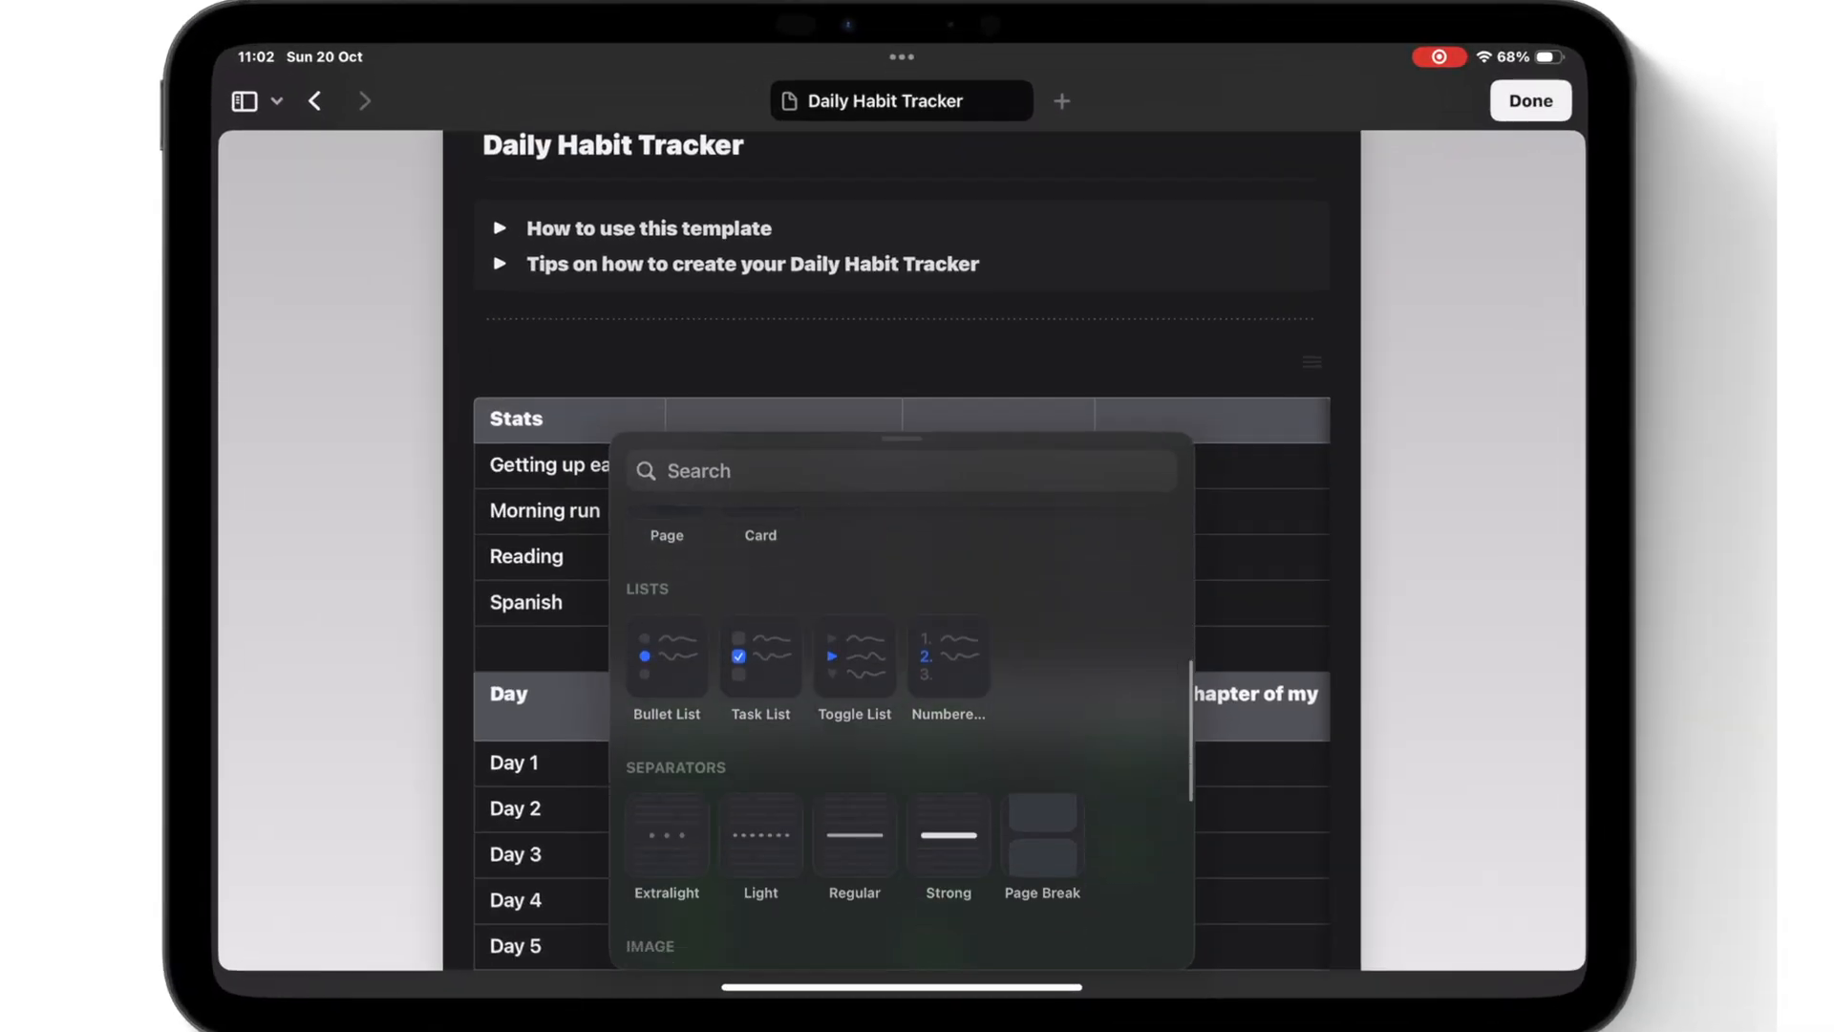
Scroll through the Bullet Journal document in Craft
{"action": "scroll", "scroll_direction": "down", "scroll_amount": 3}
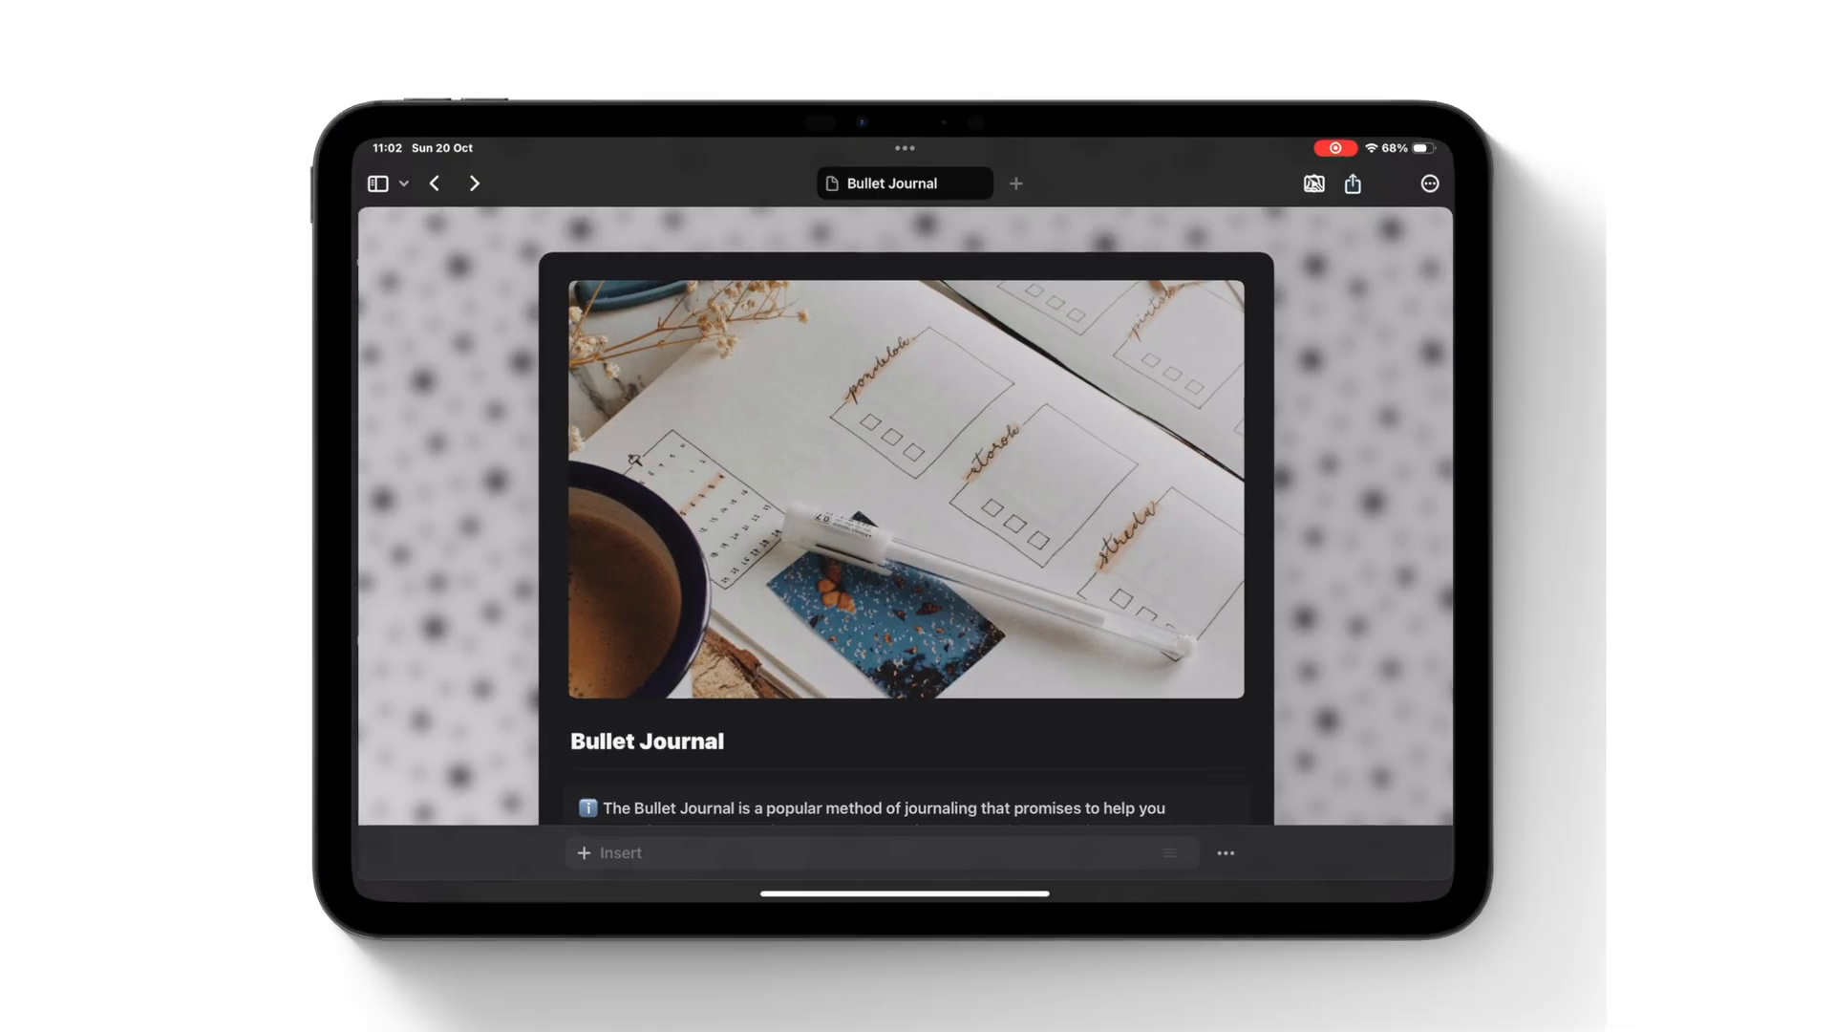
{"action": "scroll", "scroll_direction": "down", "scroll_amount": 3}
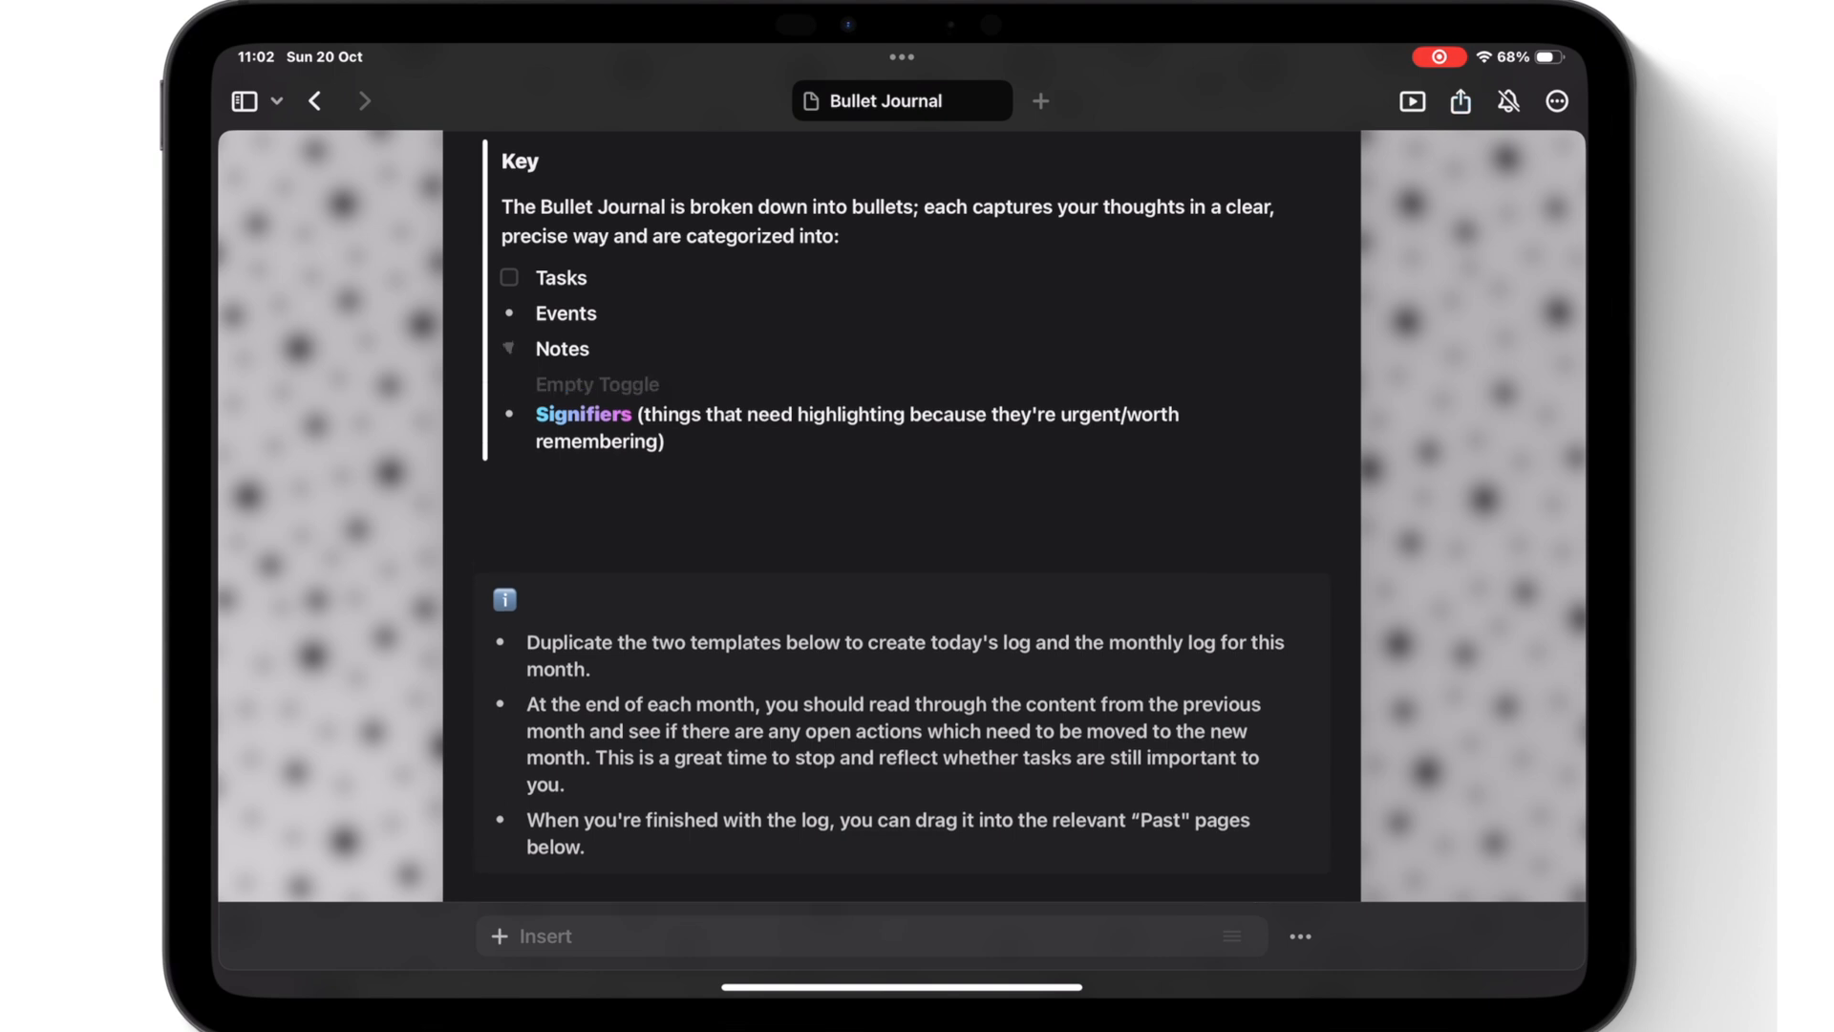
{"action": "scroll", "scroll_direction": "down", "scroll_amount": 3}
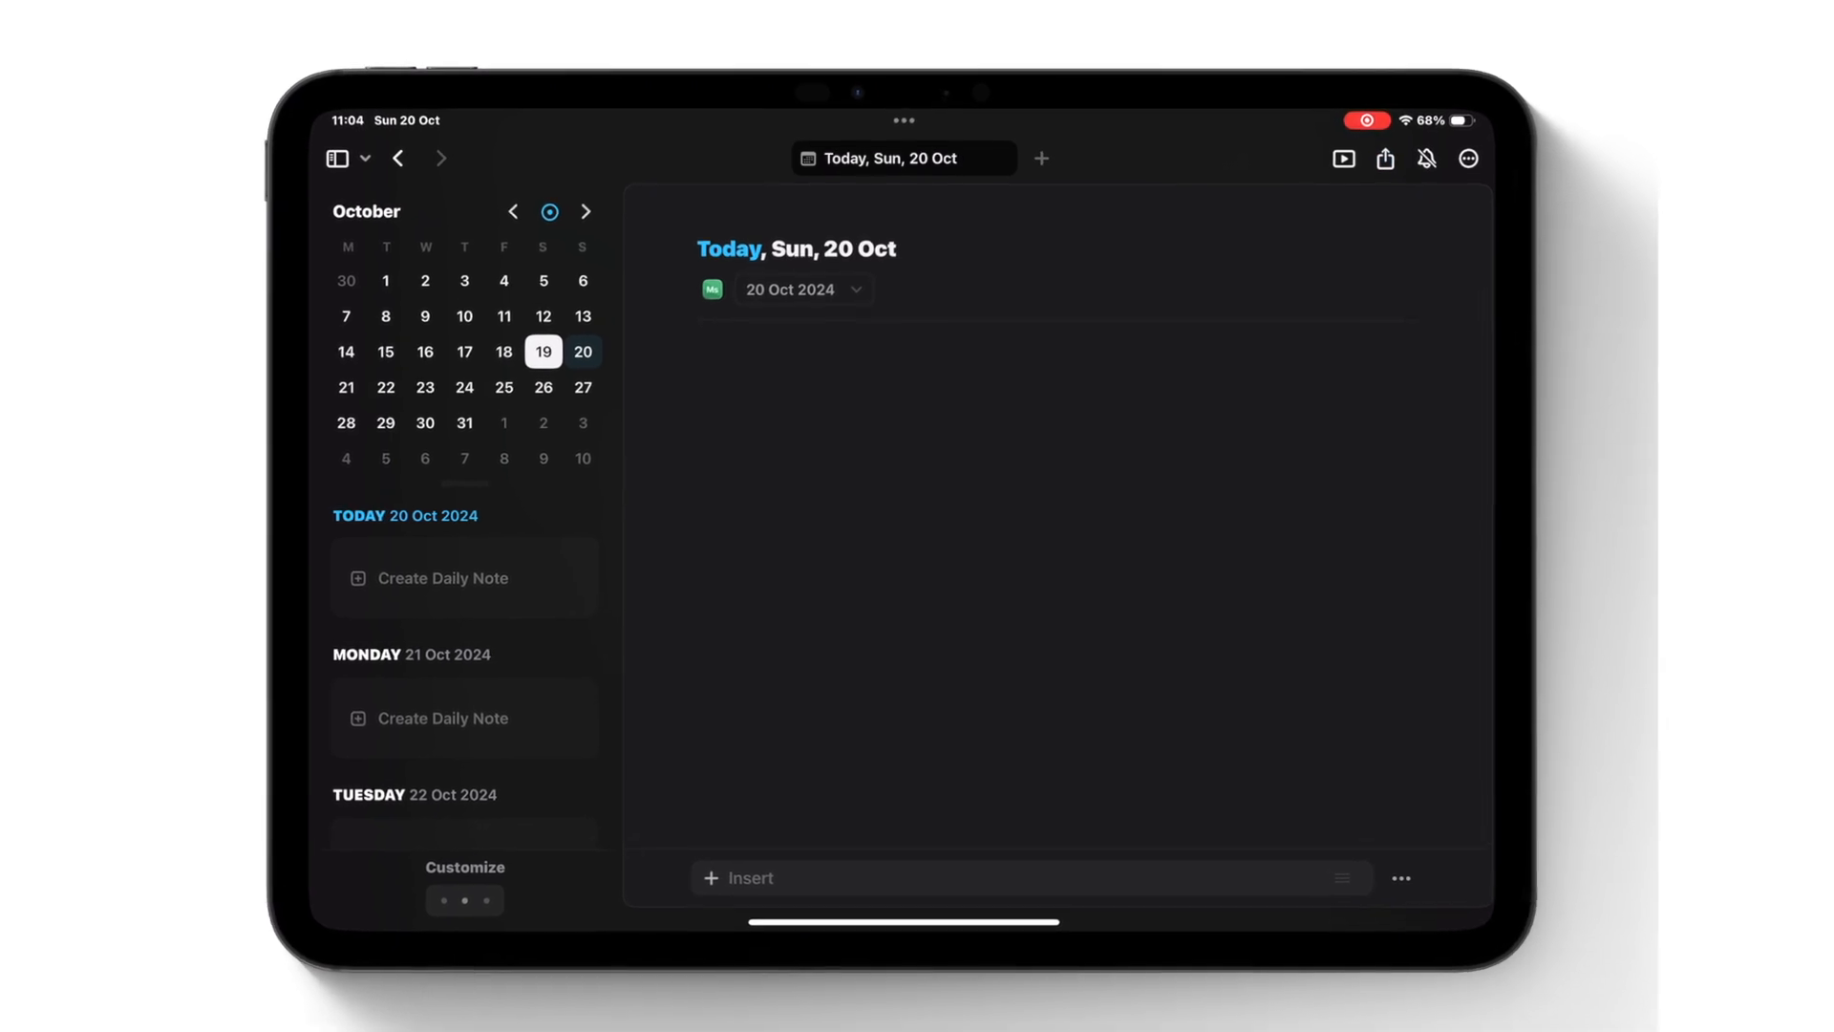
Tap into the Sun 20 Oct daily note body to start writing
{"action": "left_click", "coordinate": [737, 877]}
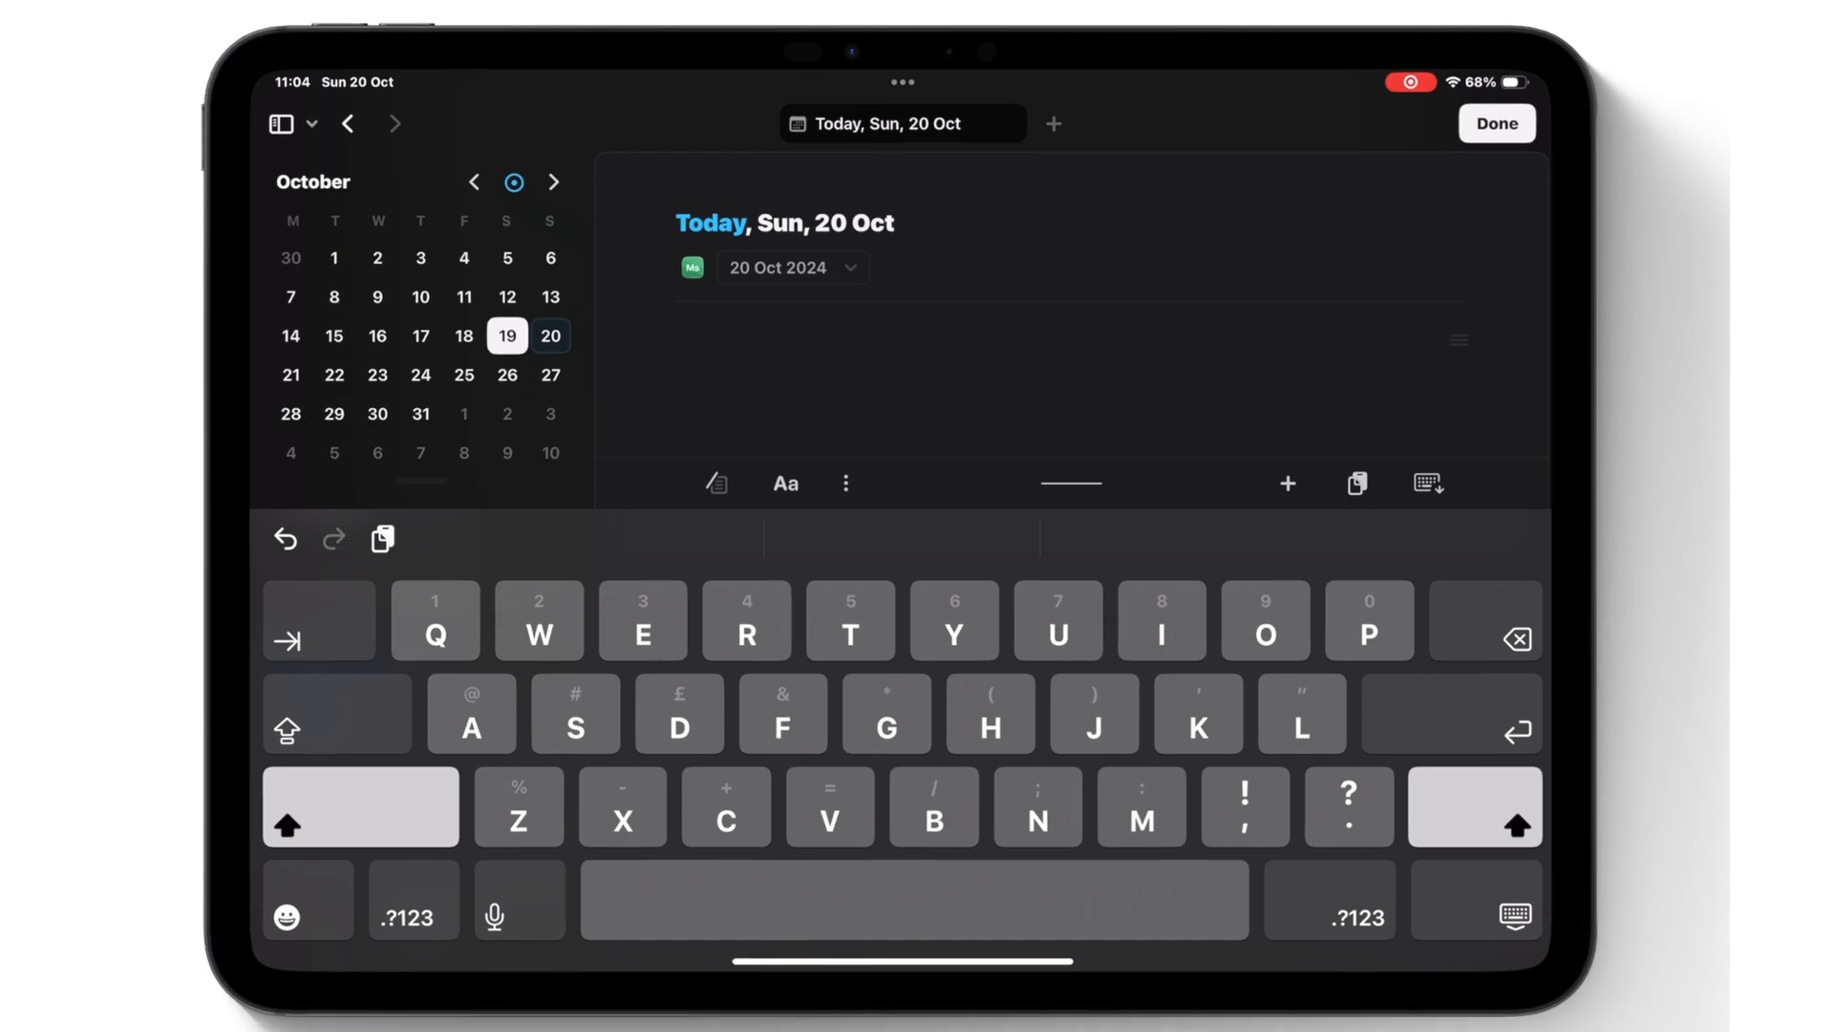
{"action": "left_click", "coordinate": [1496, 124]}
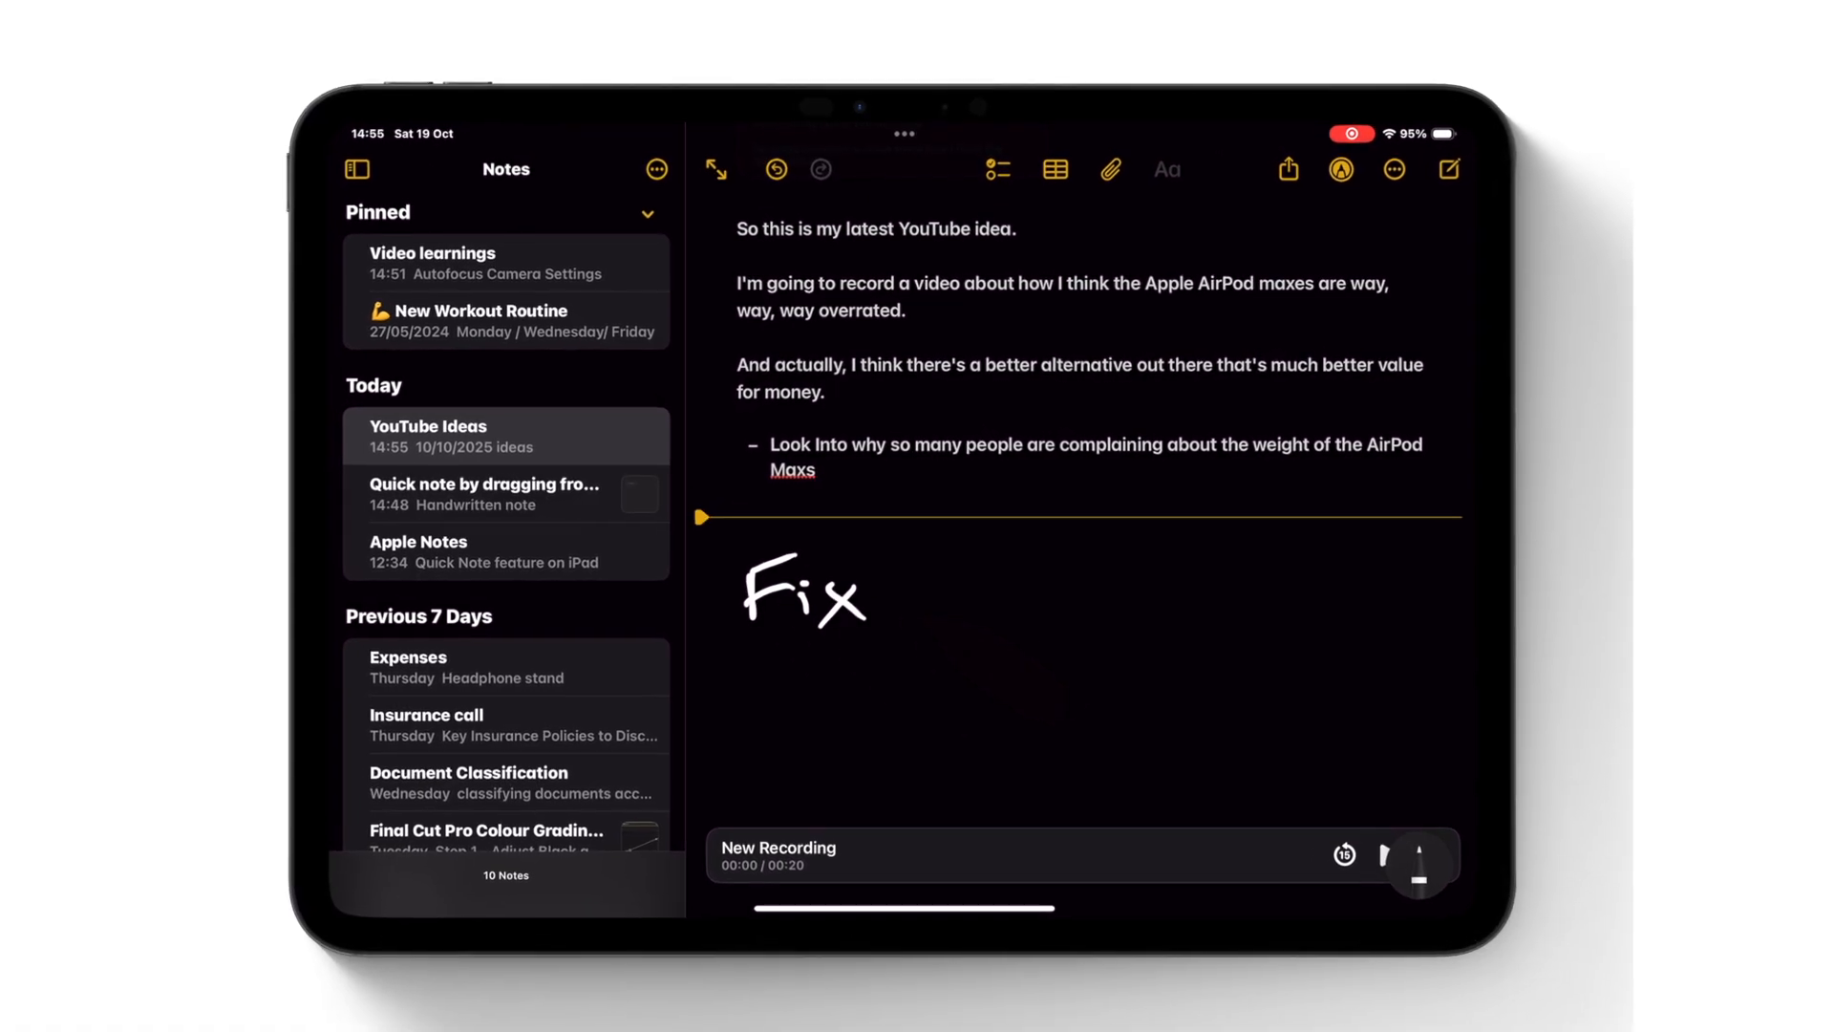
Handwrite 'Fix my hand' with the pen below the divider in the YouTube Ideas note
{"action": "left_click_drag", "start_coordinate": [889, 596], "coordinate": [1263, 596]}
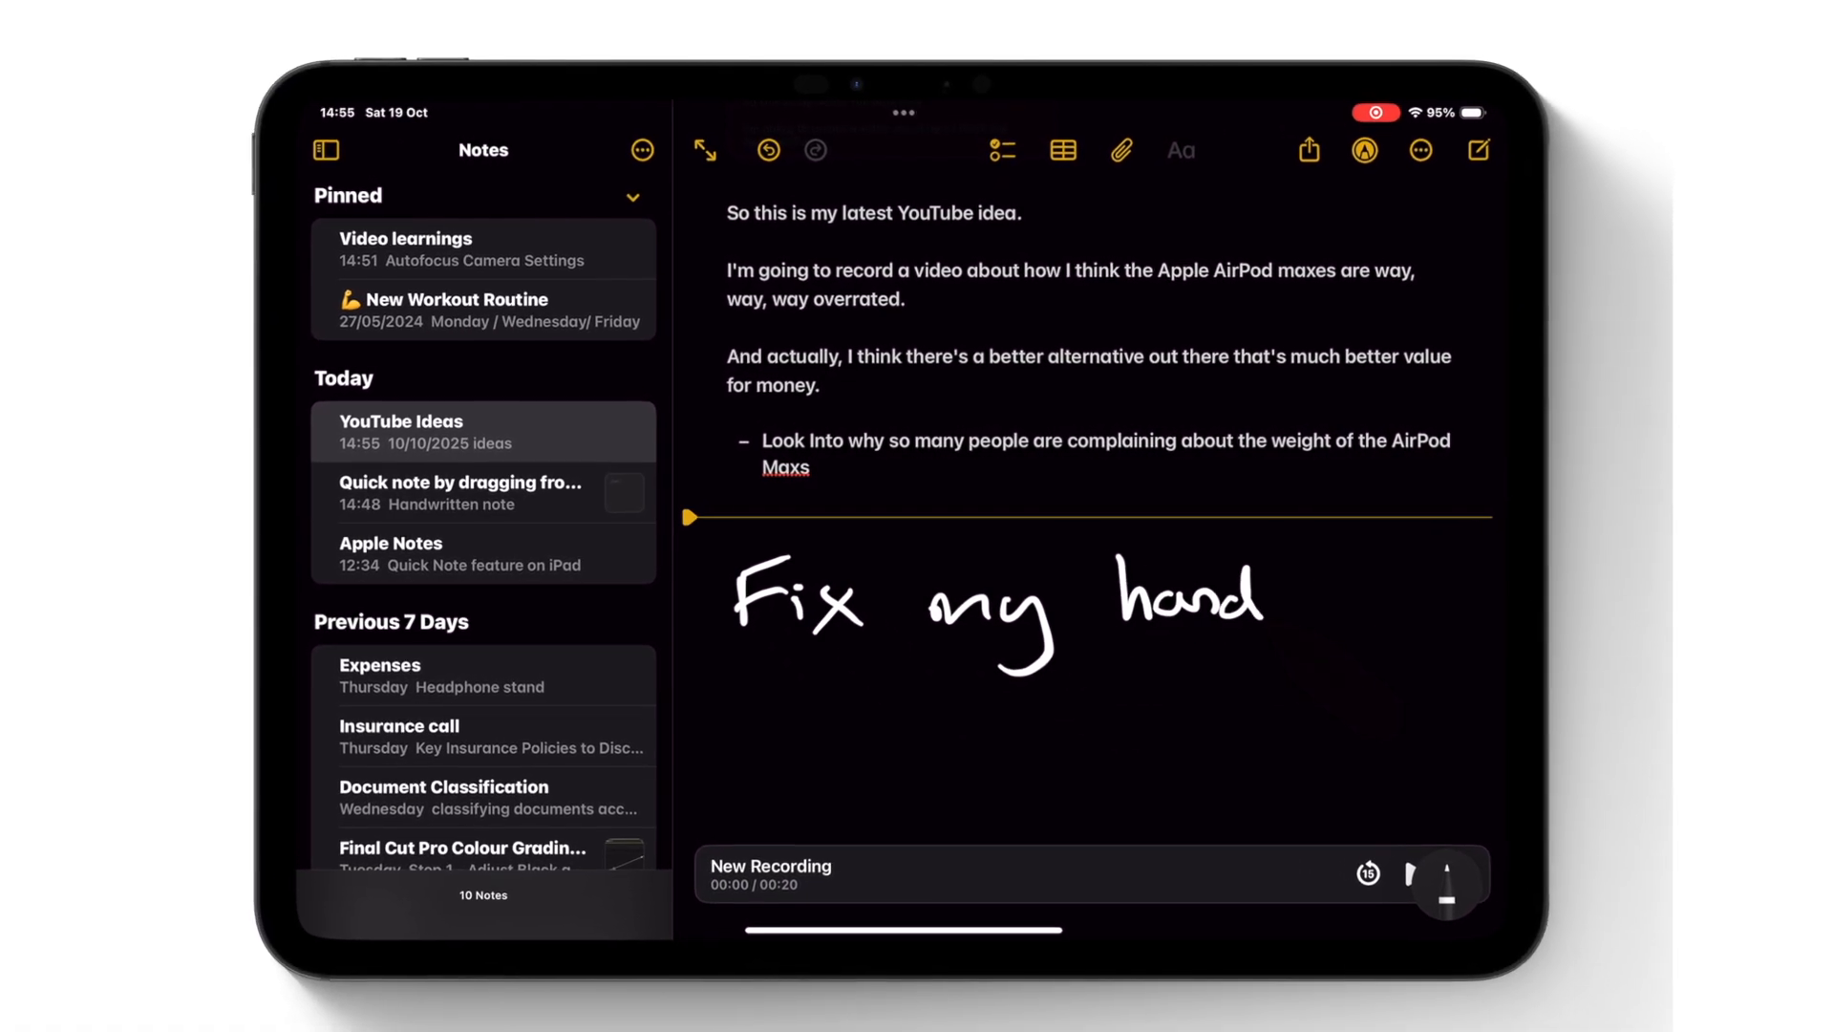